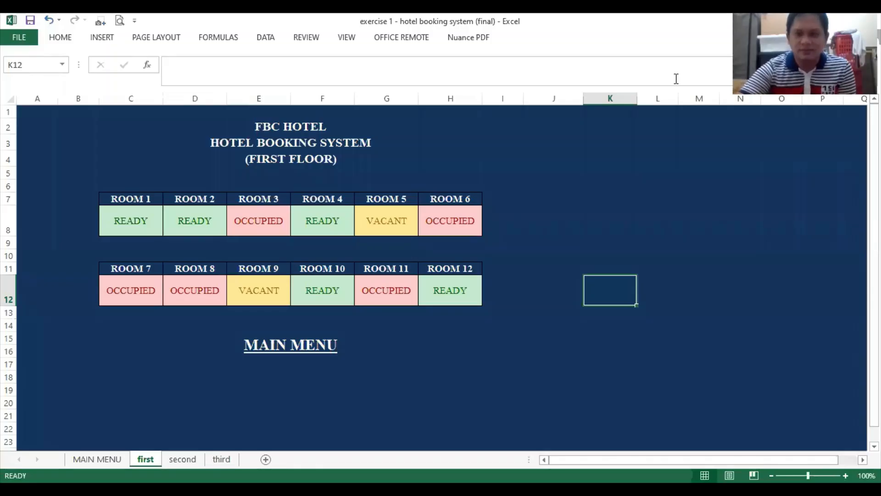
mouse_move(642, 189)
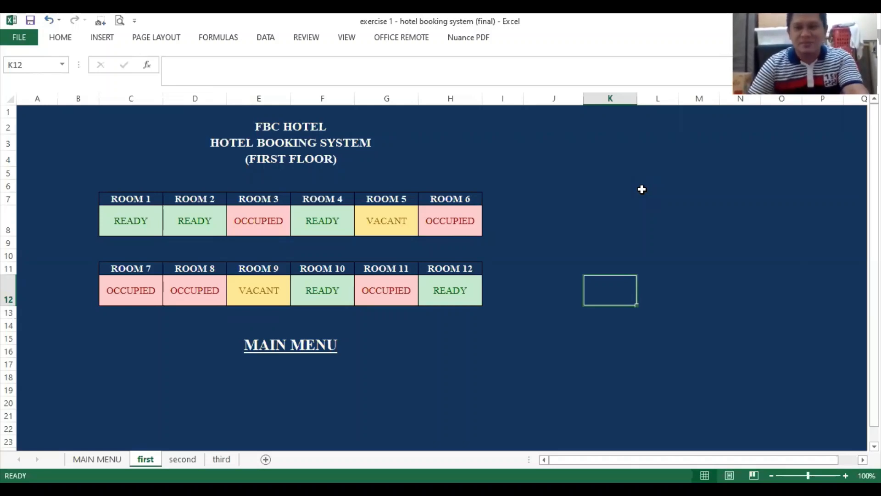
mouse_move(622, 190)
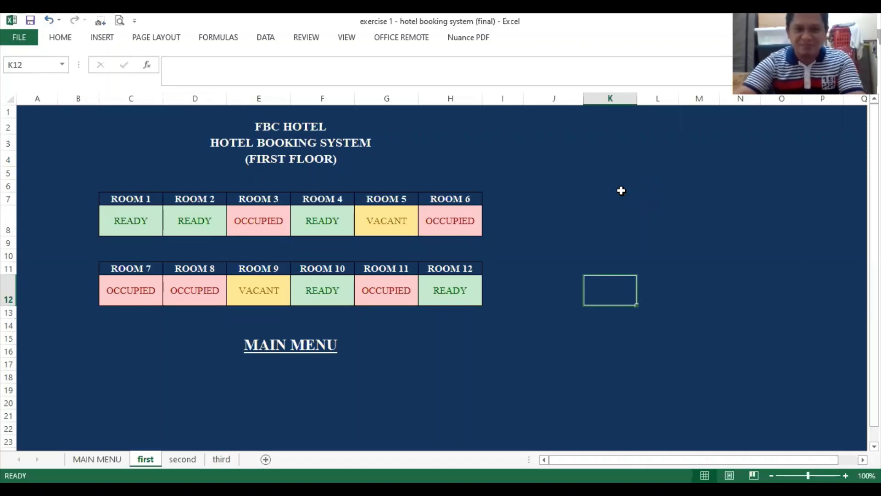
mouse_move(381, 249)
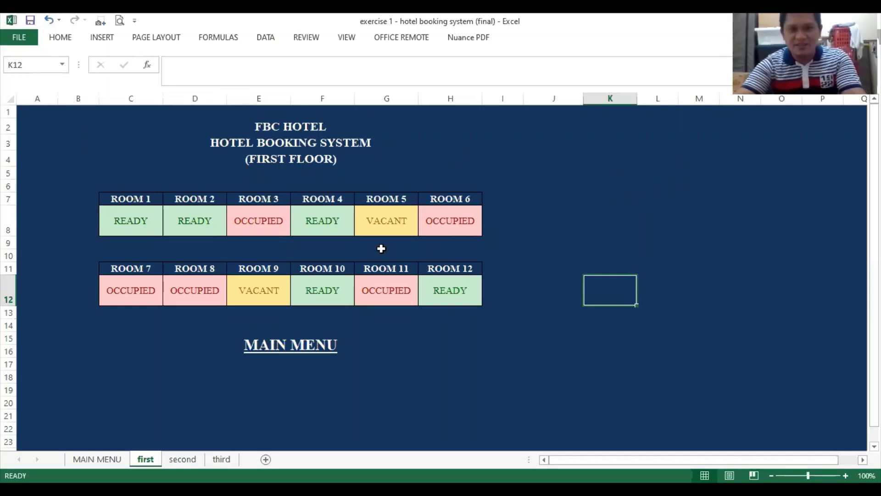
mouse_move(563, 232)
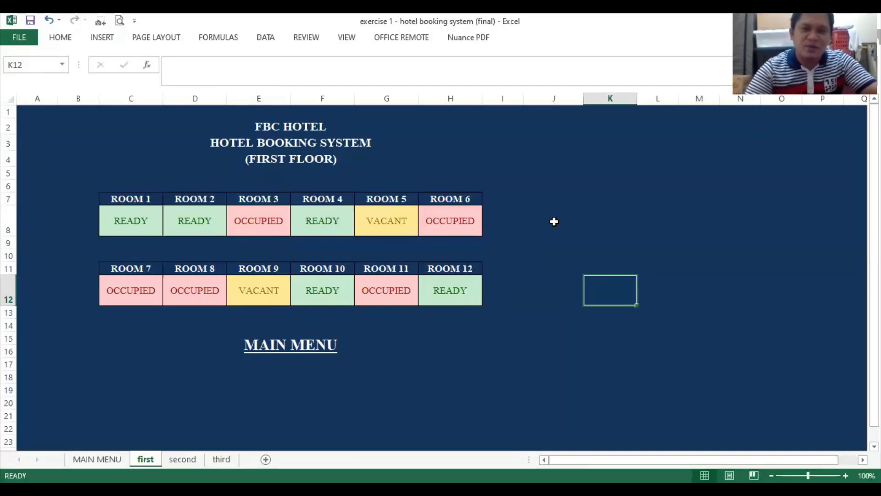
mouse_move(149, 224)
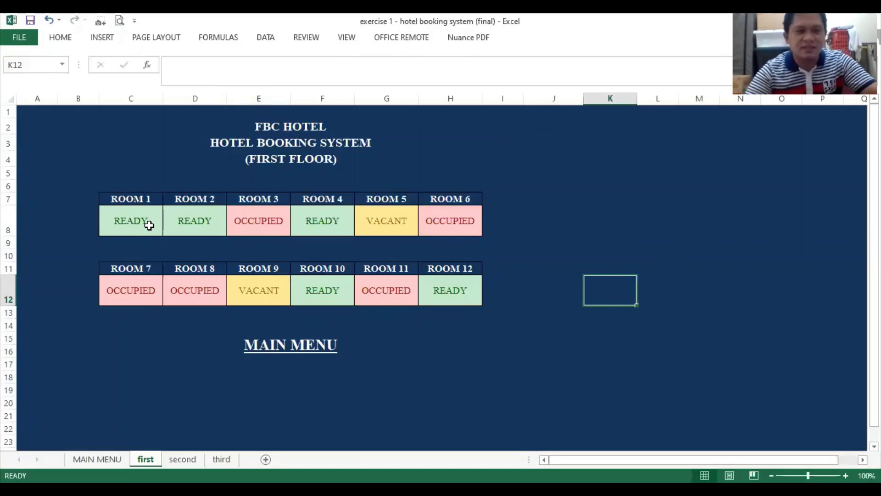
mouse_move(138, 211)
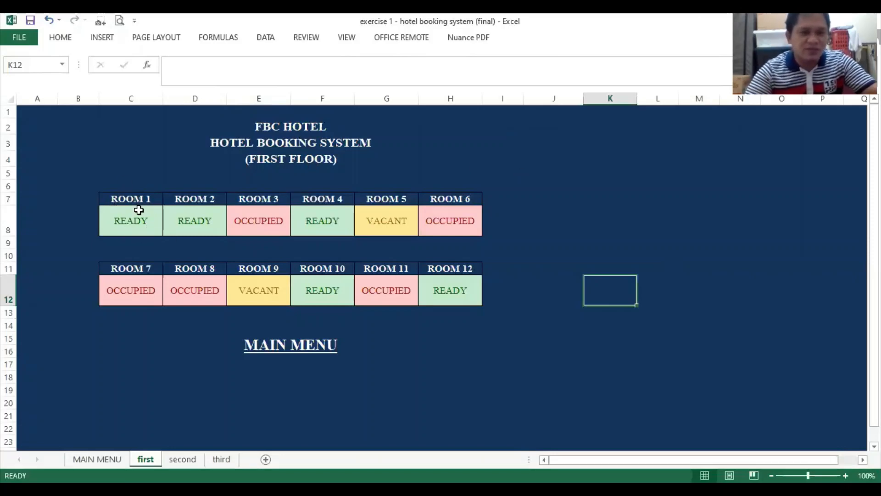
mouse_move(148, 227)
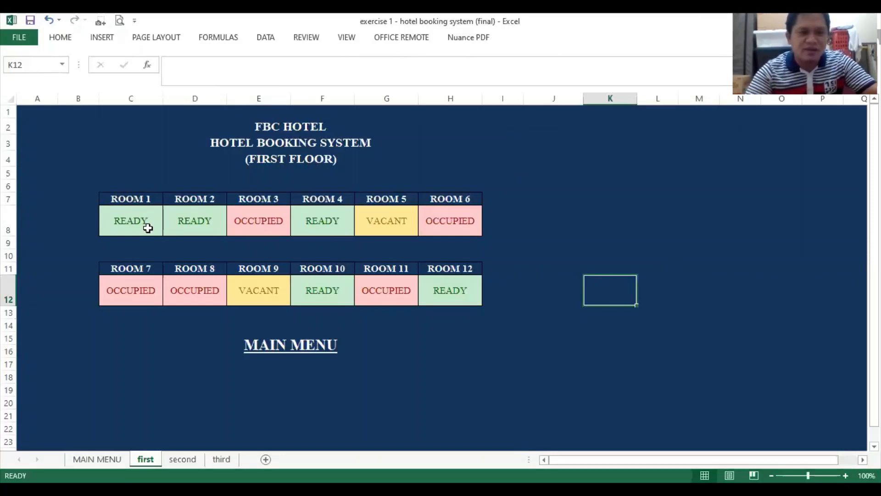
mouse_move(129, 234)
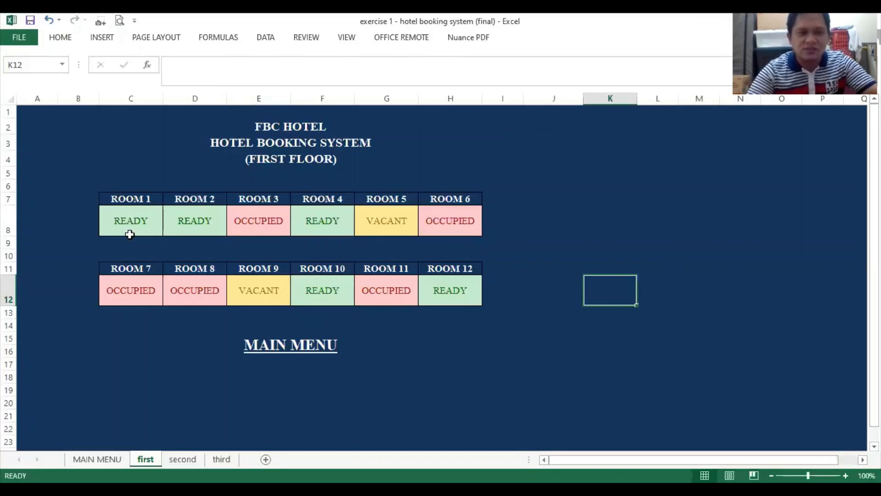
Change ROOM 1's status in C8 from READY to VACANT via its dropdown, turning the cell yellow.
click(130, 220)
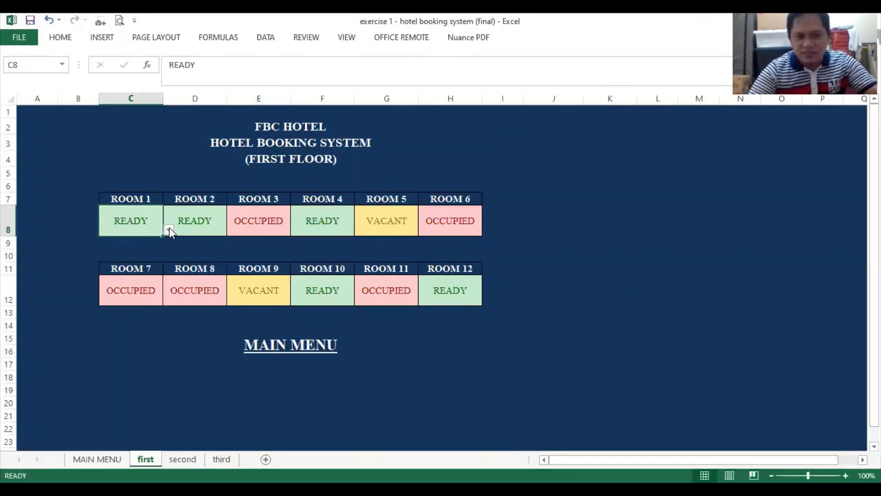
click(167, 229)
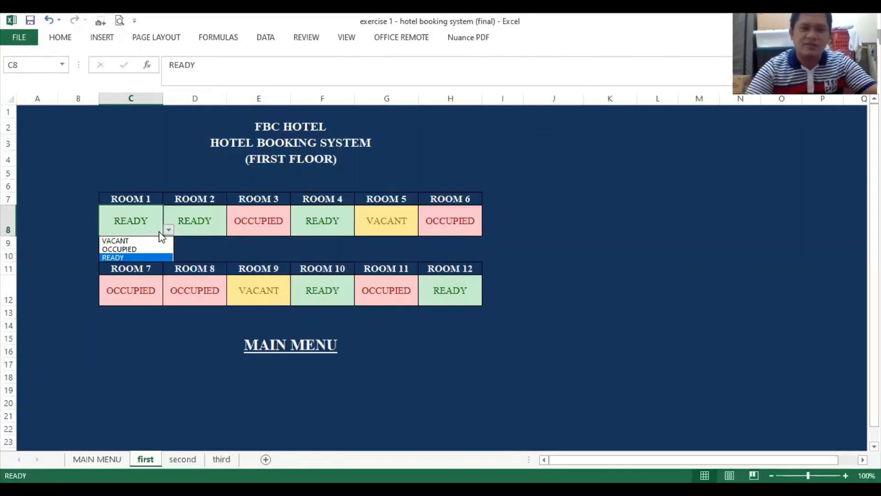
mouse_move(136, 249)
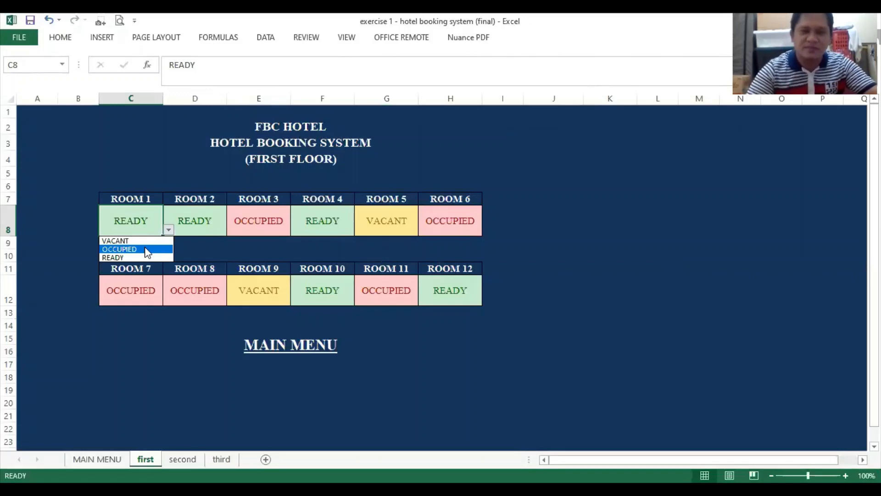
mouse_move(145, 244)
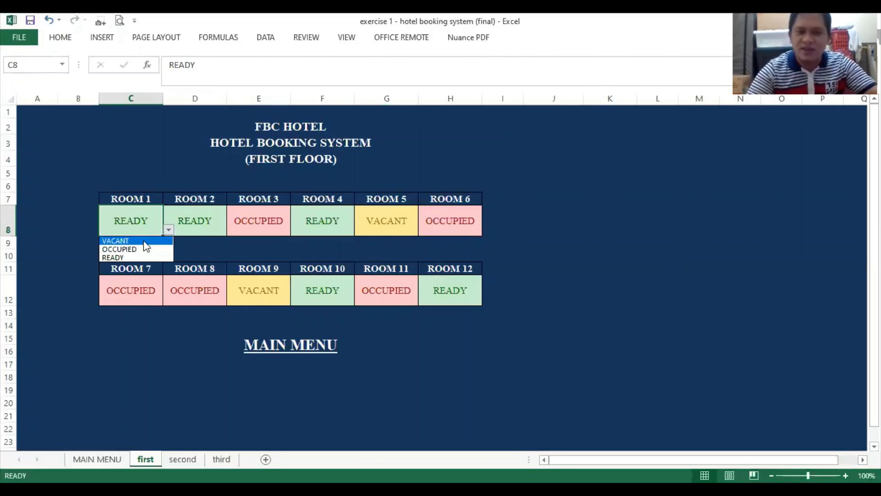
click(116, 241)
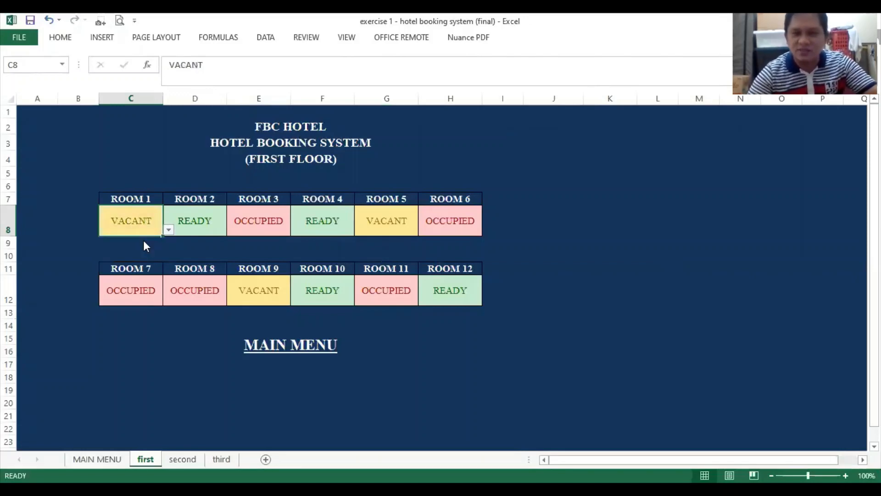
mouse_move(718, 19)
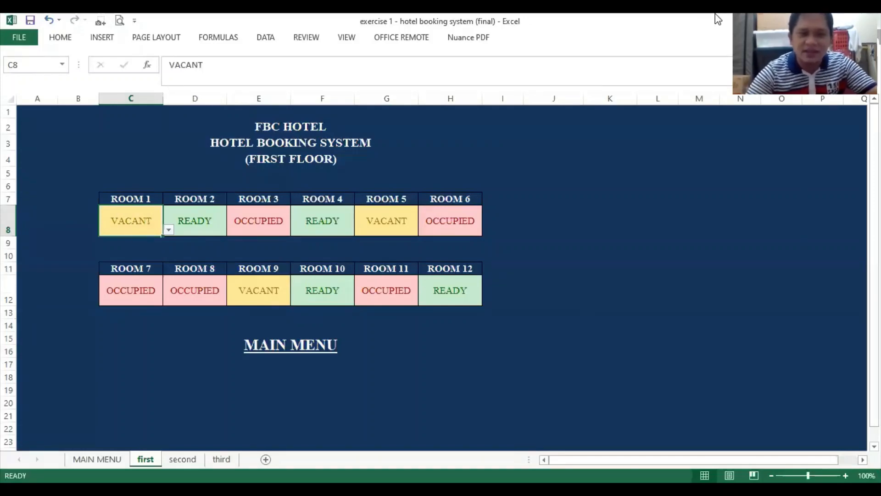
click(168, 230)
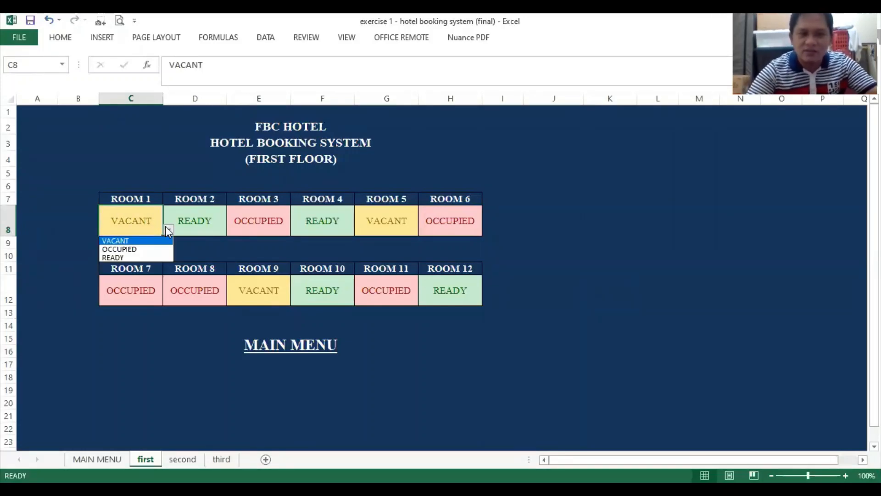
mouse_move(134, 257)
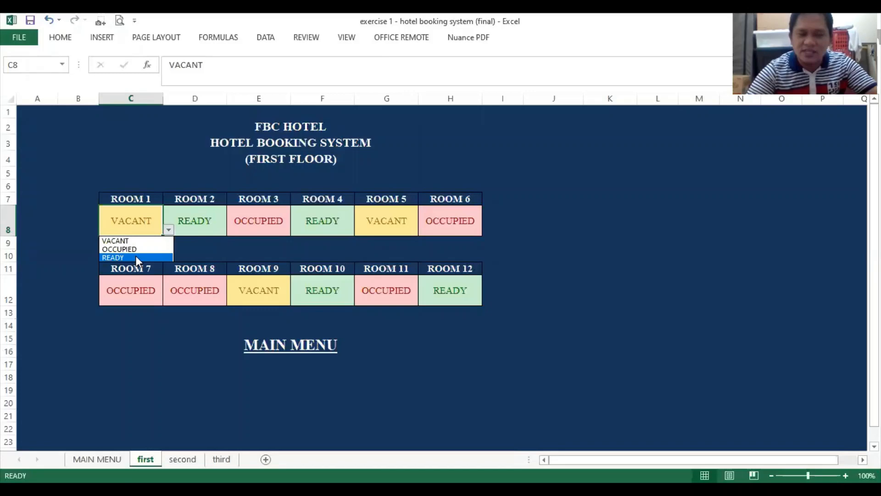
click(112, 256)
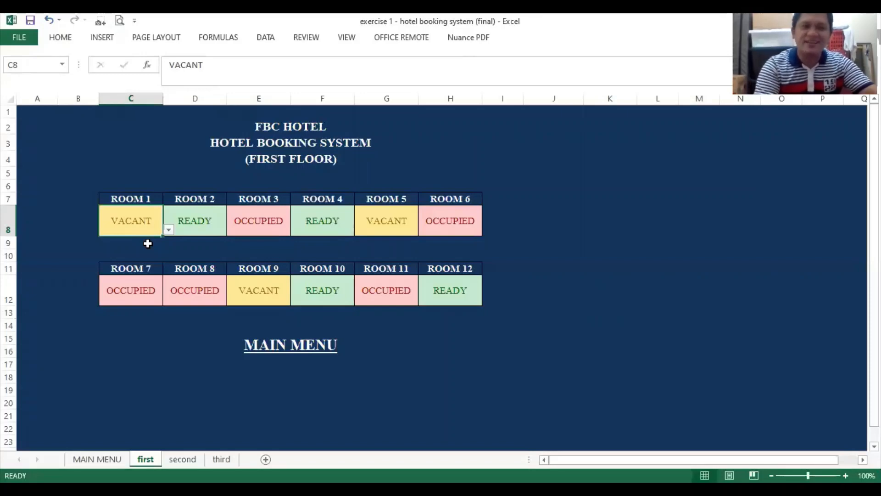
mouse_move(259, 221)
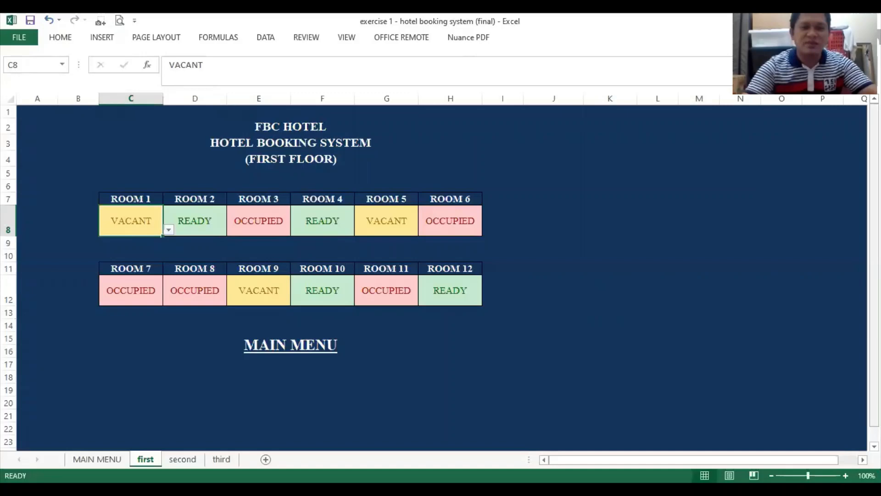
mouse_move(448, 291)
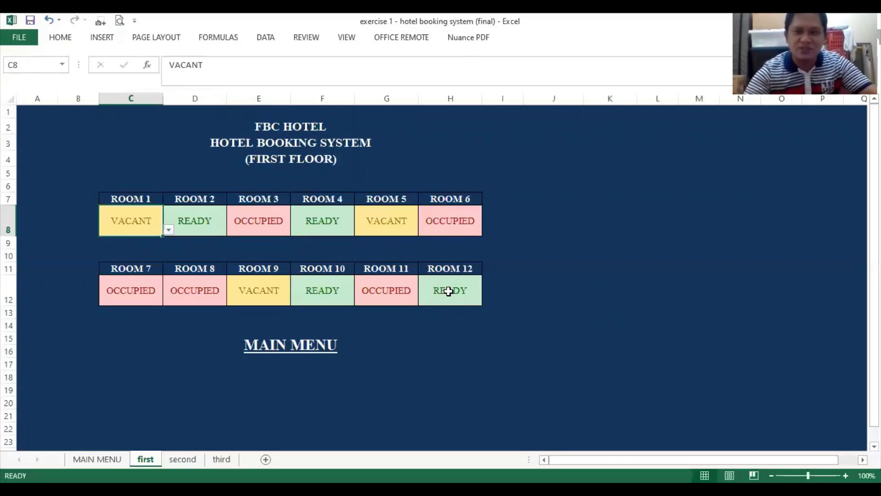
mouse_move(333, 396)
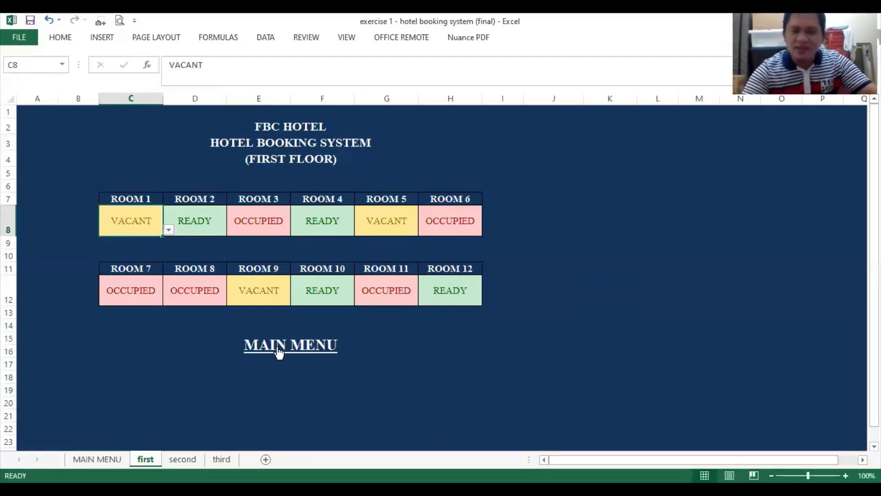
mouse_move(190, 316)
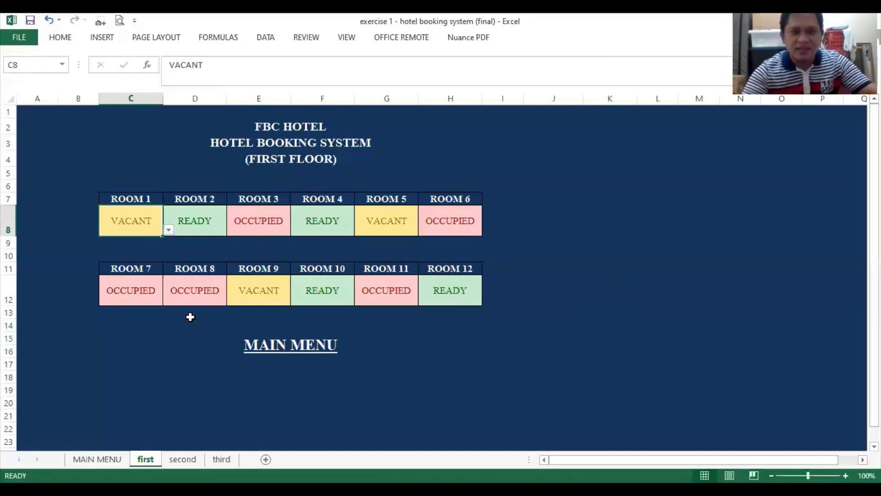
mouse_move(450, 377)
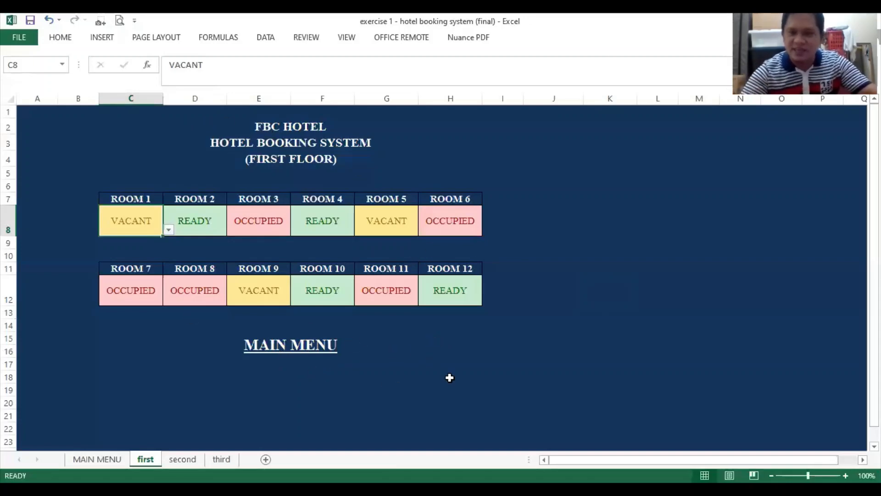
mouse_move(291, 345)
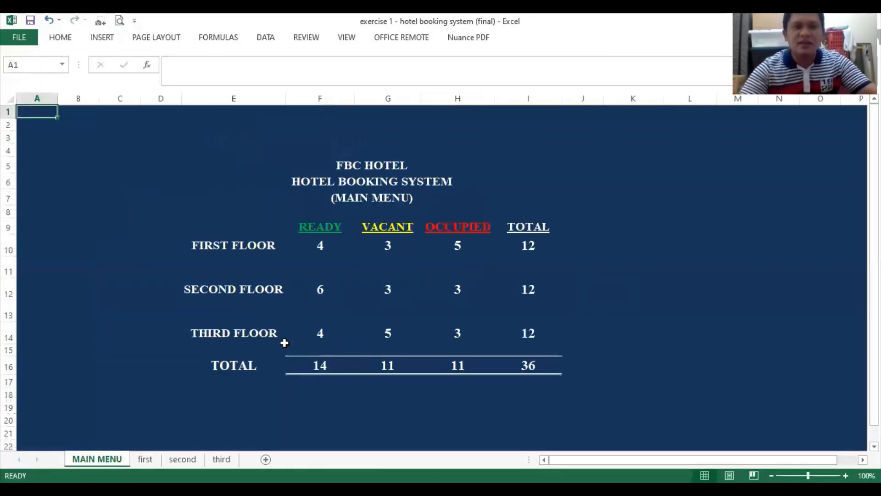
mouse_move(654, 192)
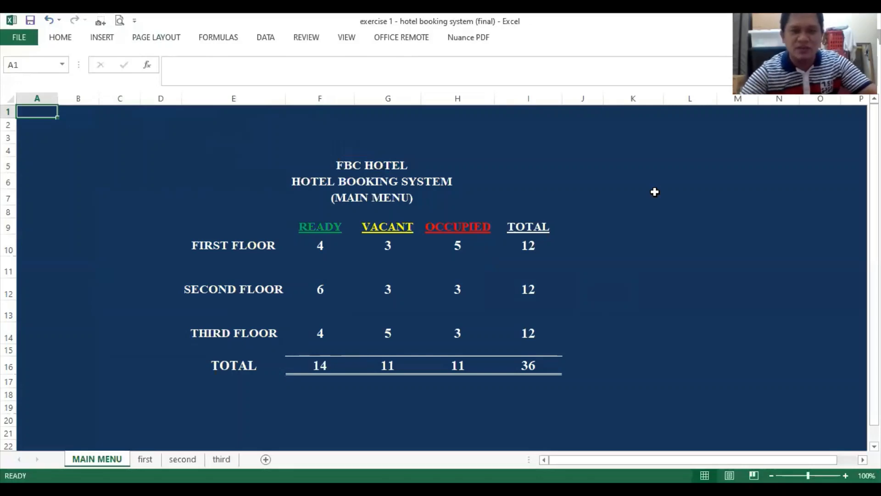
mouse_move(480, 199)
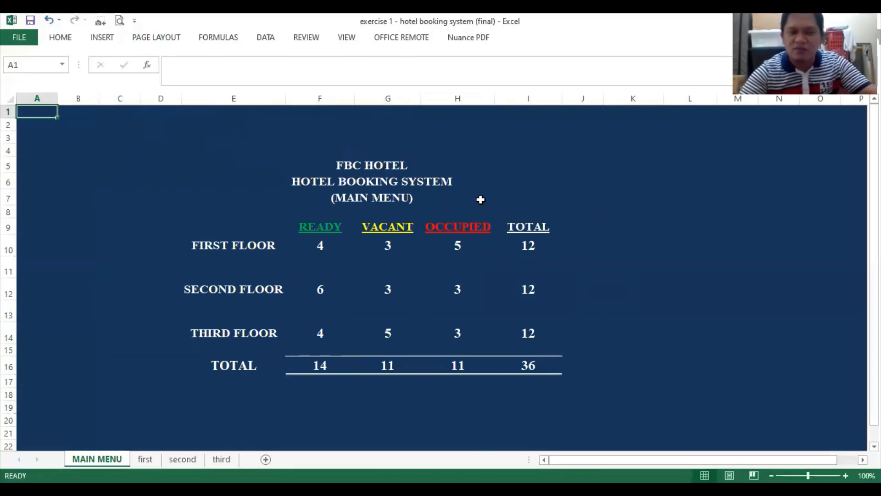
mouse_move(631, 357)
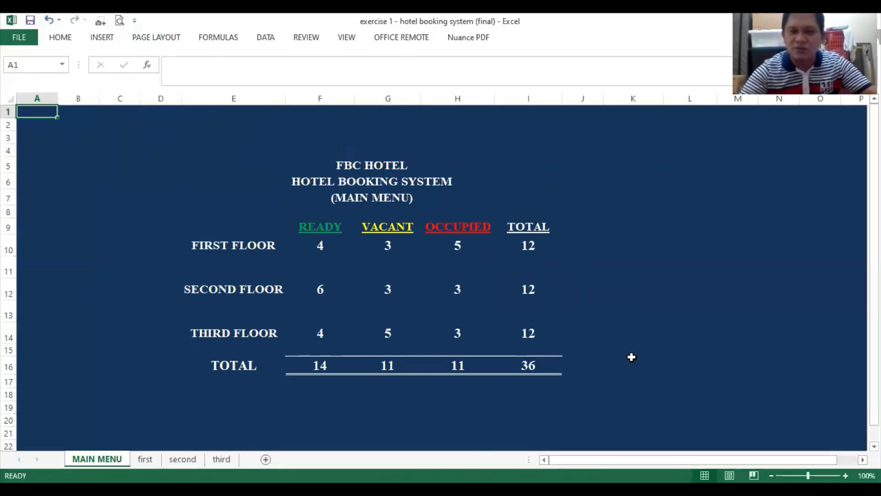
mouse_move(217, 250)
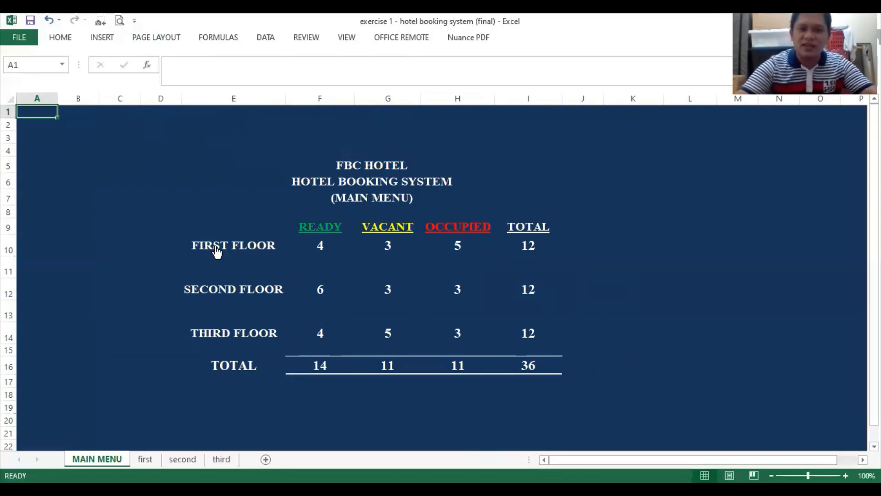
mouse_move(309, 233)
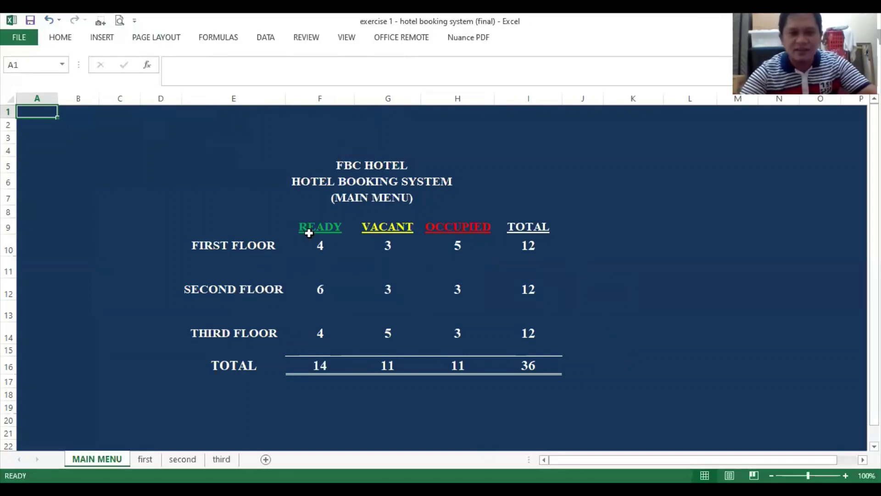
Browse the first, second and third floor sheets, then return to the MAIN MENU summary.
click(145, 458)
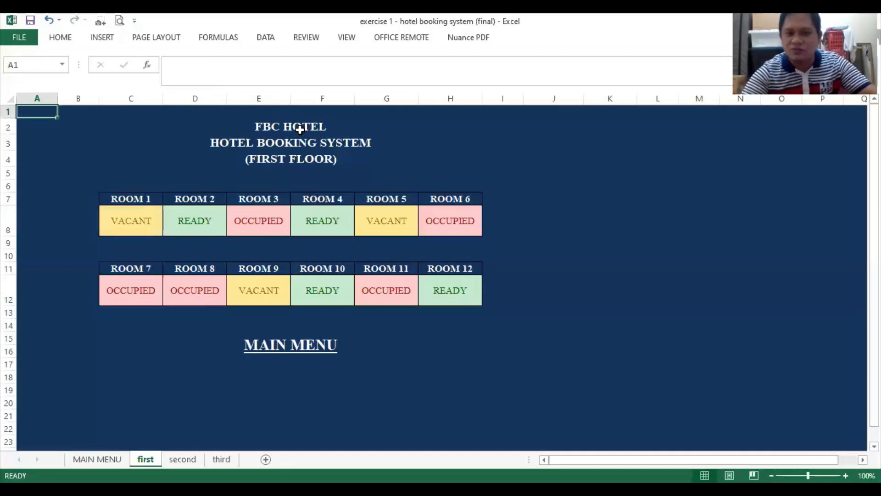
mouse_move(269, 166)
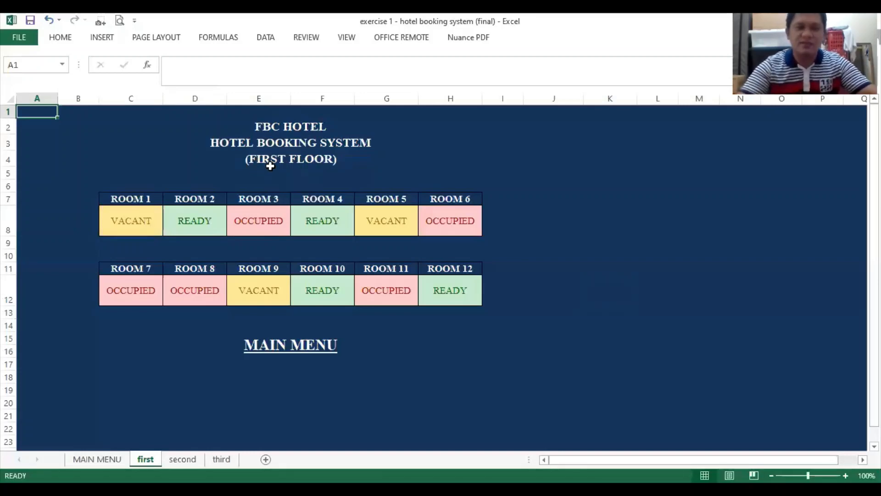
mouse_move(291, 346)
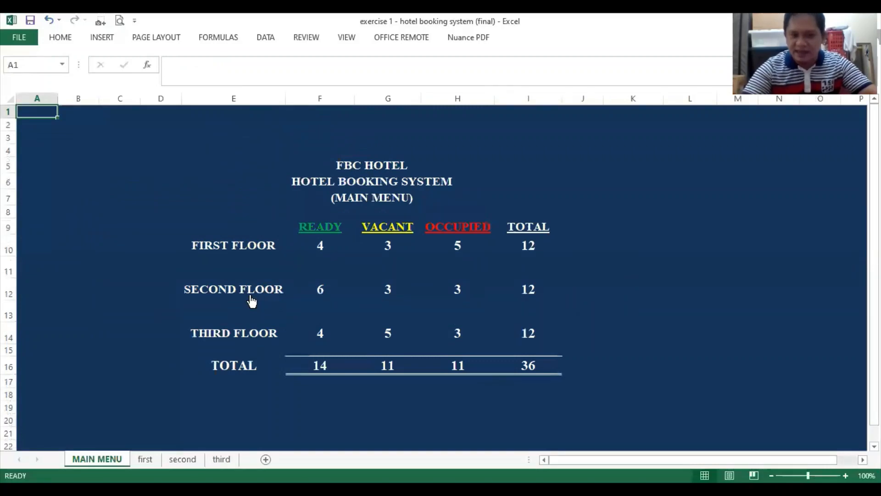
click(182, 459)
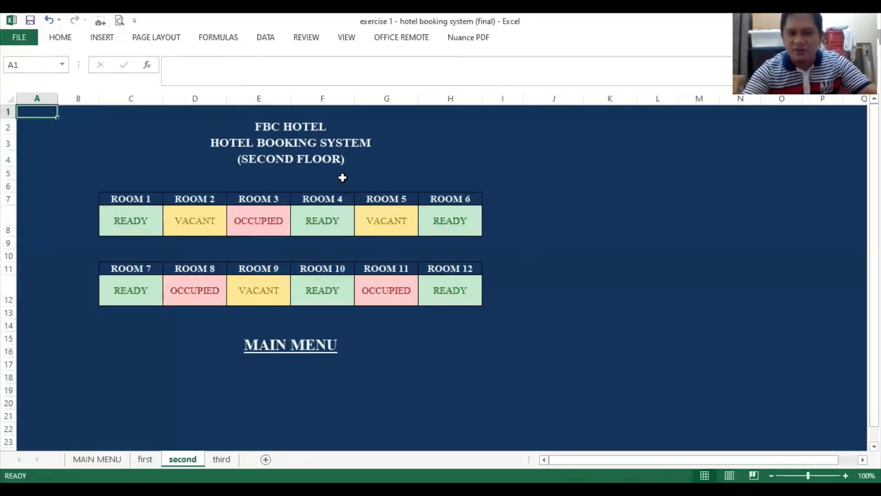
mouse_move(302, 350)
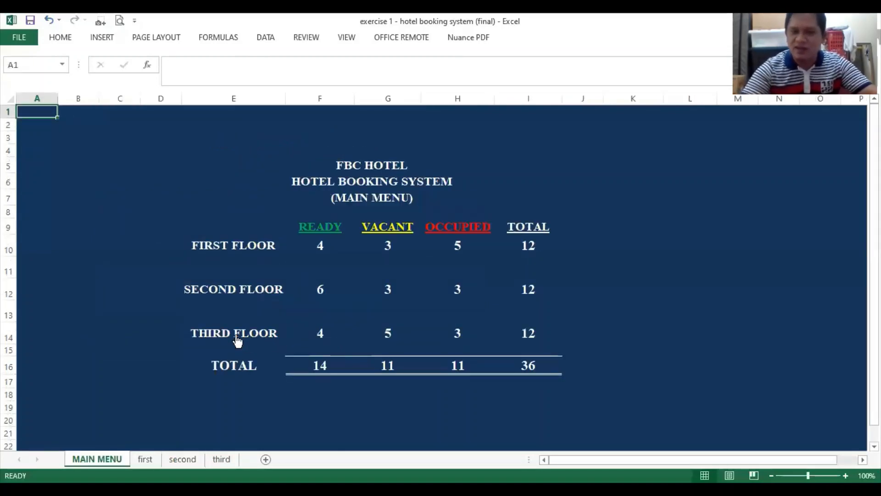
click(222, 459)
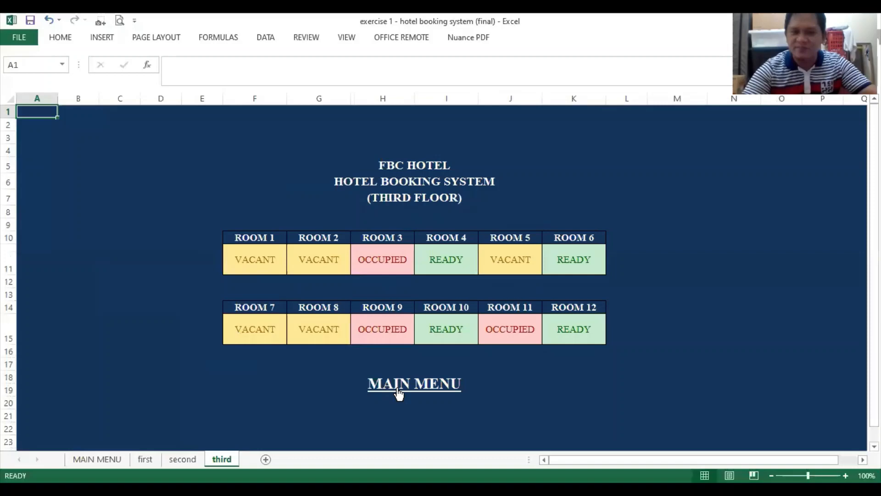
click(413, 384)
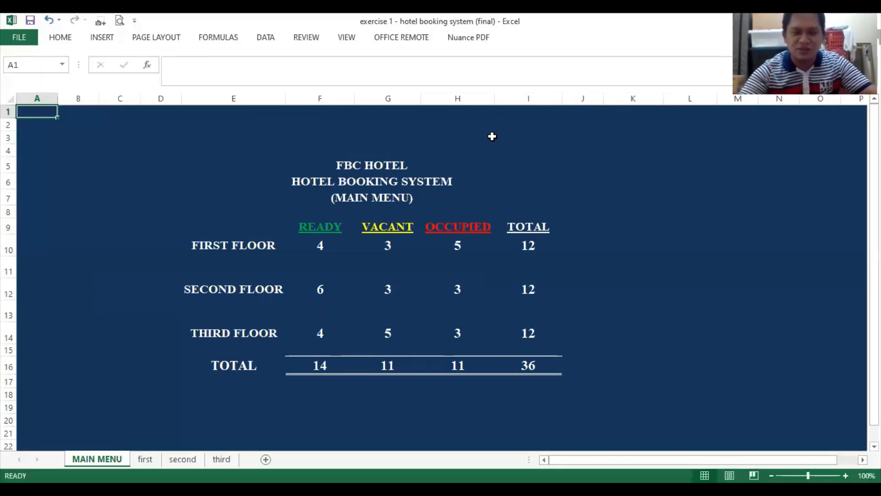
mouse_move(312, 256)
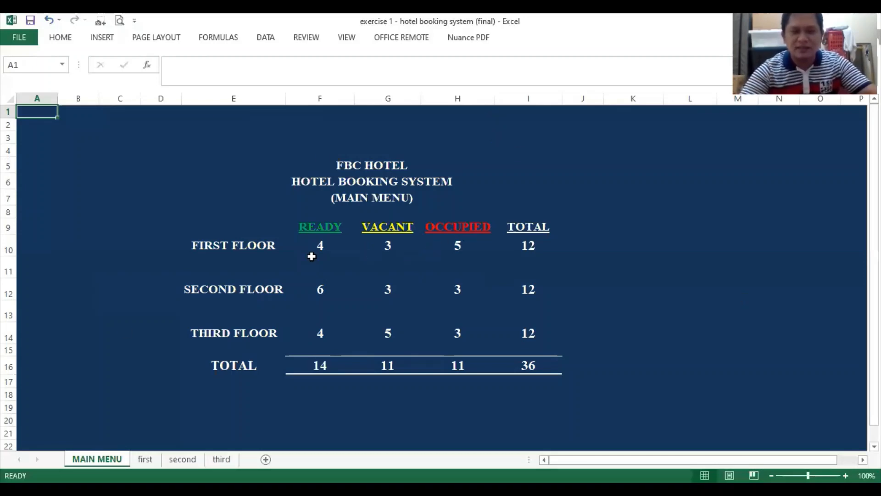
mouse_move(347, 246)
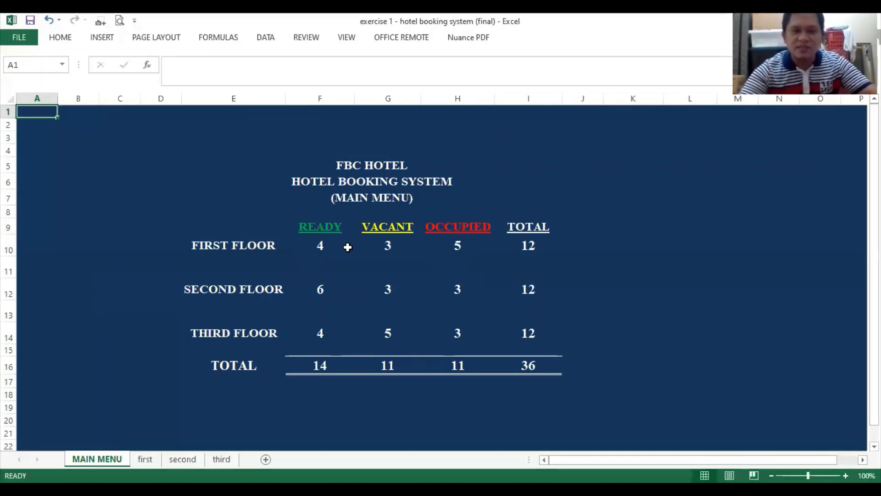
mouse_move(446, 257)
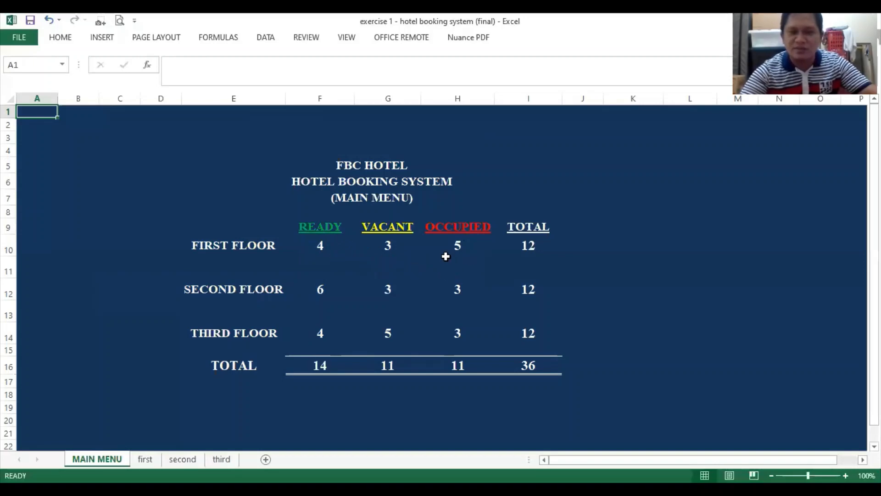
mouse_move(385, 268)
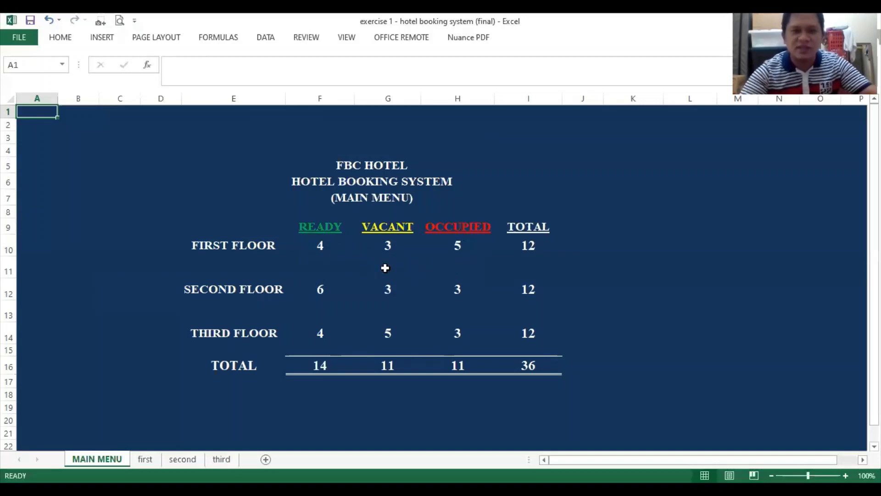
mouse_move(243, 259)
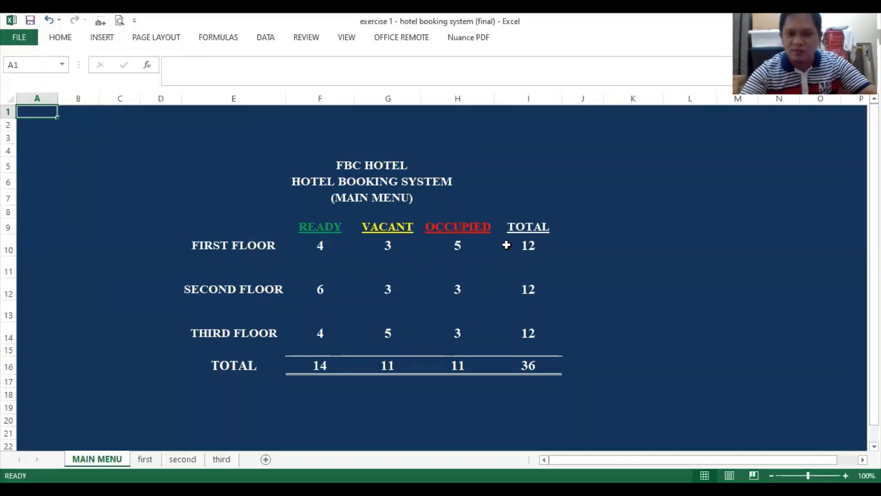
mouse_move(320, 247)
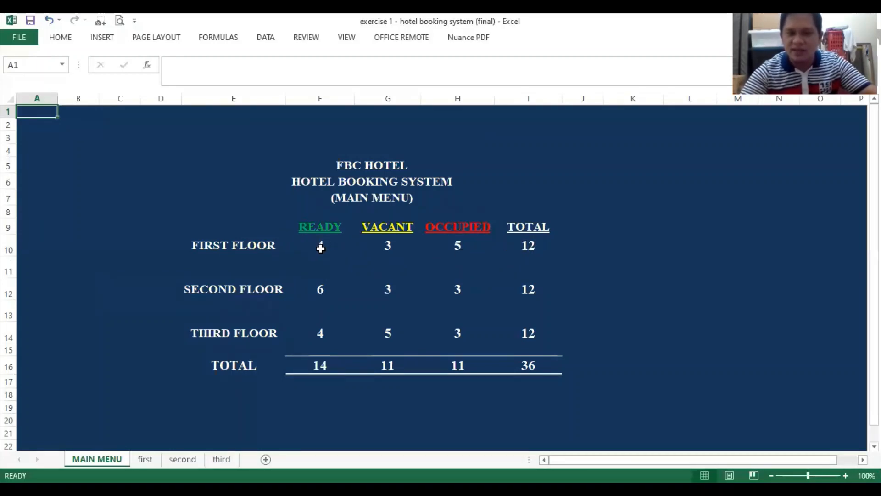
mouse_move(429, 237)
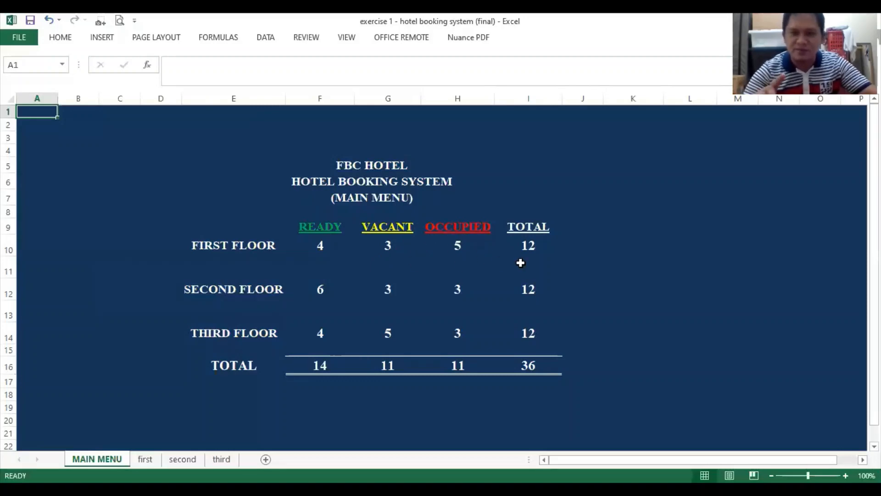
mouse_move(328, 246)
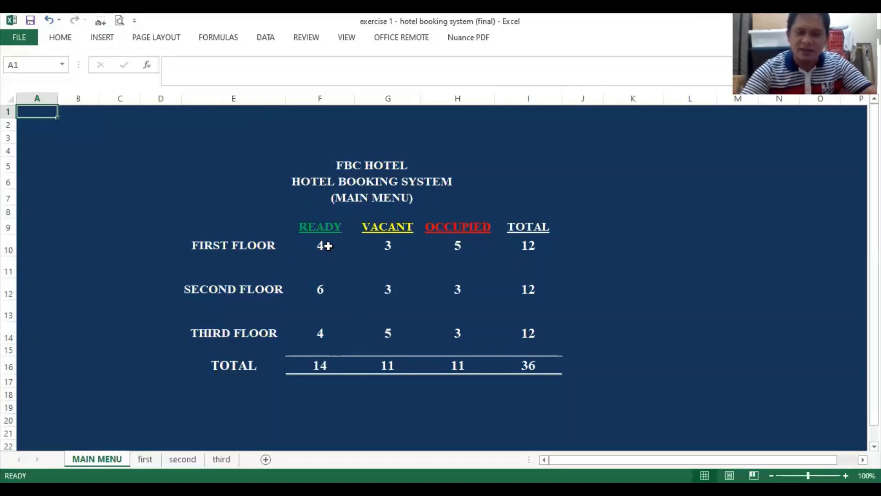
mouse_move(257, 251)
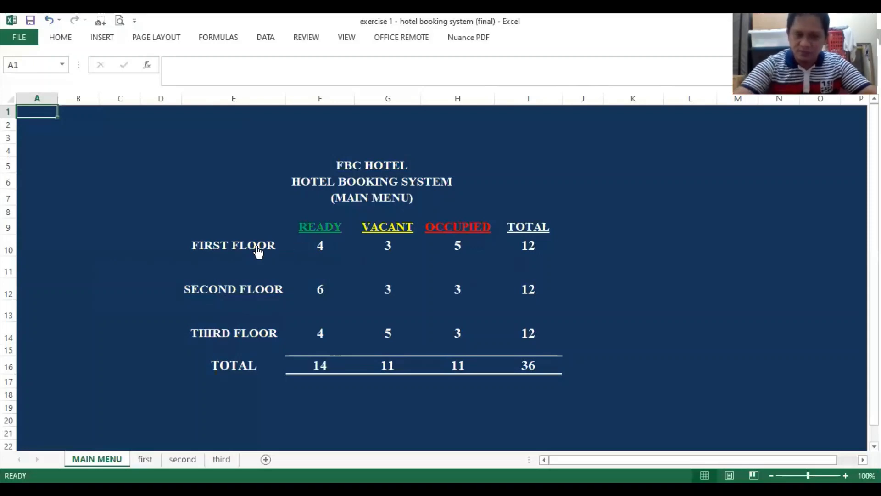
Jump to the FIRST FLOOR sheet listing ROOM 1 to ROOM 12 statuses.
click(145, 459)
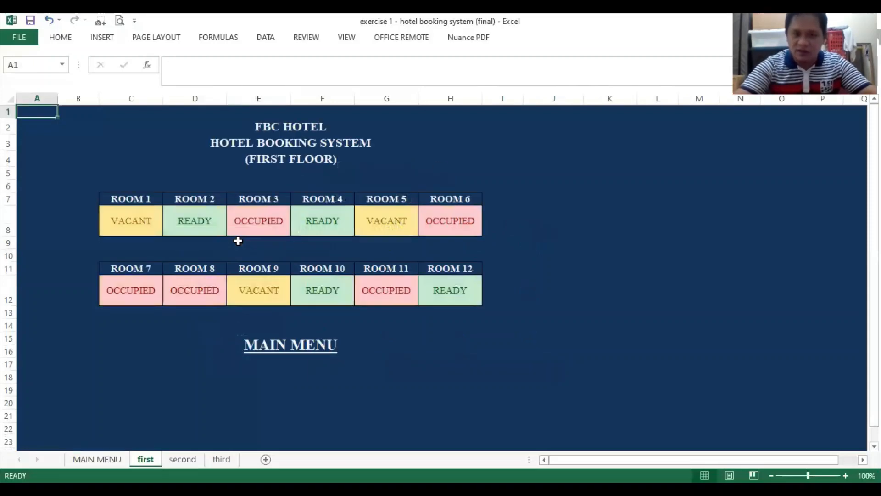
mouse_move(191, 225)
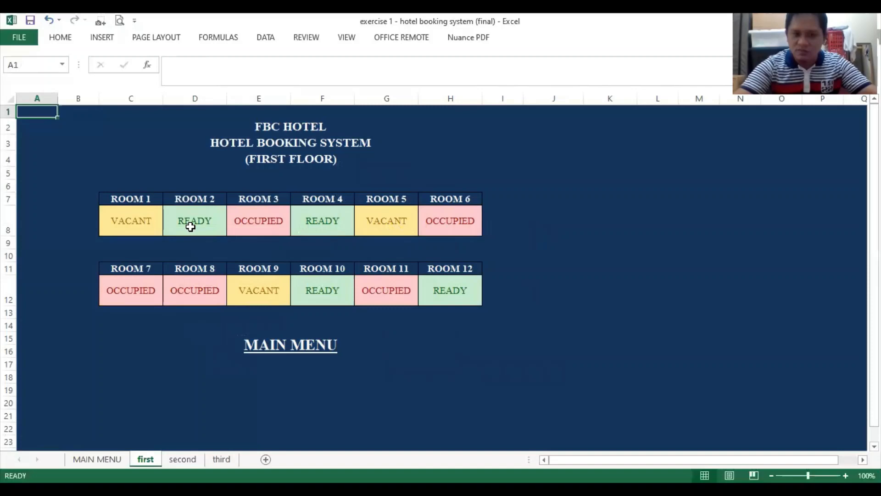
mouse_move(386, 291)
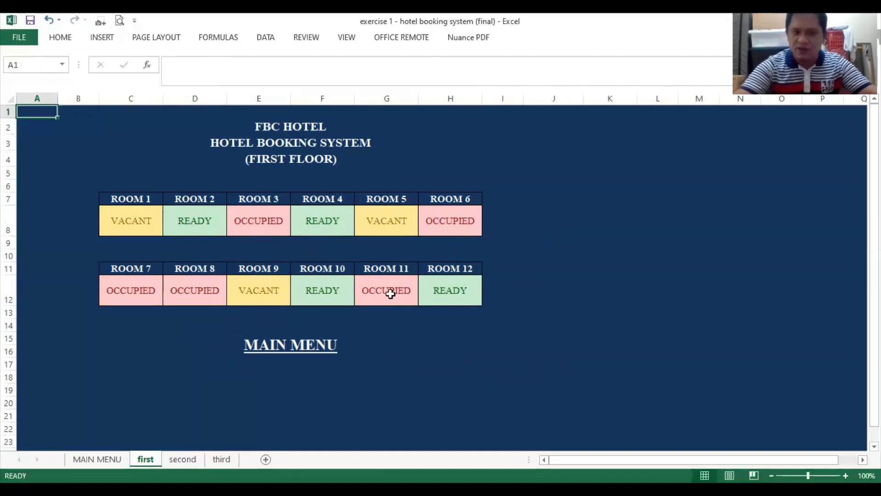
mouse_move(429, 291)
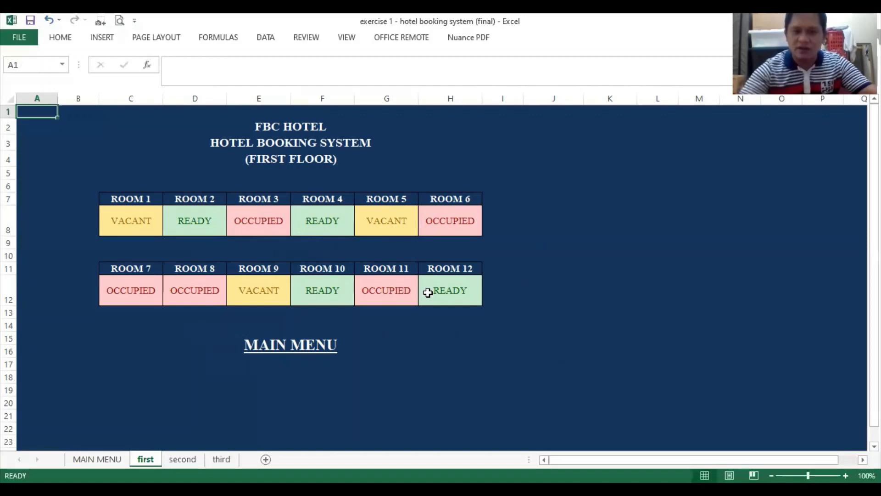
mouse_move(164, 286)
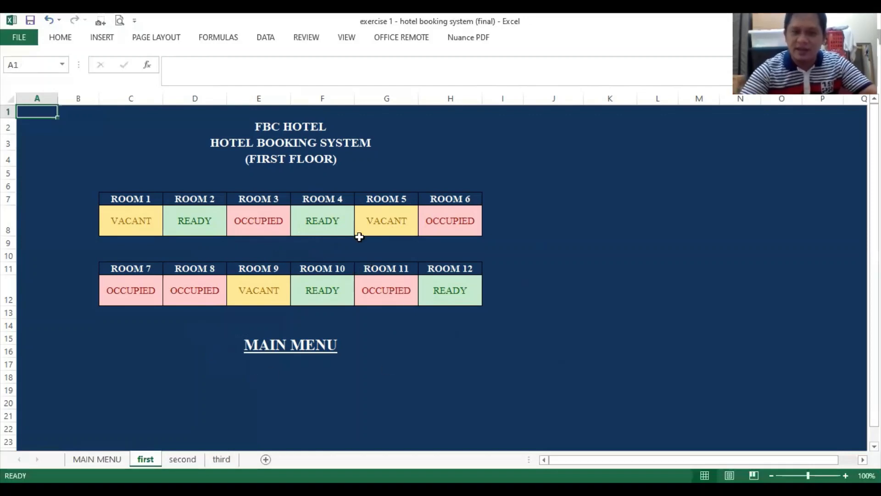
mouse_move(380, 246)
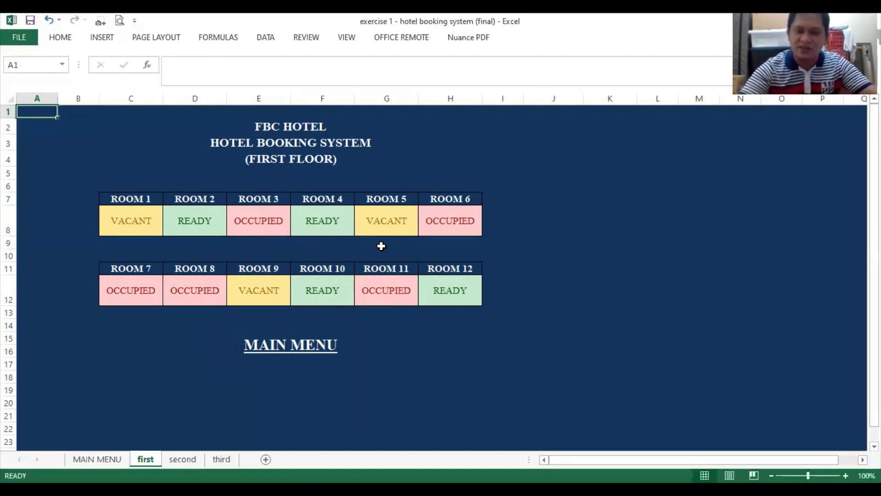
Change ROOM 5's status in G8 from VACANT to READY, shading it green.
click(386, 220)
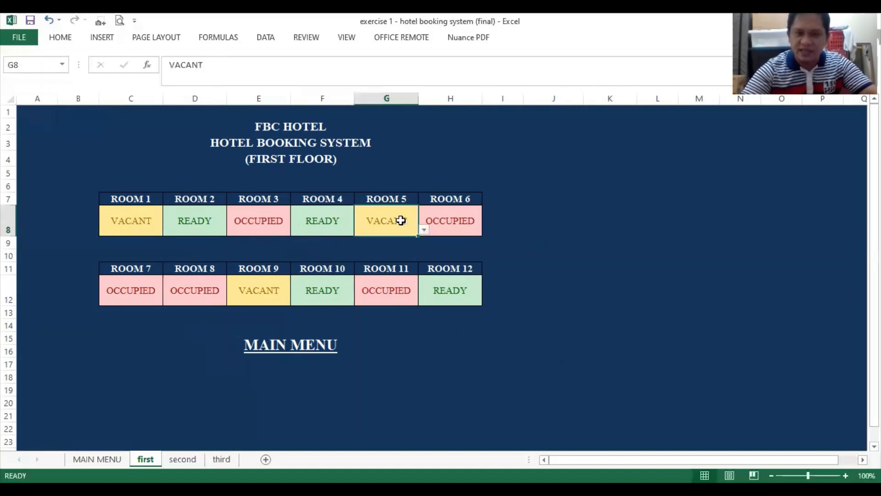
click(422, 230)
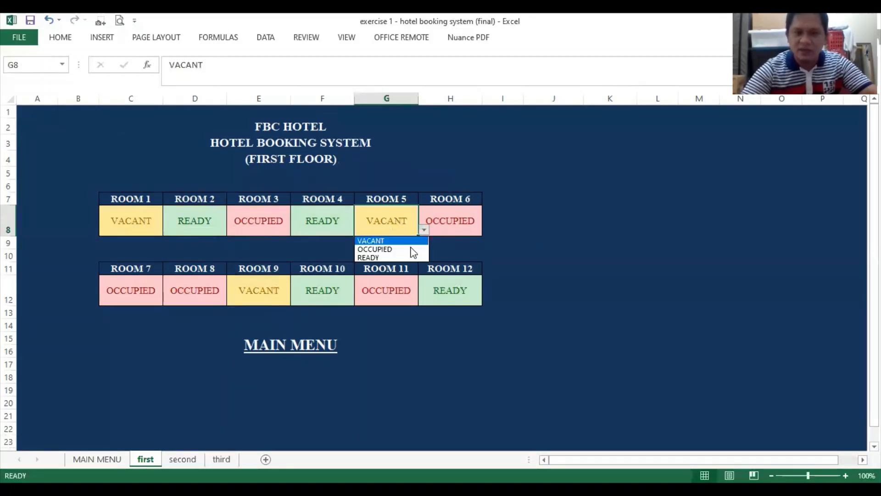
click(368, 257)
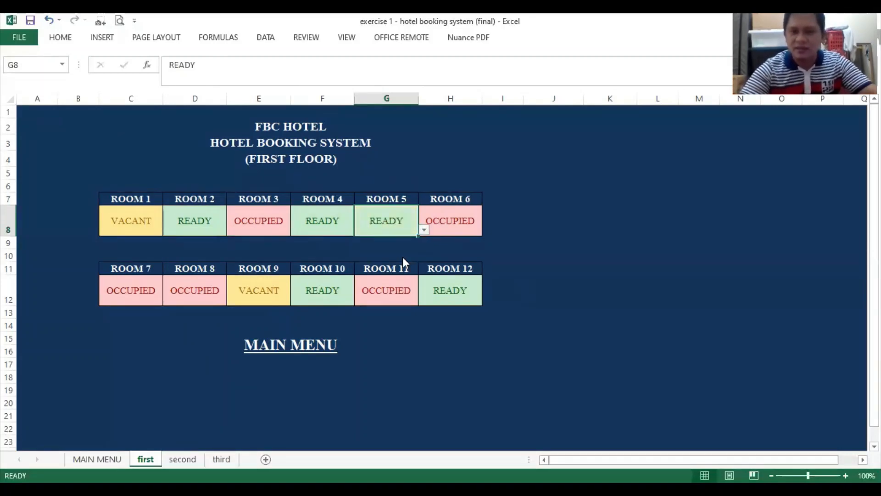
mouse_move(297, 229)
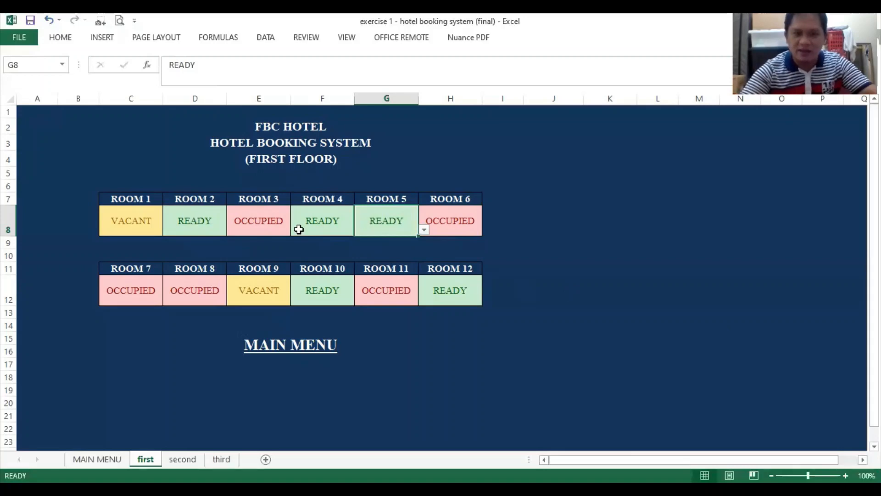
mouse_move(483, 287)
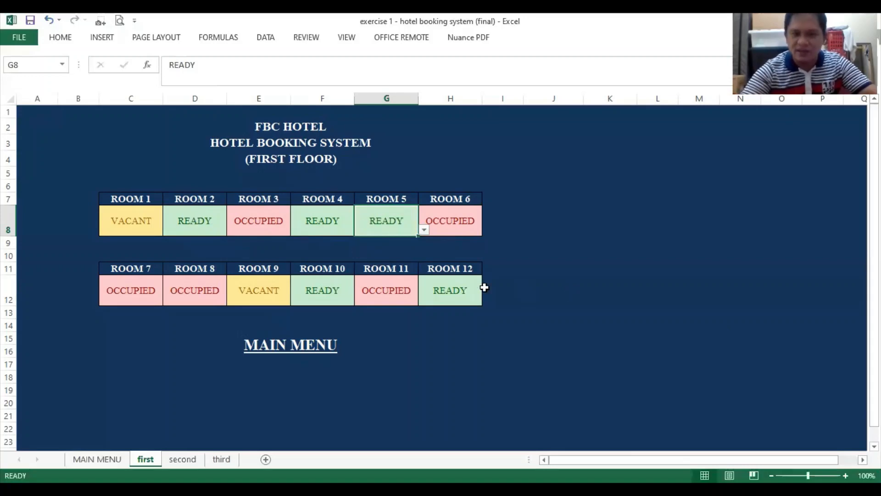
mouse_move(299, 168)
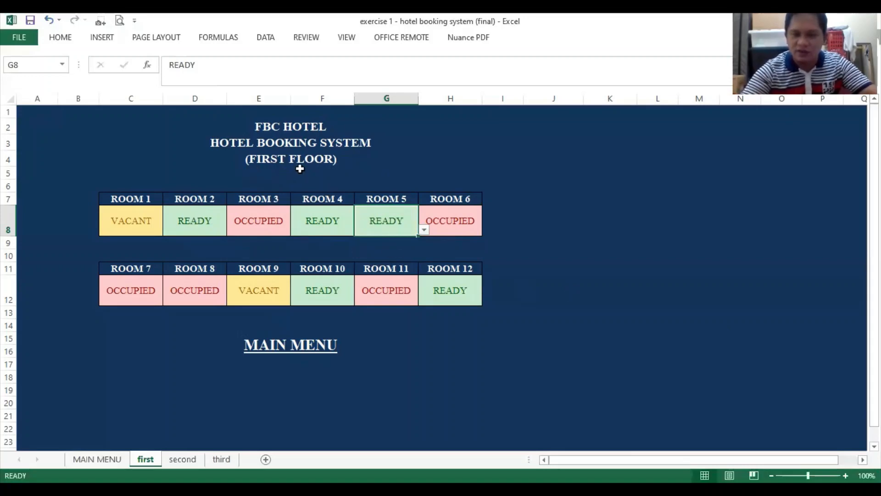
click(96, 459)
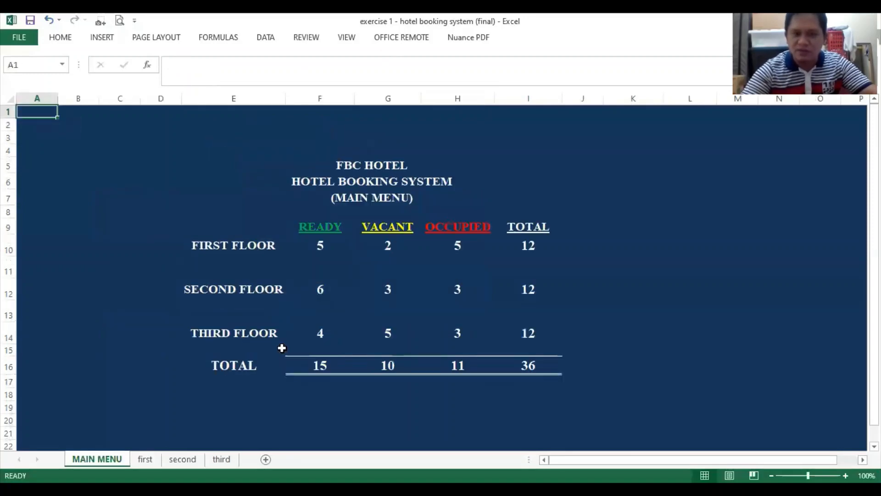
mouse_move(307, 249)
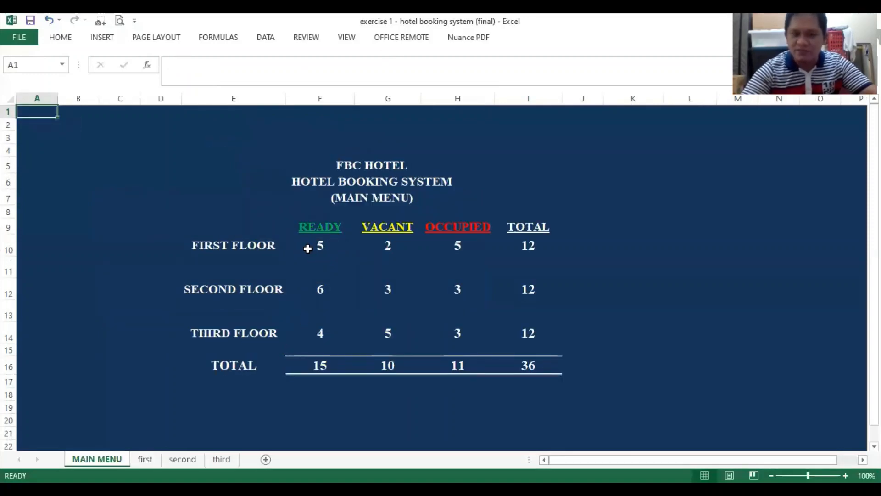
mouse_move(332, 241)
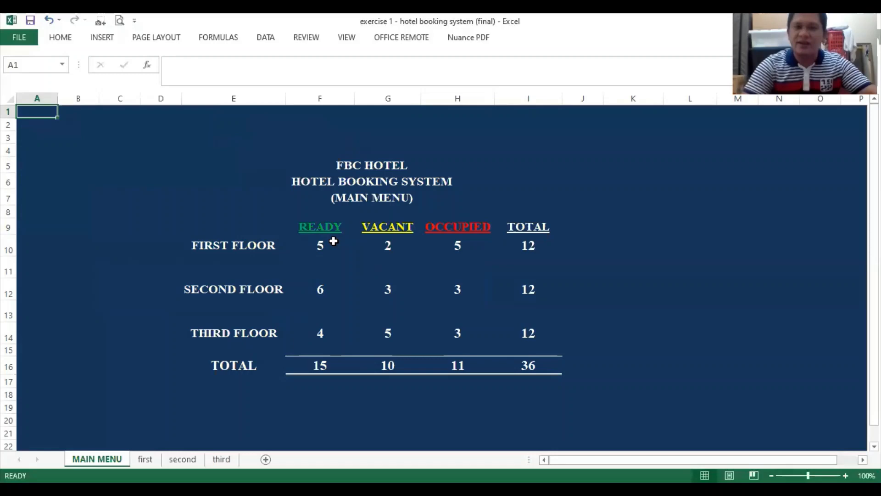
mouse_move(288, 239)
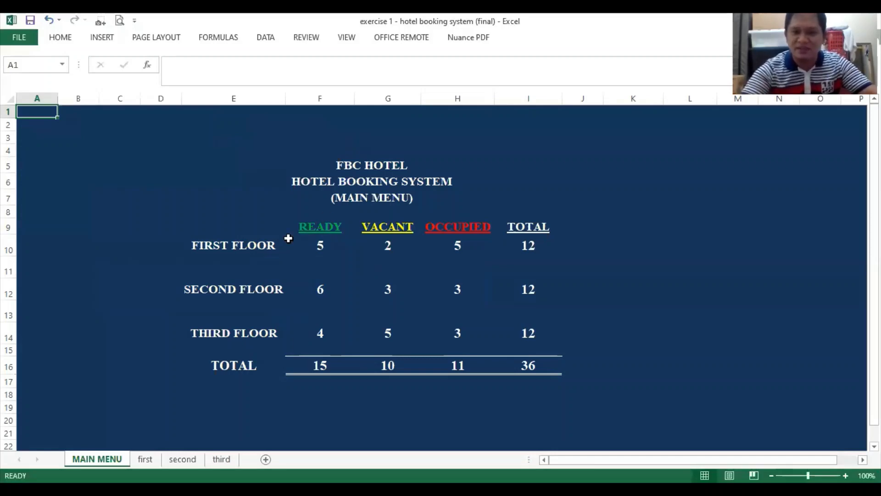
mouse_move(320, 243)
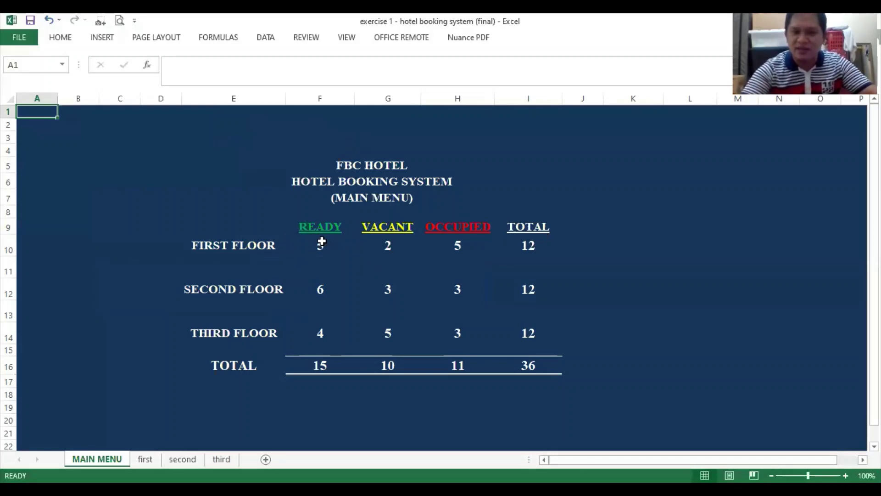
mouse_move(407, 240)
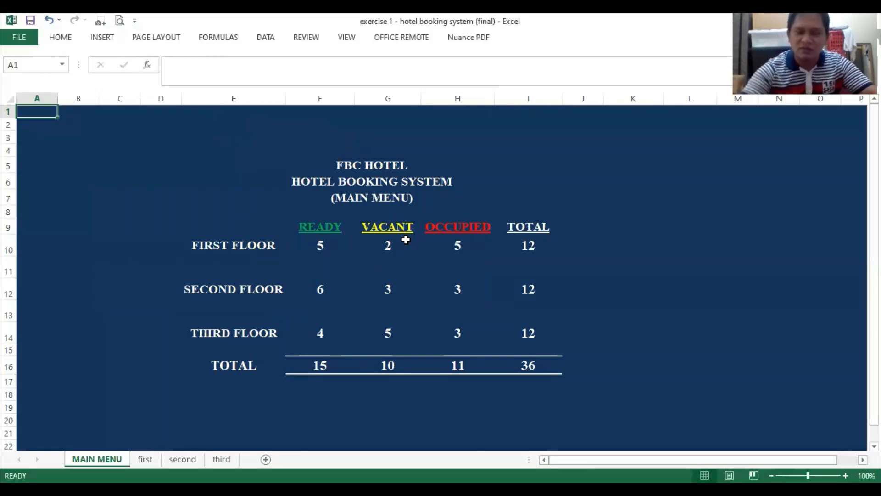
mouse_move(356, 271)
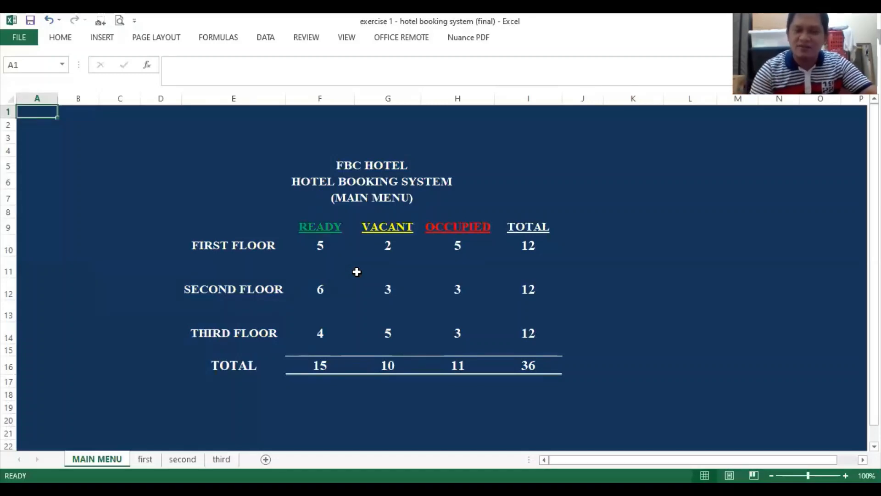
mouse_move(364, 282)
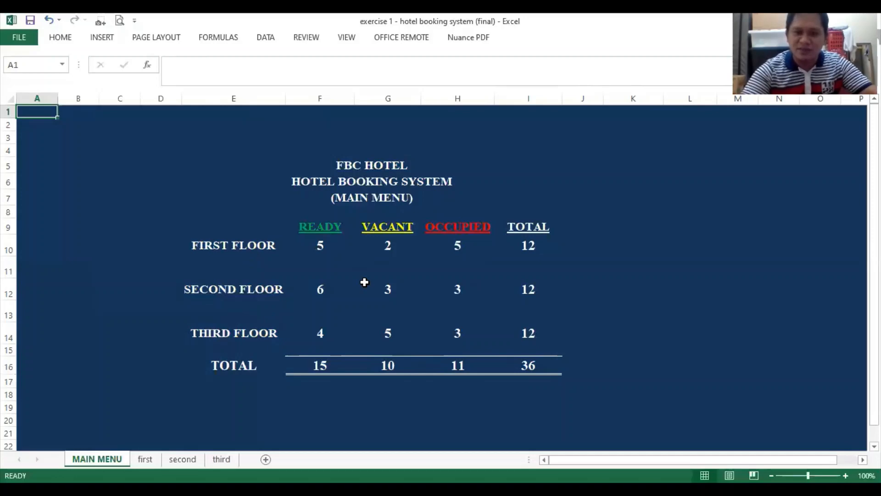
mouse_move(334, 377)
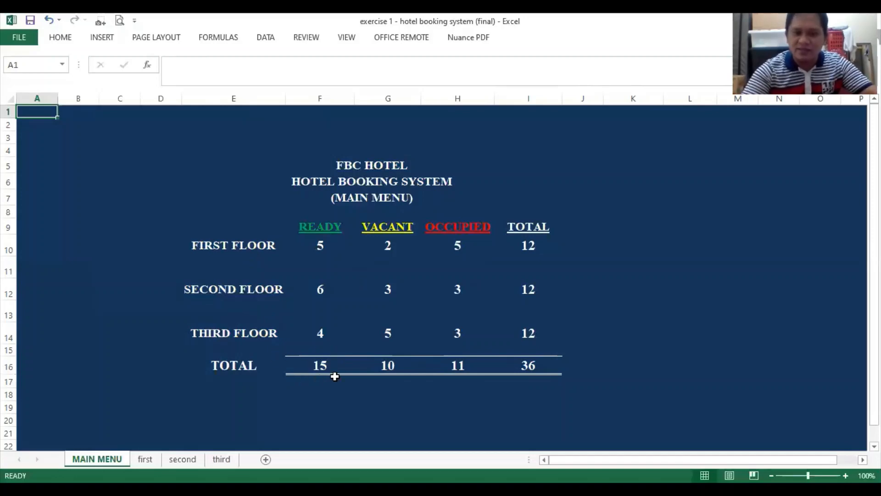
mouse_move(325, 359)
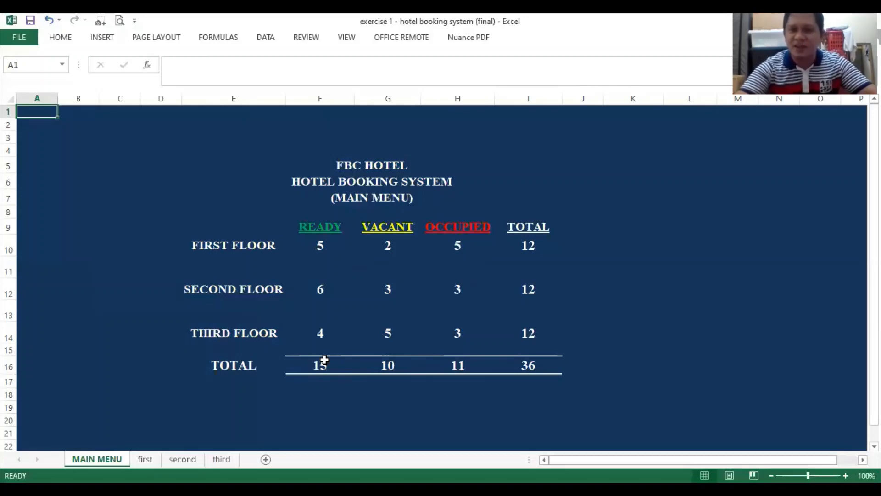
mouse_move(504, 356)
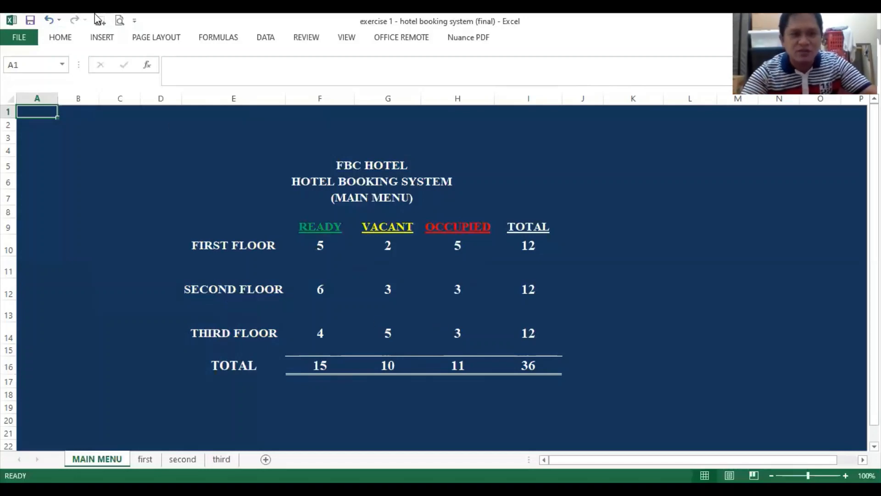
mouse_move(186, 18)
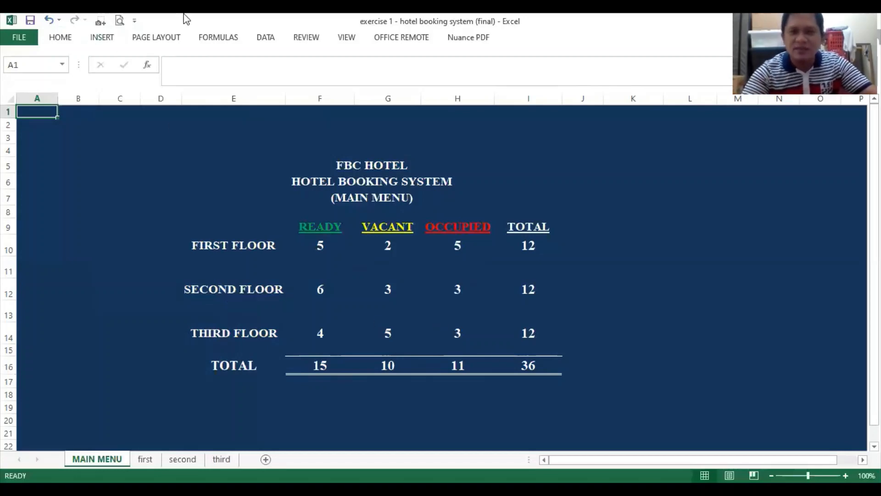
mouse_move(497, 173)
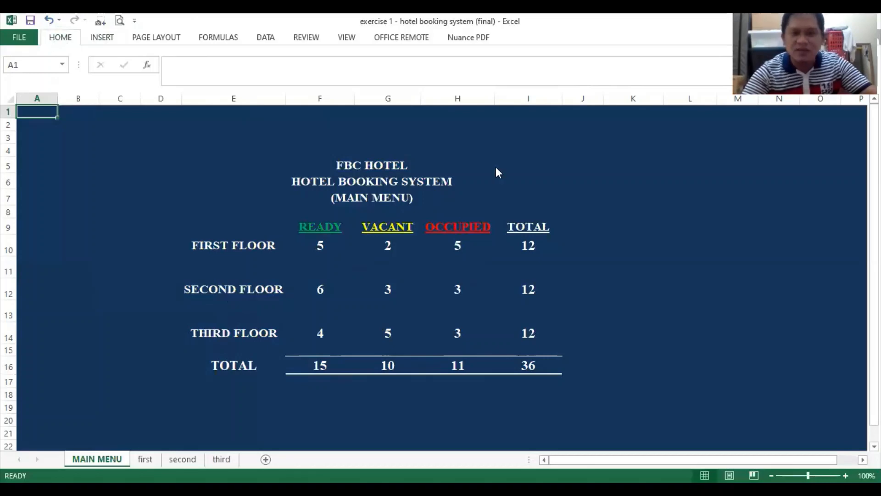
Expand the Home ribbon over the main menu summary.
click(60, 37)
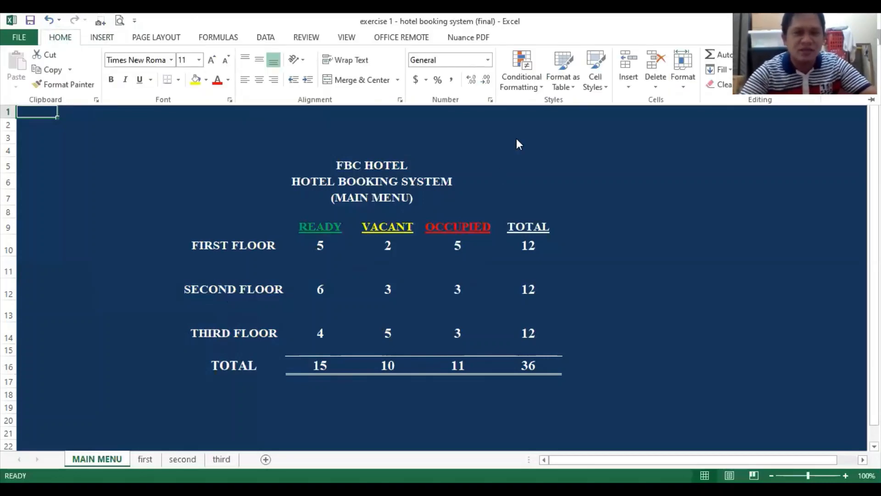
mouse_move(267, 158)
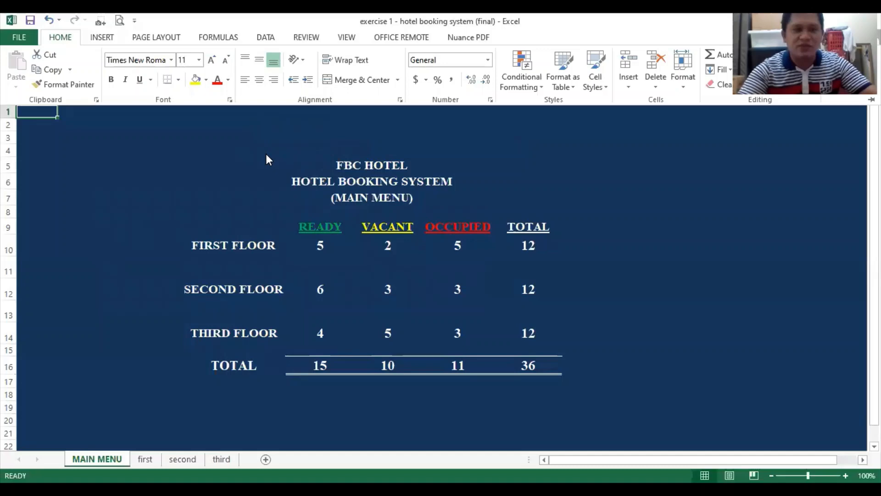
mouse_move(539, 162)
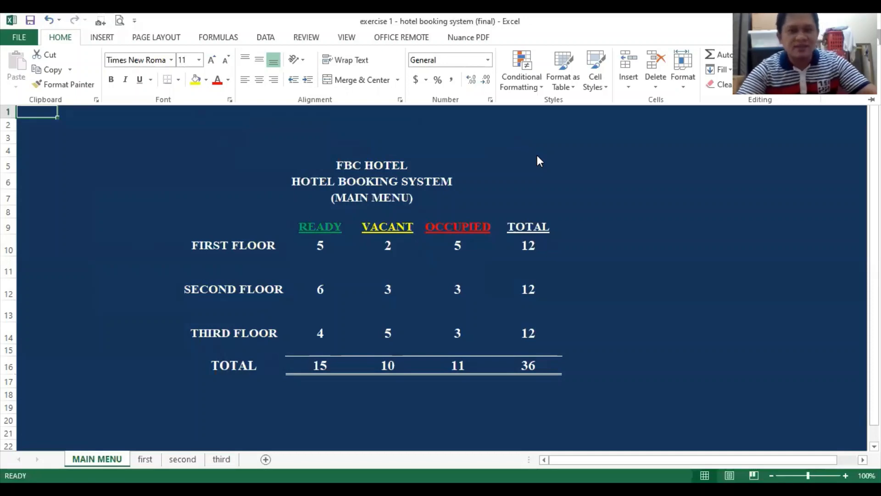
mouse_move(490, 179)
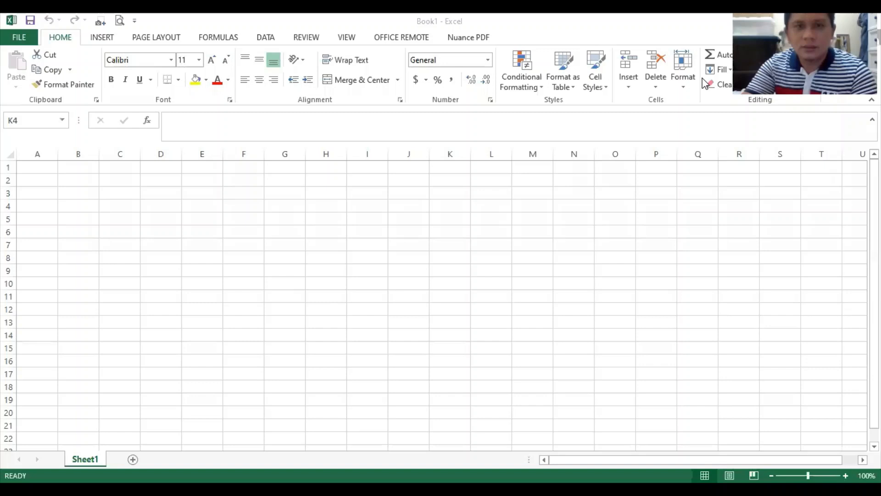
mouse_move(481, 377)
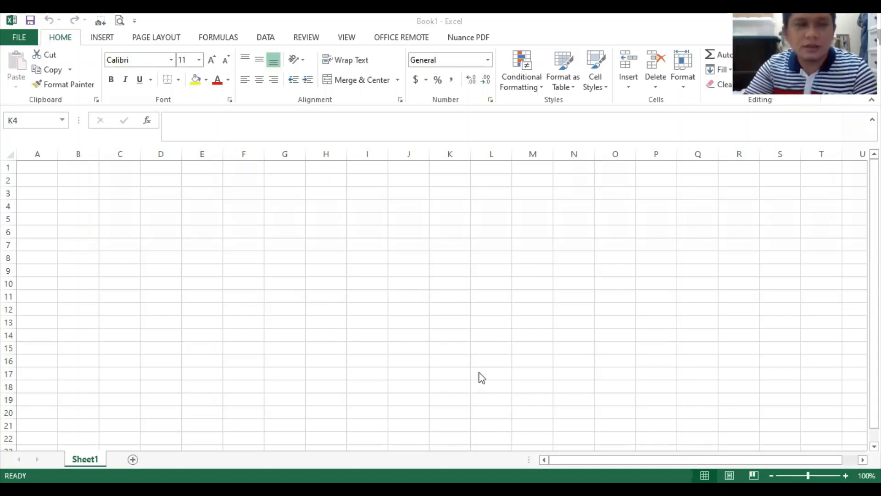
mouse_move(3, 235)
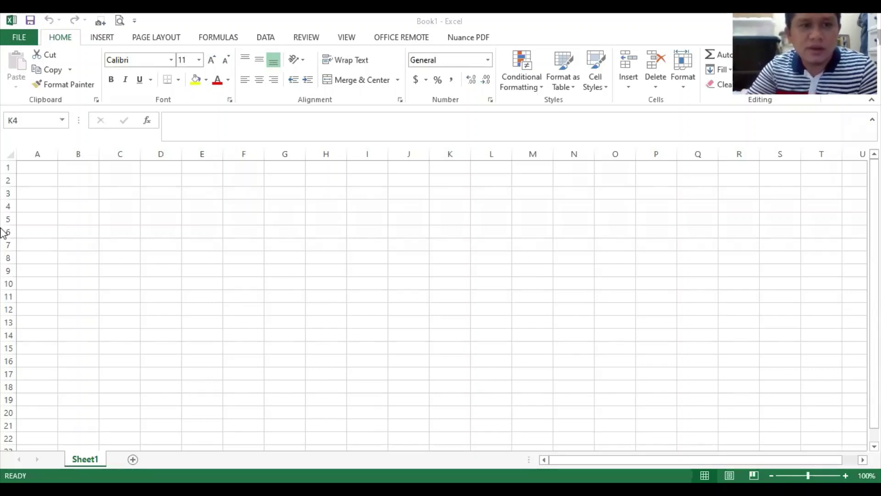
mouse_move(241, 224)
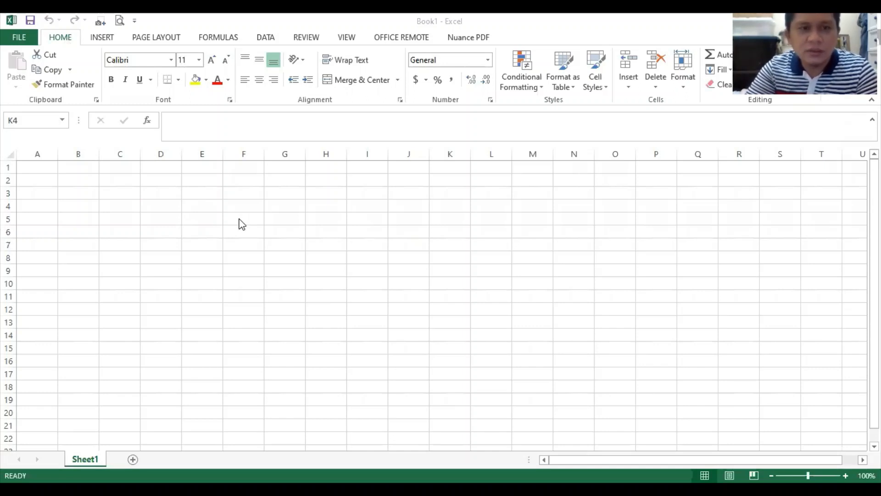
mouse_move(179, 16)
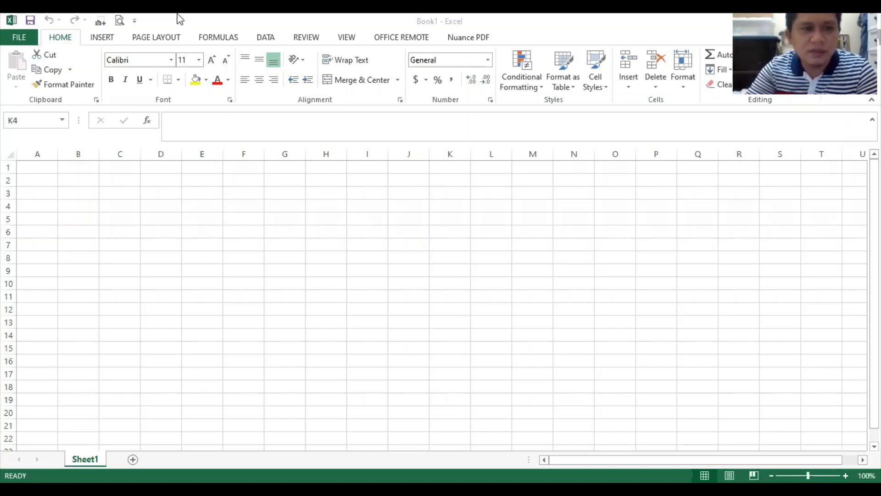
mouse_move(288, 255)
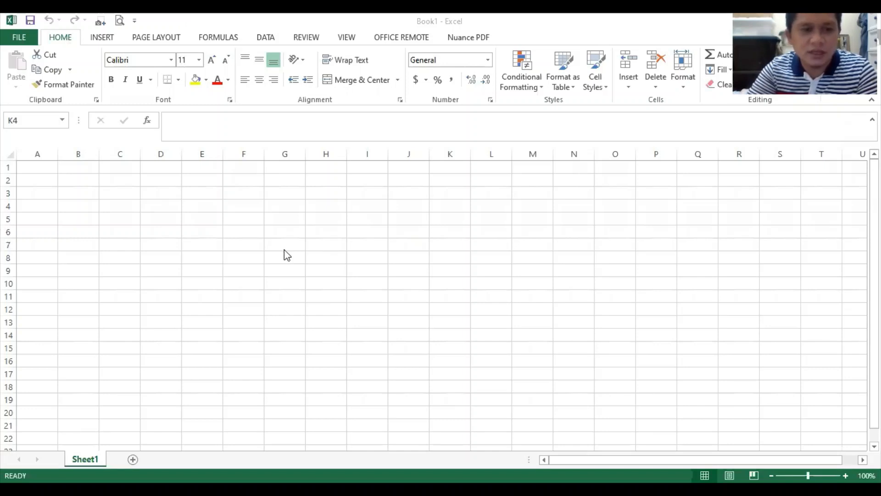
mouse_move(410, 244)
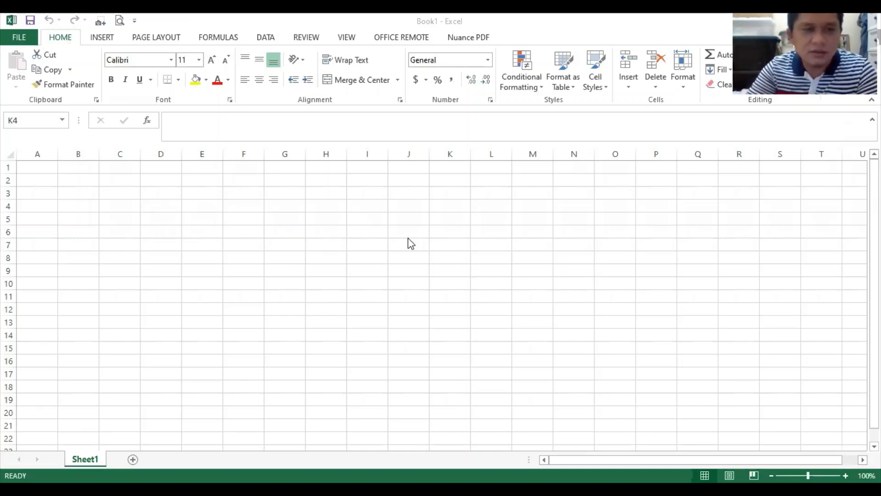
mouse_move(291, 218)
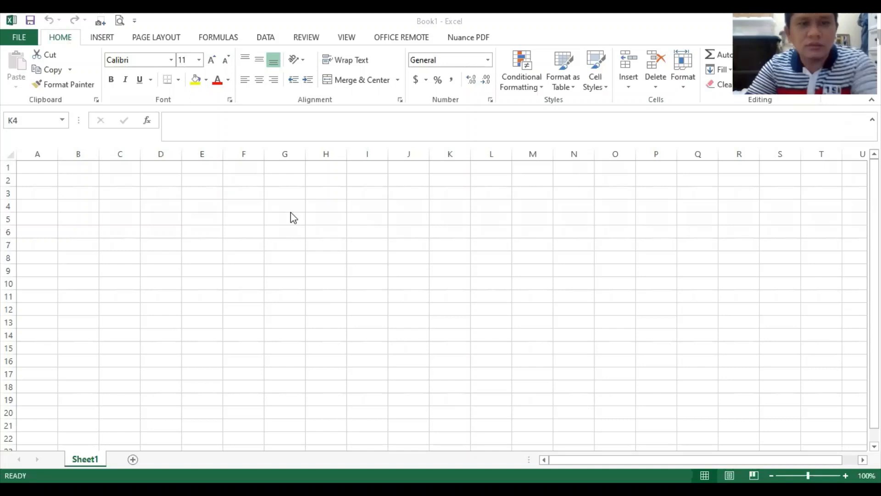
mouse_move(135, 186)
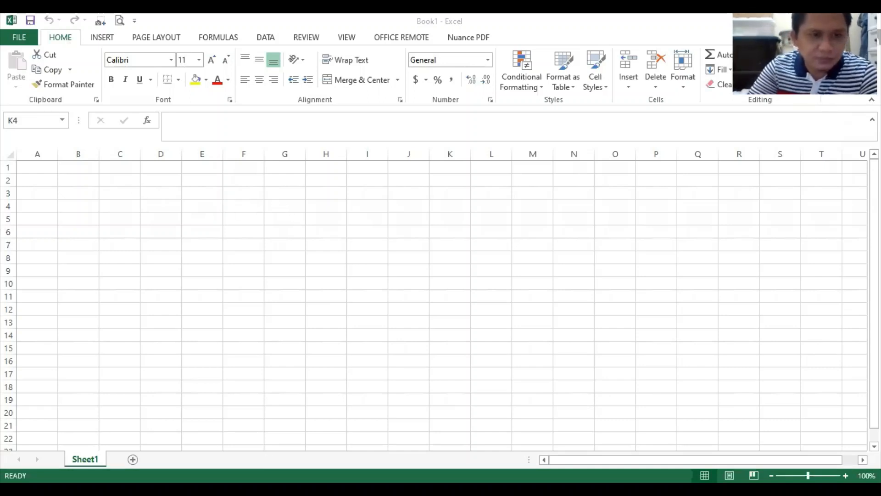
click(119, 180)
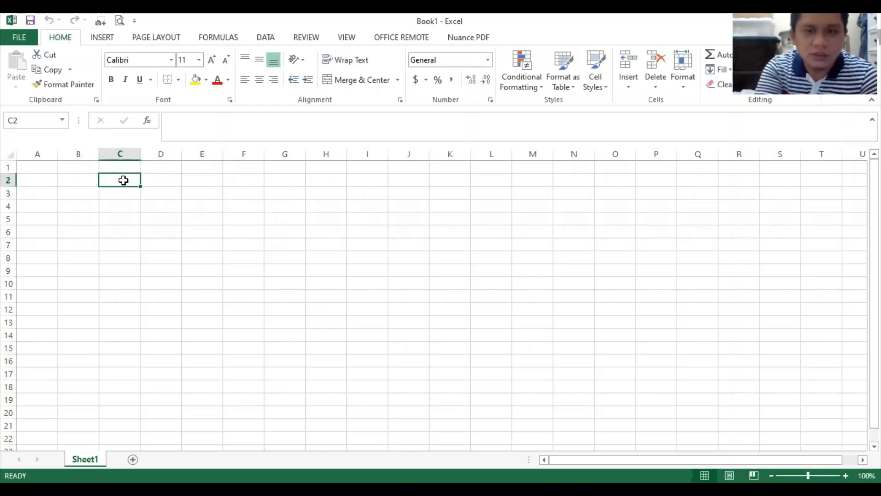
Enter the heading ROOM1 in C2 and move down to C3.
text(RO)
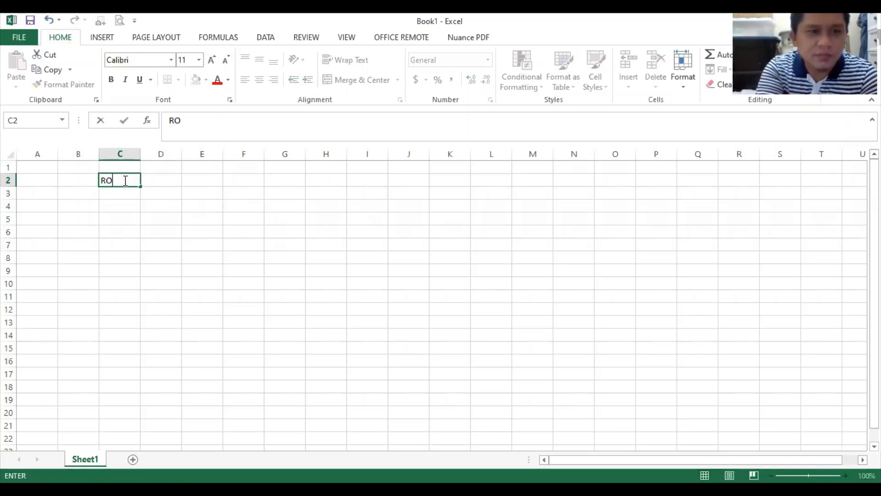
text(OM)
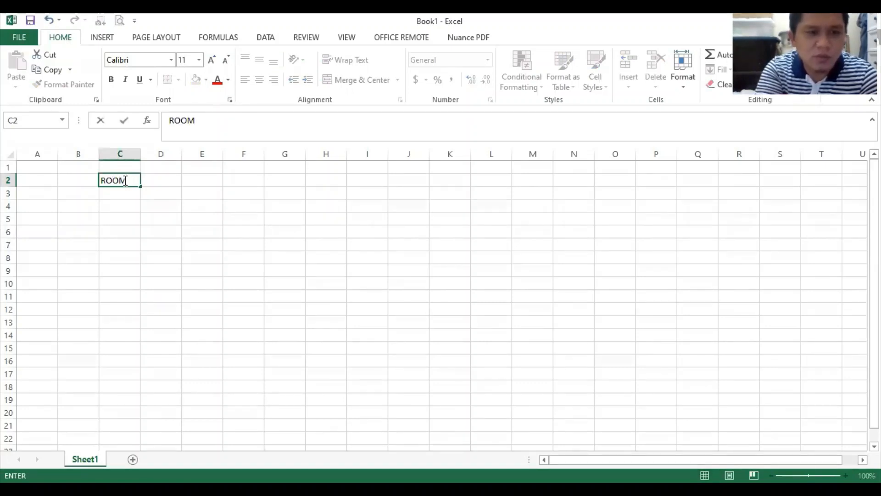
text(1)
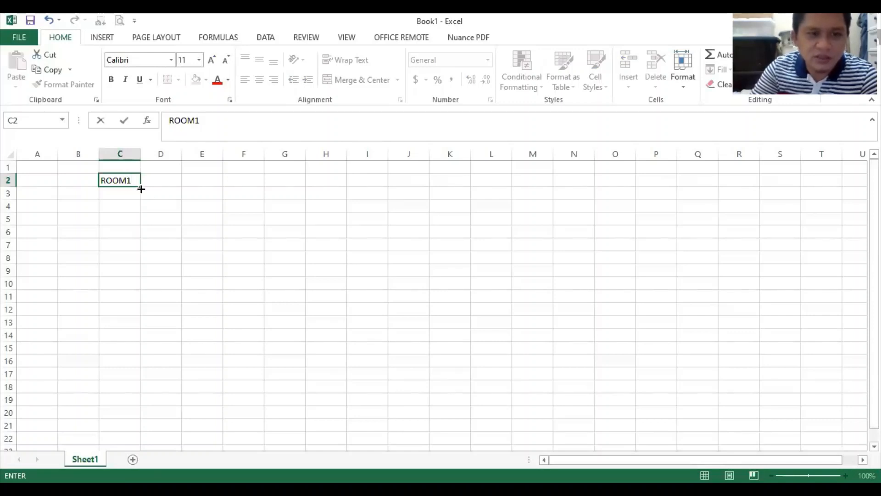
mouse_move(264, 182)
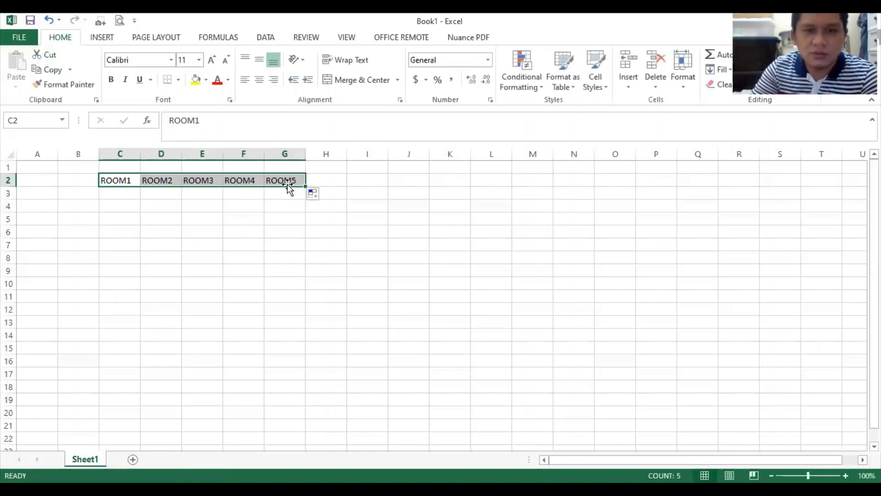
mouse_move(205, 207)
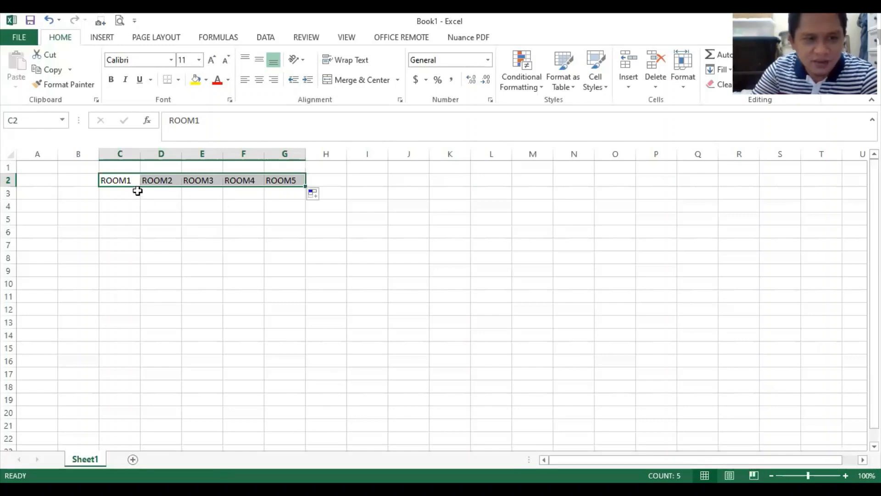
mouse_move(116, 191)
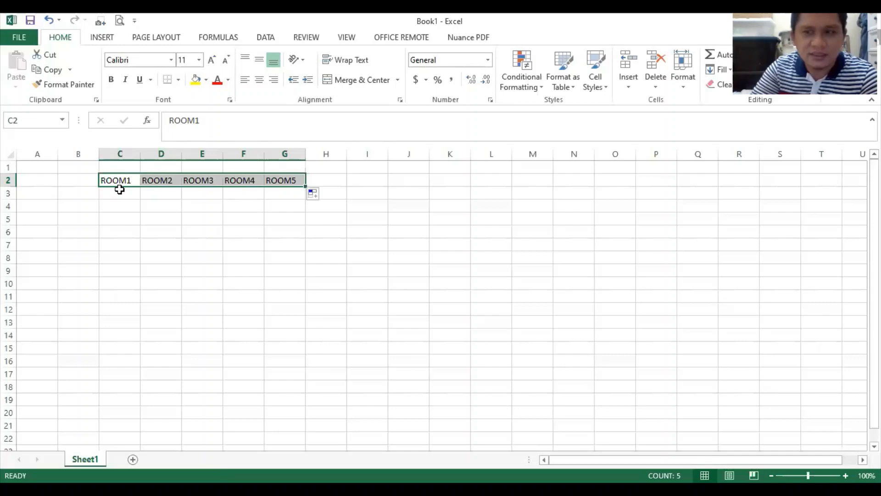
click(119, 193)
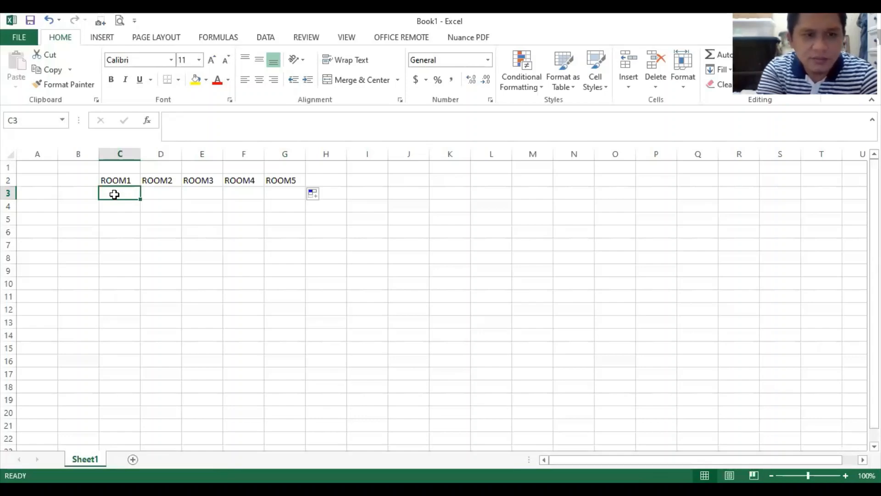
Enter READY, OCCUPIED and VACANT in C3:E3 under ROOM1–ROOM3 and widen column D to fit.
text(READY)
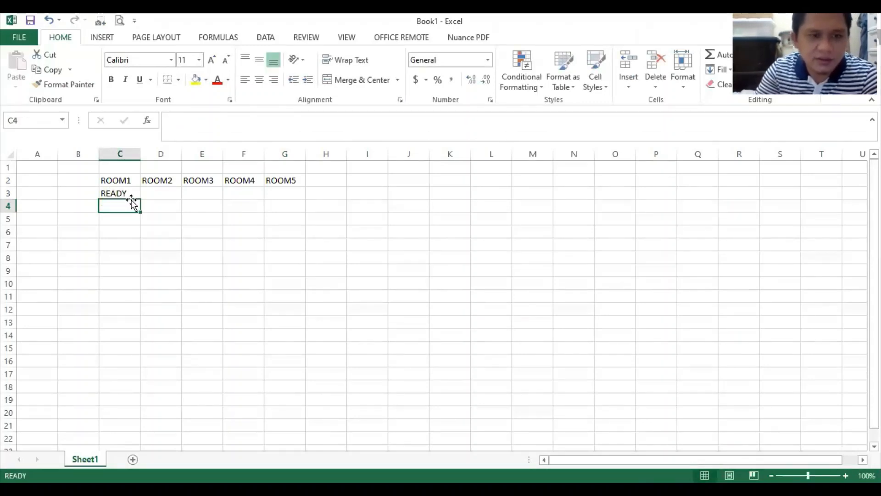
click(119, 193)
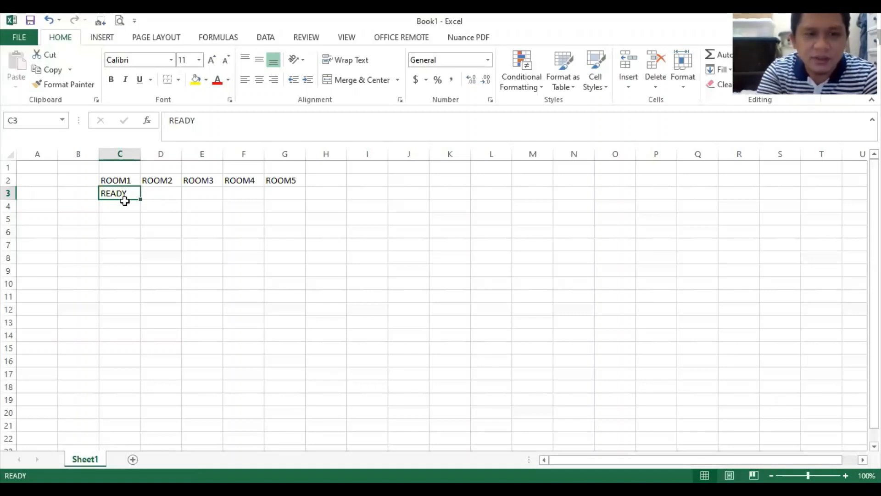
mouse_move(198, 247)
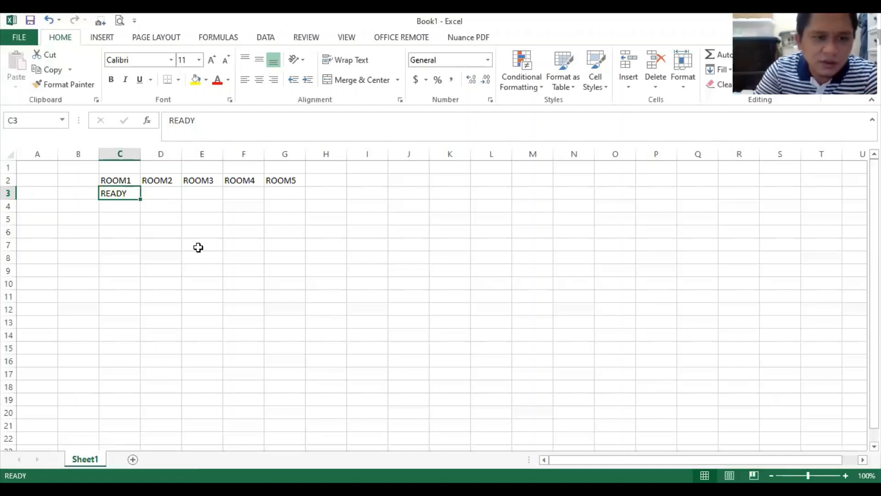
mouse_move(135, 193)
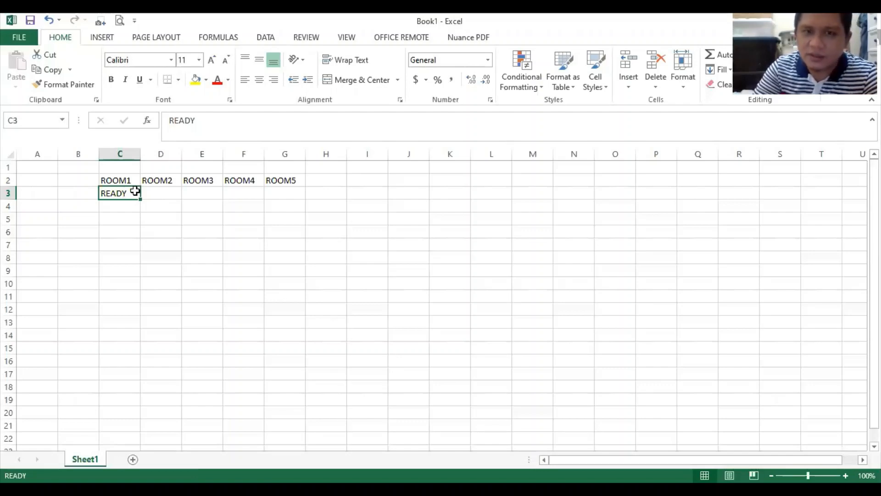
mouse_move(127, 190)
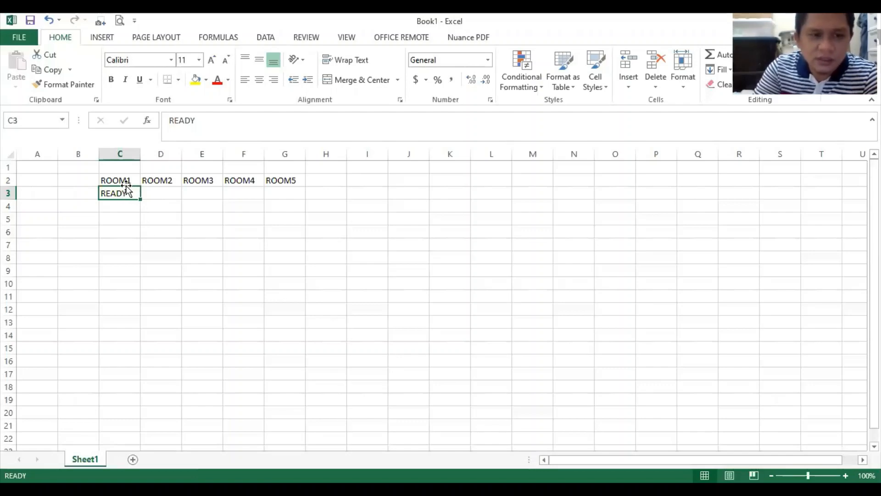
mouse_move(126, 212)
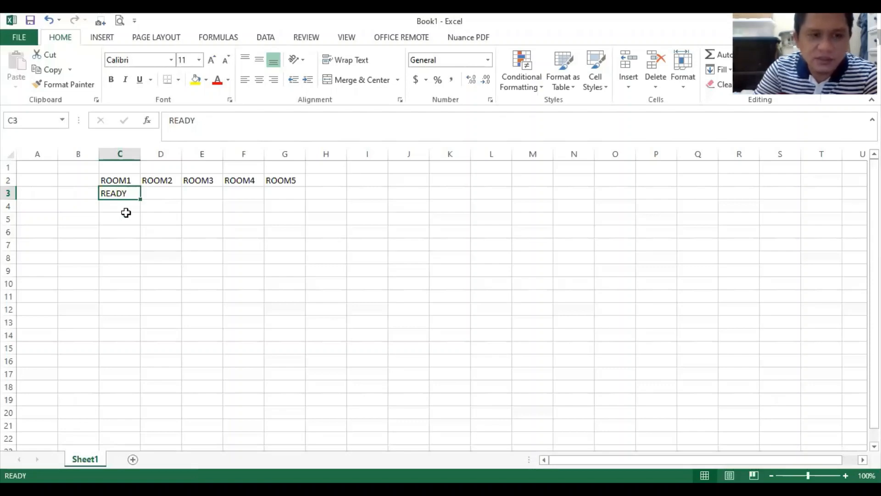
mouse_move(125, 181)
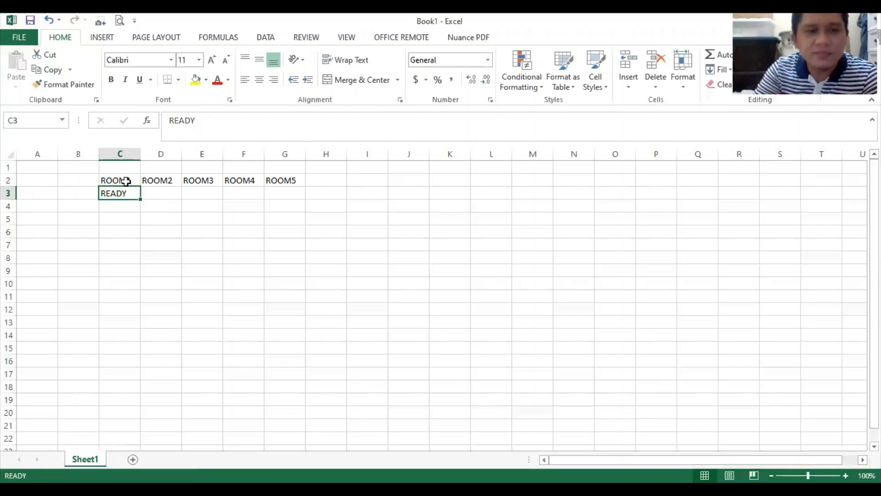
mouse_move(129, 203)
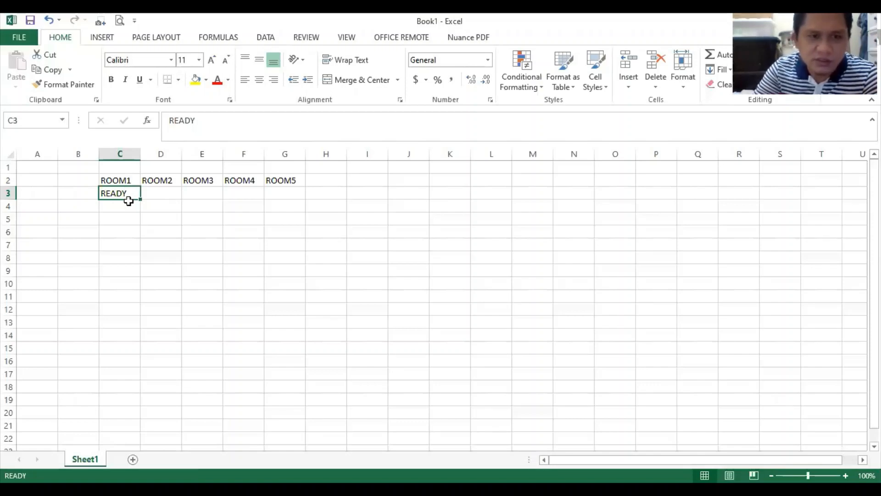
click(161, 193)
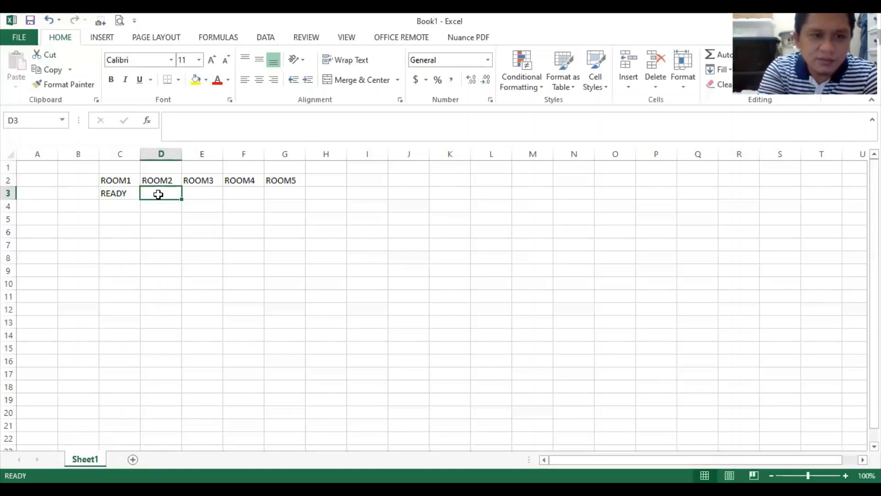
text(OCCUPIED)
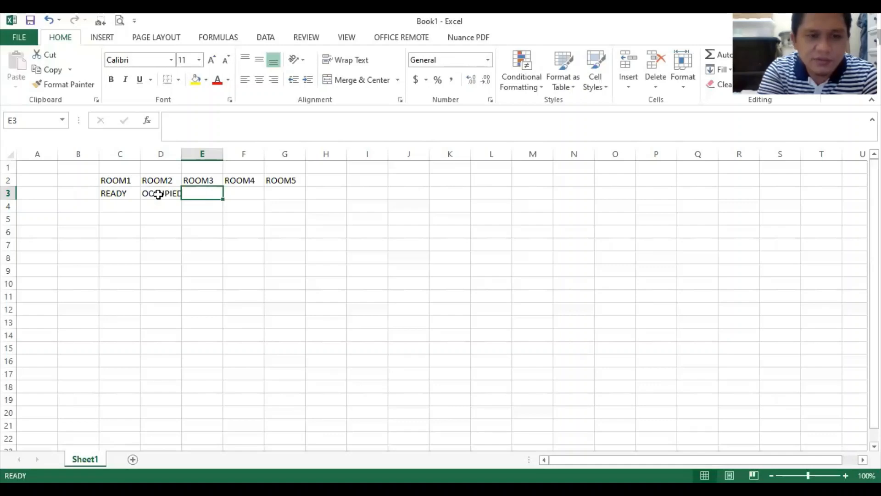
text(VACANT)
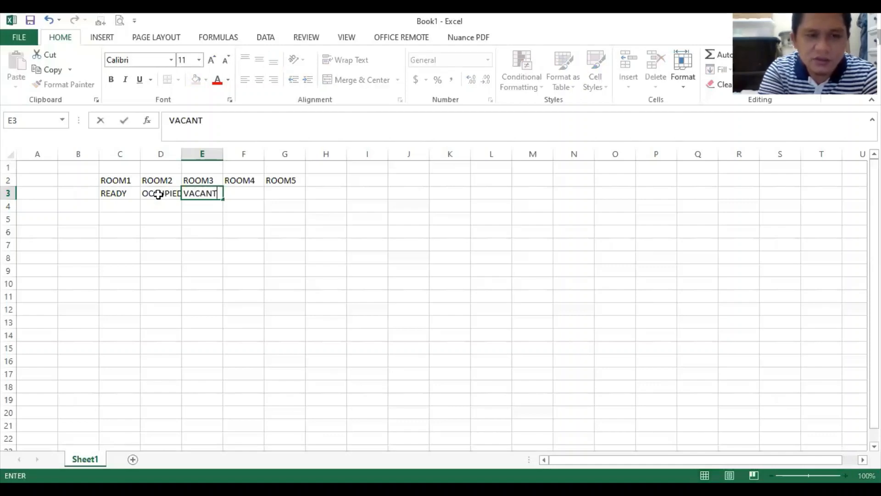
key(Enter)
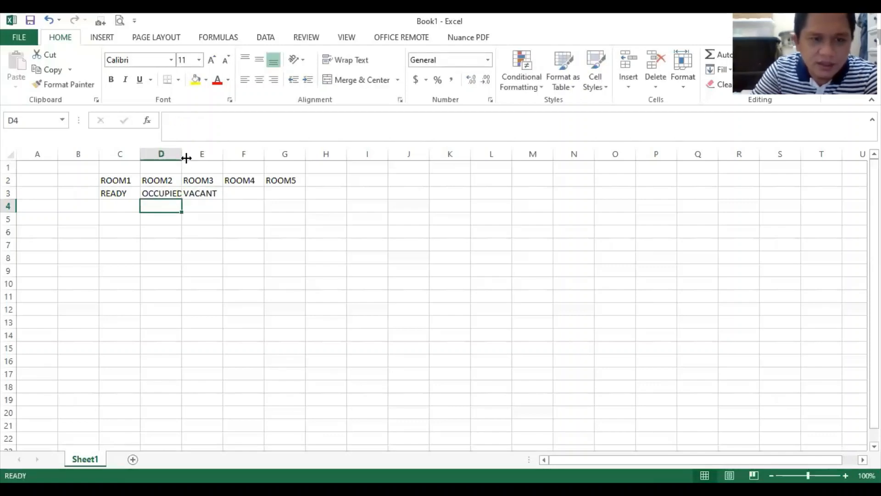
drag(182, 153, 204, 154)
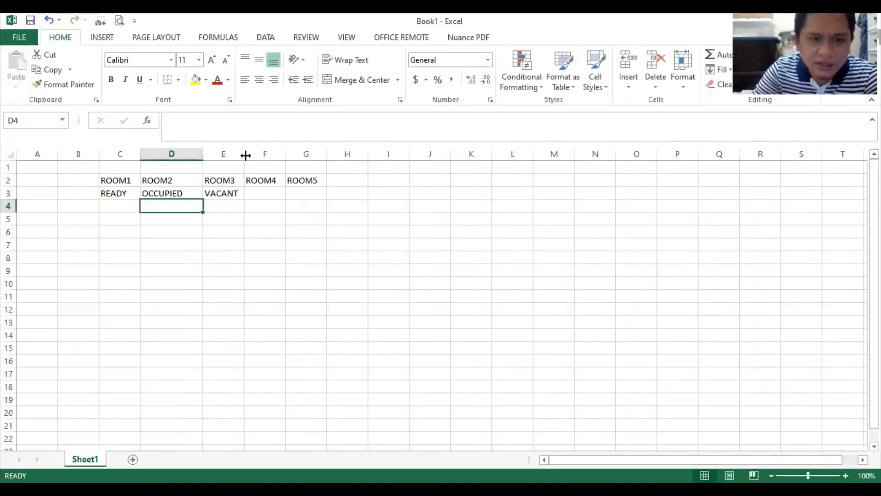
click(115, 192)
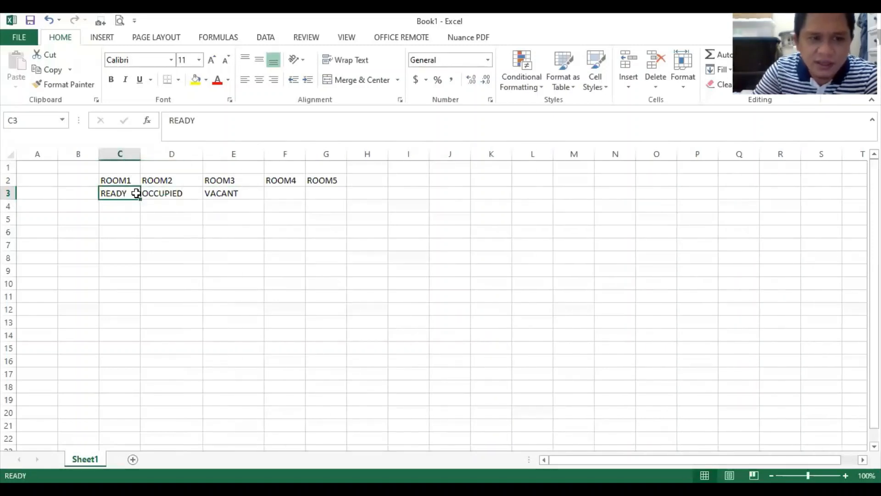
mouse_move(132, 192)
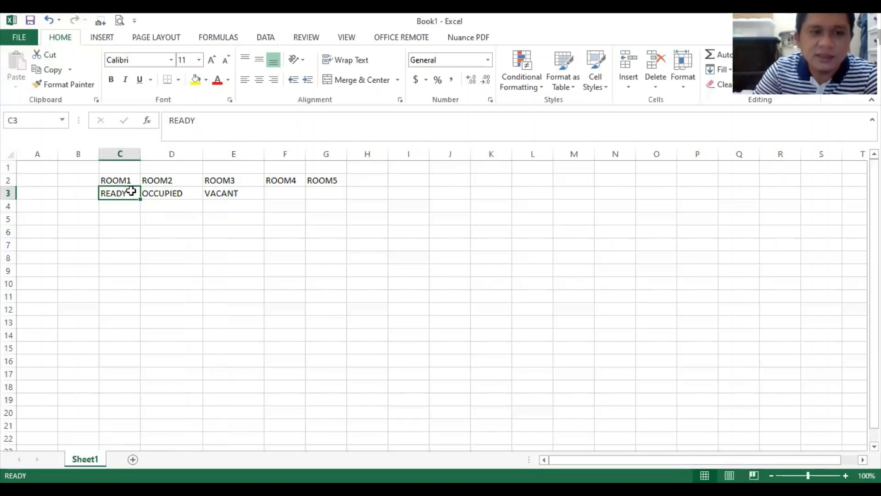
mouse_move(172, 224)
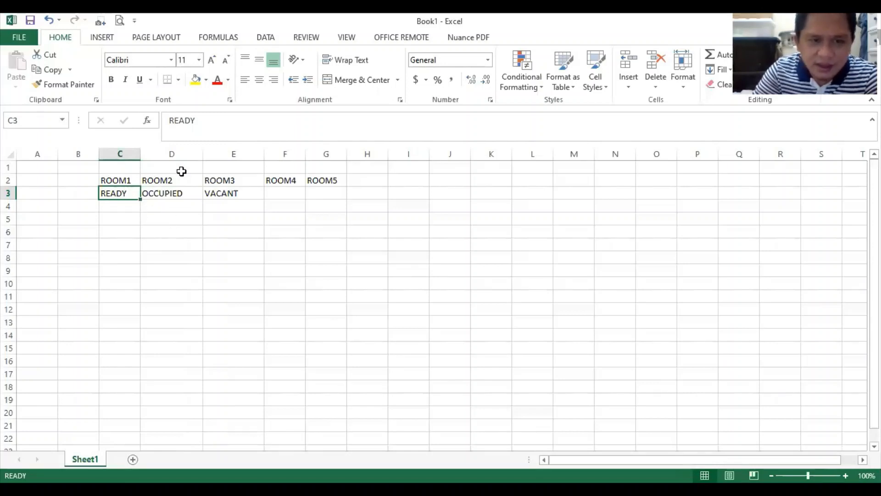
Copy C3:E3 and paste it transposed into K1:K3 as a vertical status list.
drag(120, 193, 233, 193)
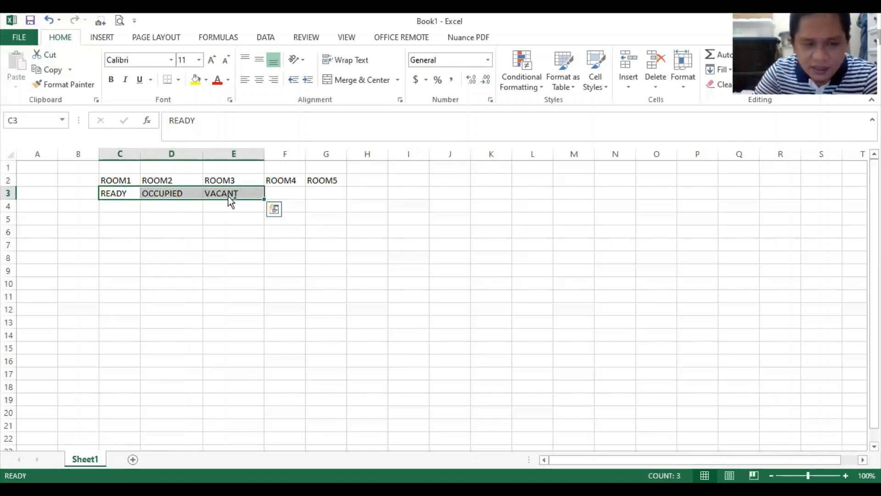
key(ctrl+c)
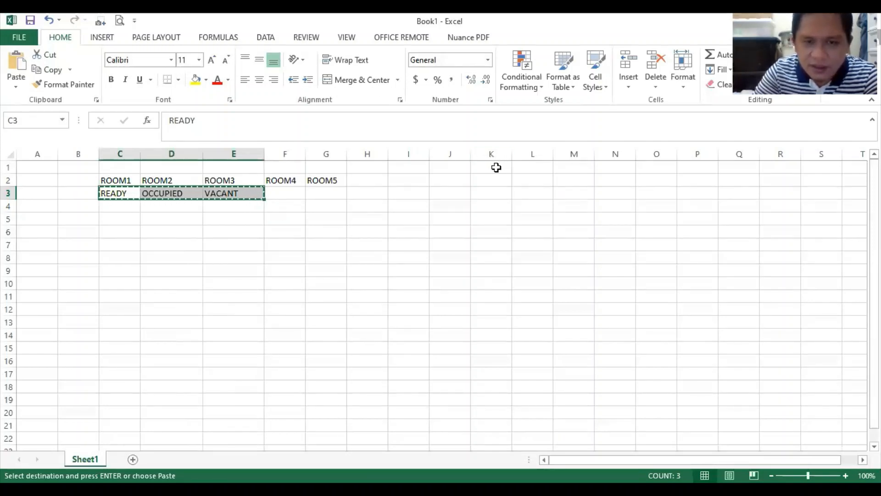
click(491, 167)
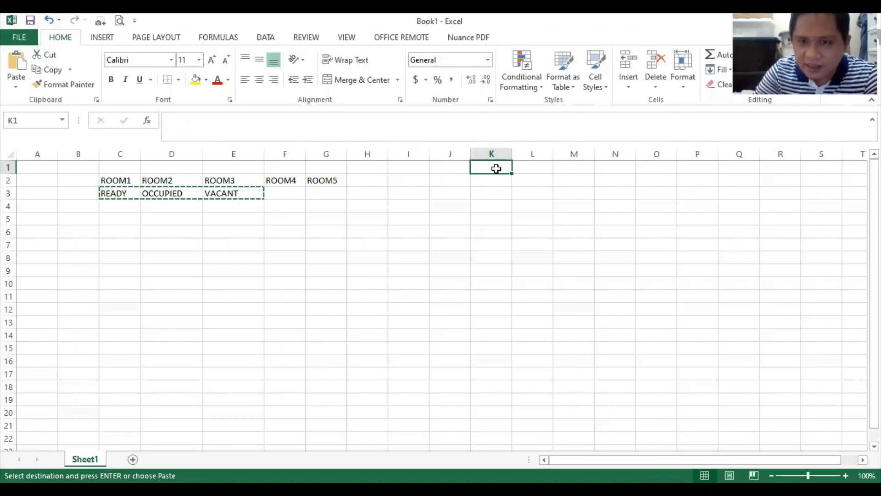
right_click(490, 167)
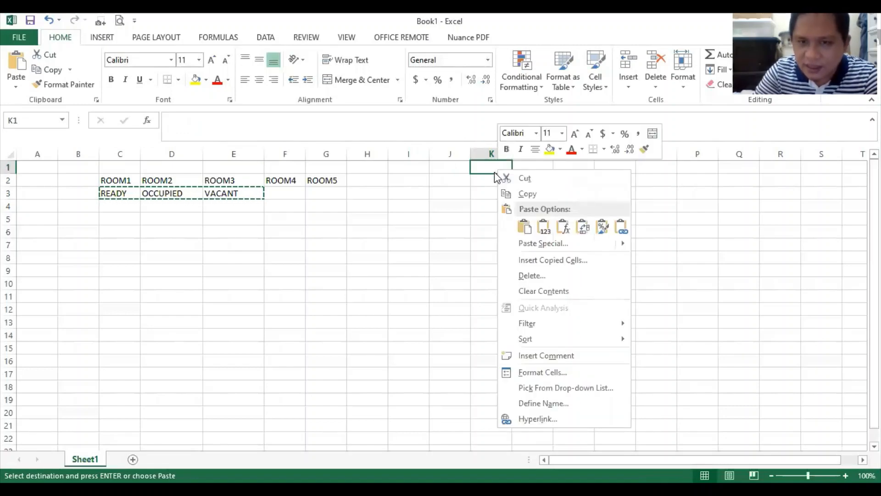
mouse_move(580, 234)
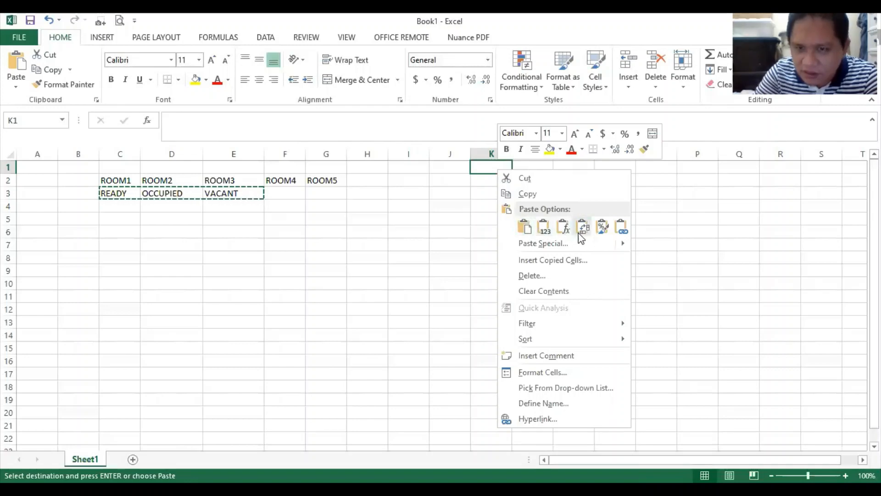
click(582, 227)
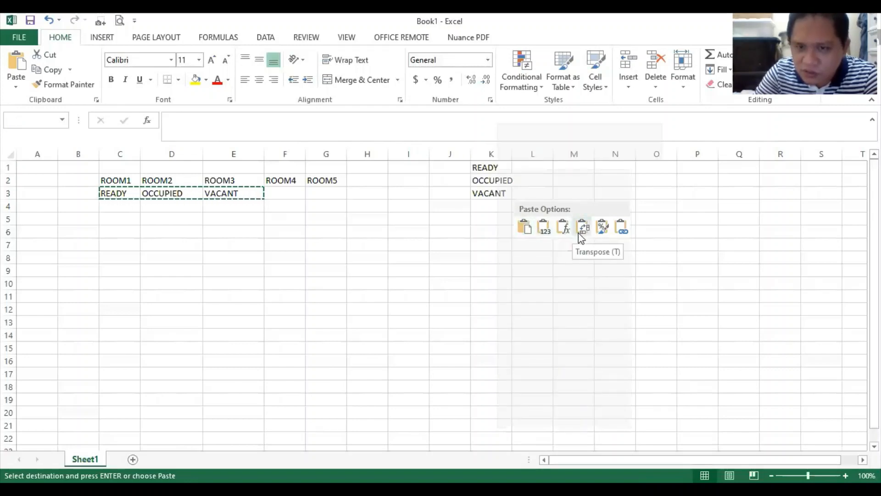
click(525, 226)
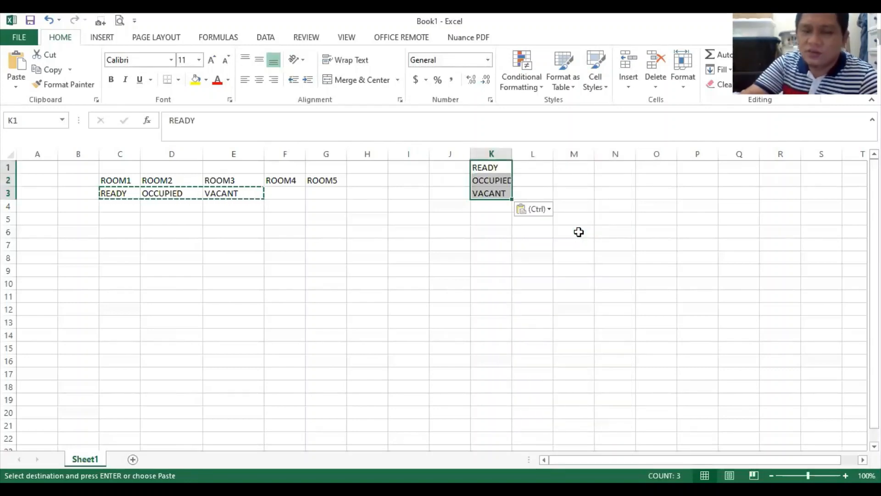
mouse_move(512, 153)
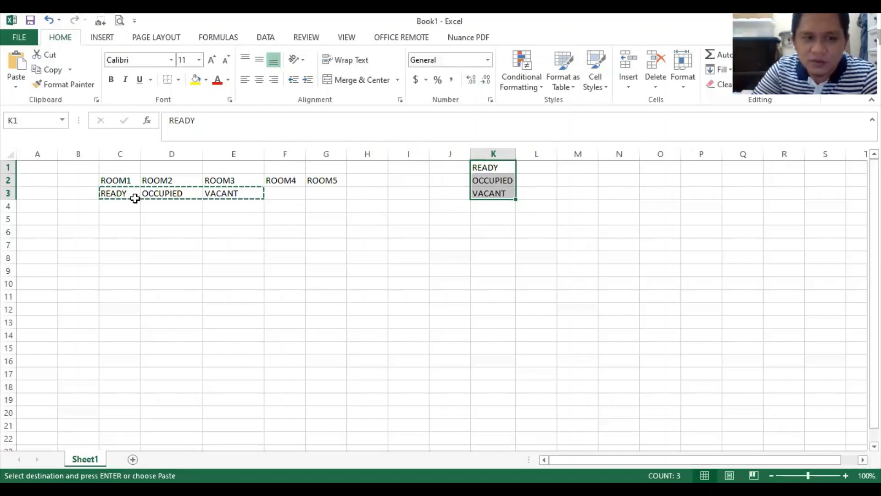
click(119, 194)
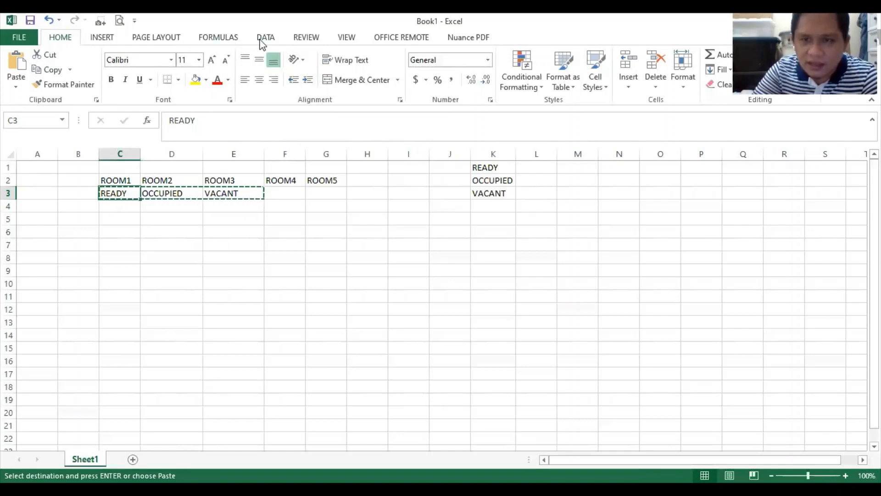
Start a Data Validation rule on C3 allowing only values from a list.
click(265, 37)
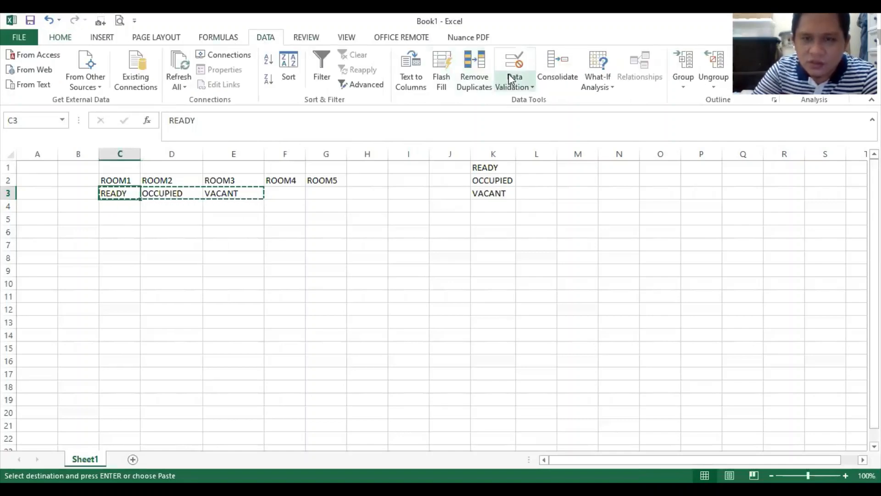
click(514, 67)
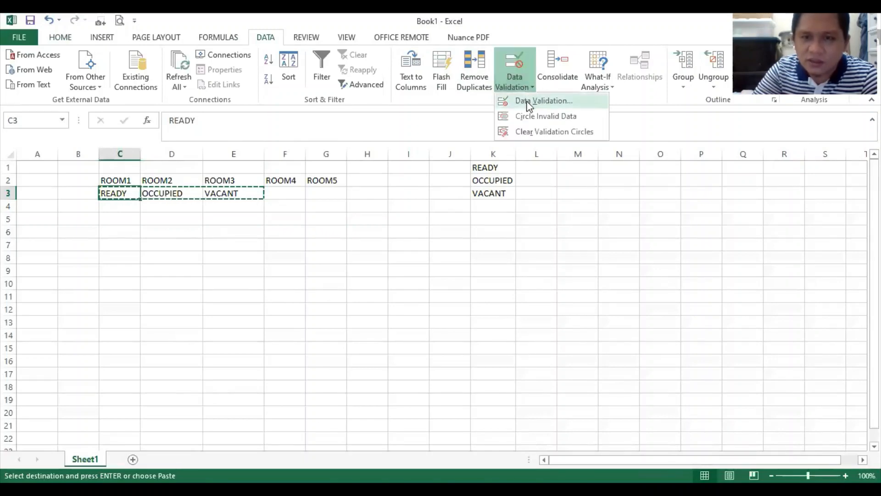
mouse_move(543, 101)
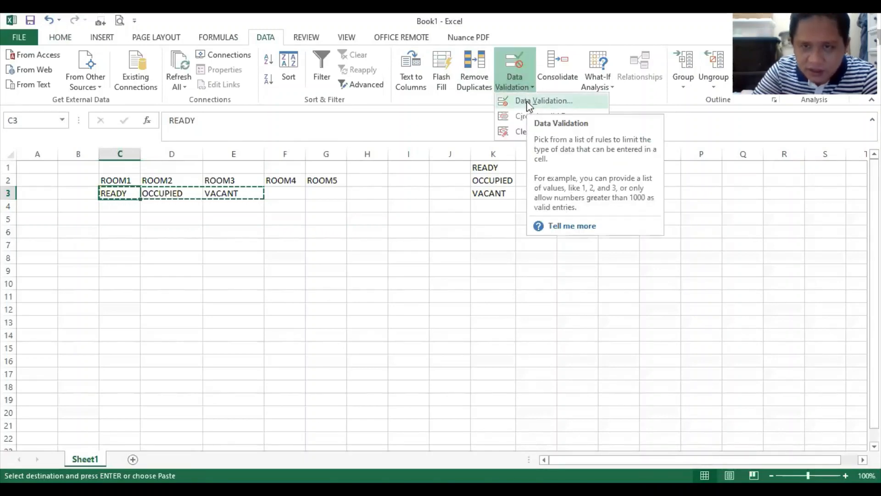
click(543, 101)
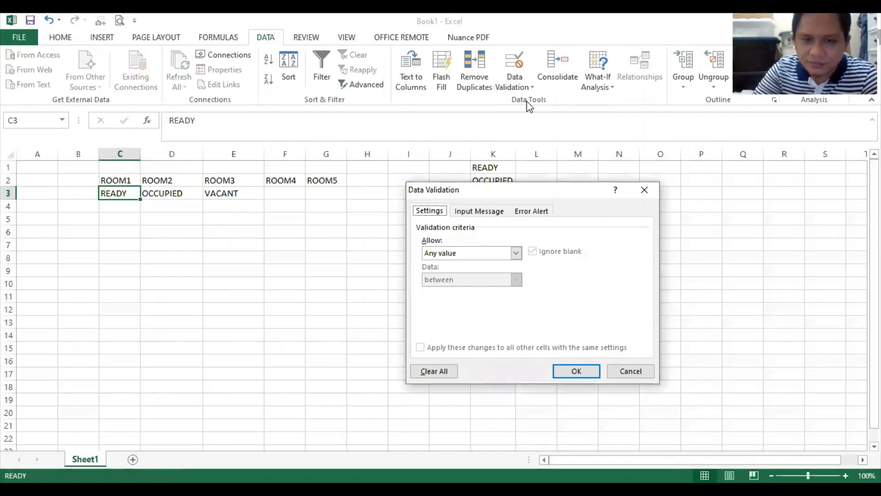
mouse_move(533, 369)
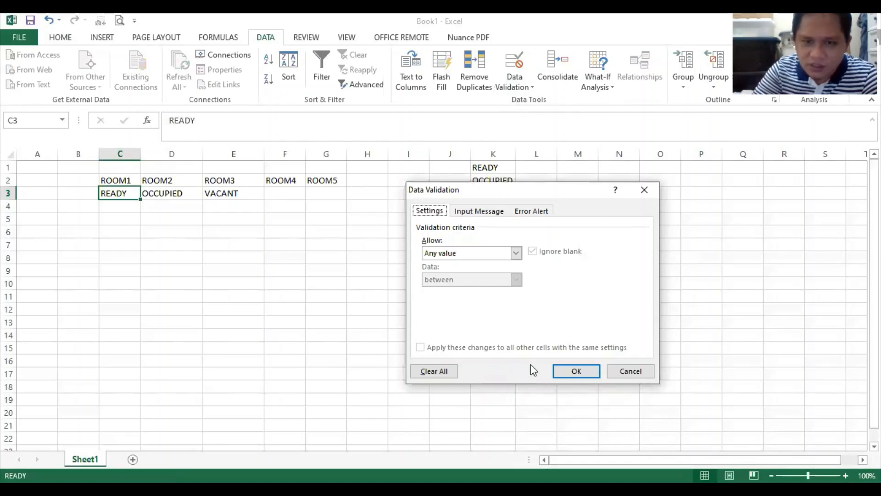
mouse_move(321, 267)
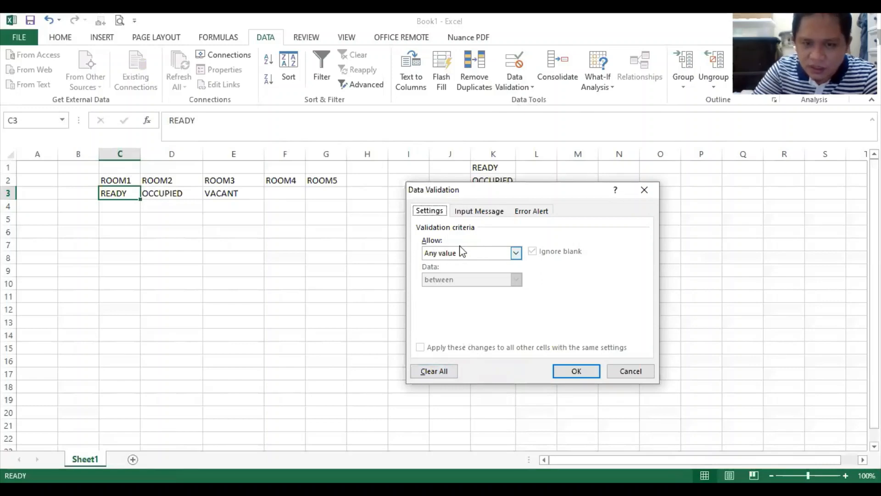
mouse_move(488, 277)
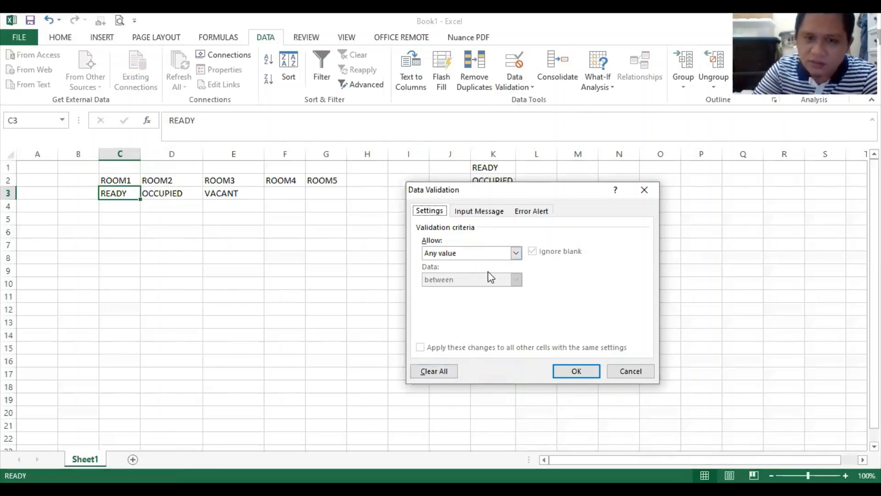
click(514, 252)
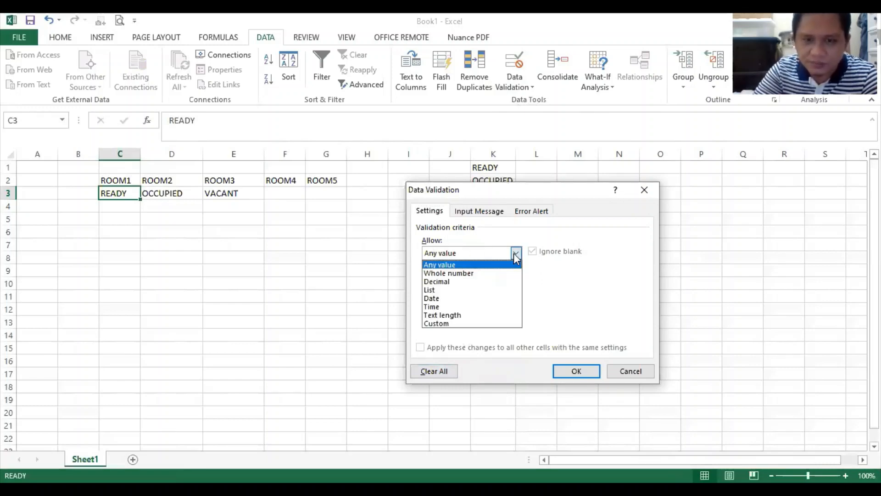
mouse_move(449, 289)
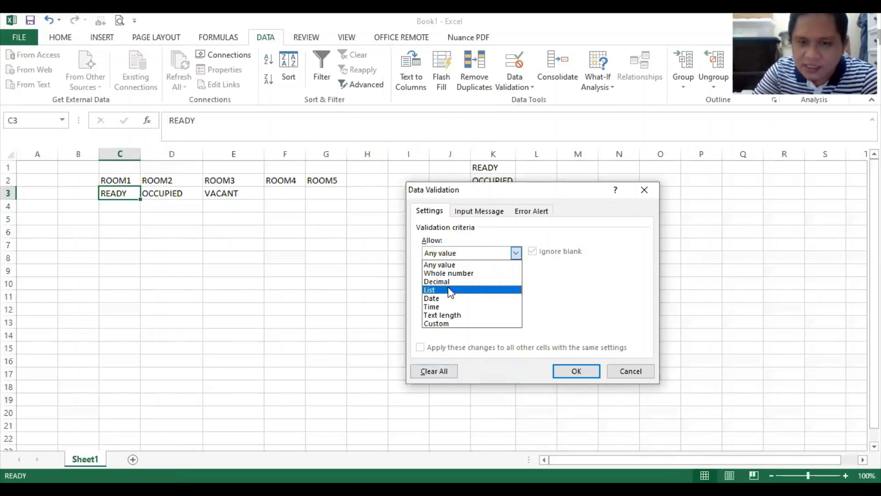
click(429, 290)
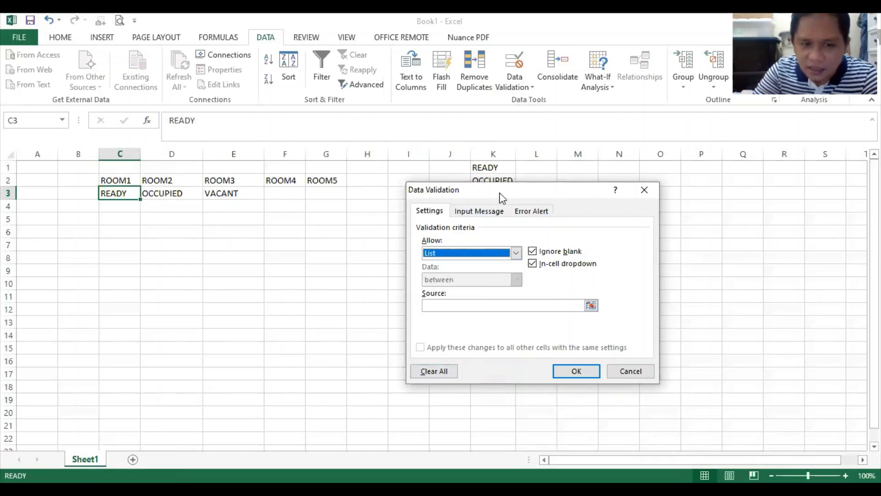
Set the list source to K1:K3 and confirm the READY/OCCUPIED/VACANT dropdown for C3.
drag(502, 189, 222, 204)
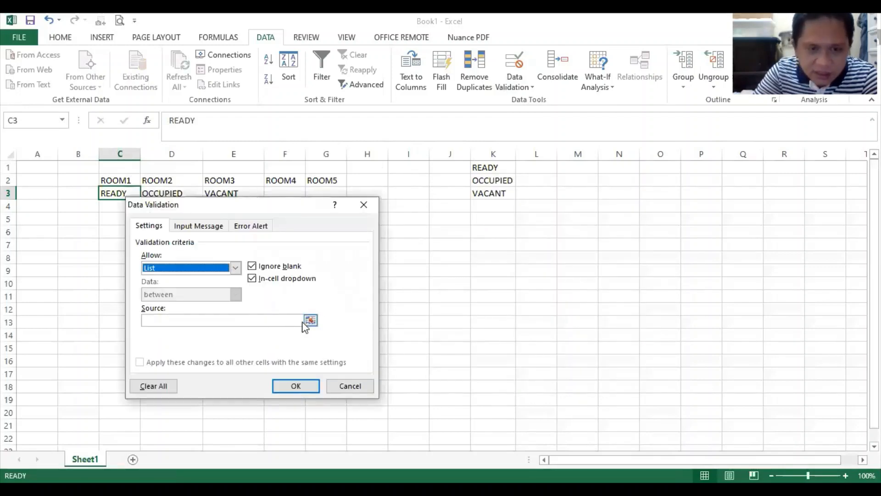
click(310, 320)
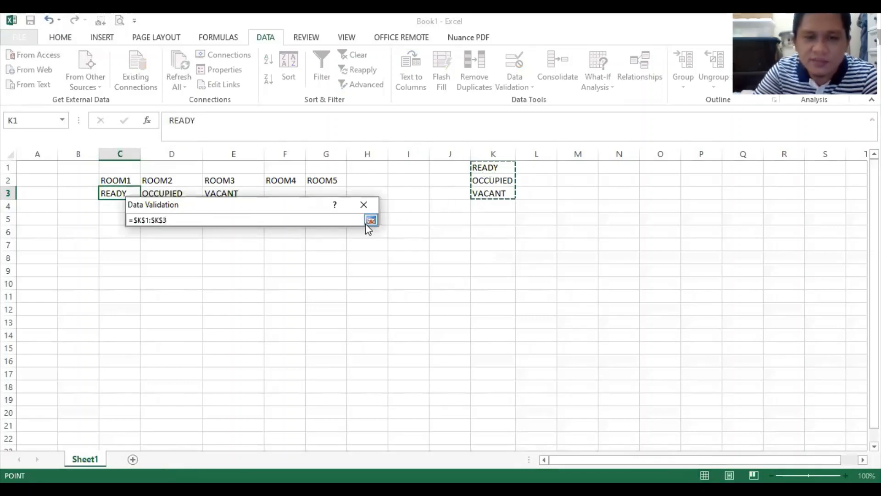
click(371, 219)
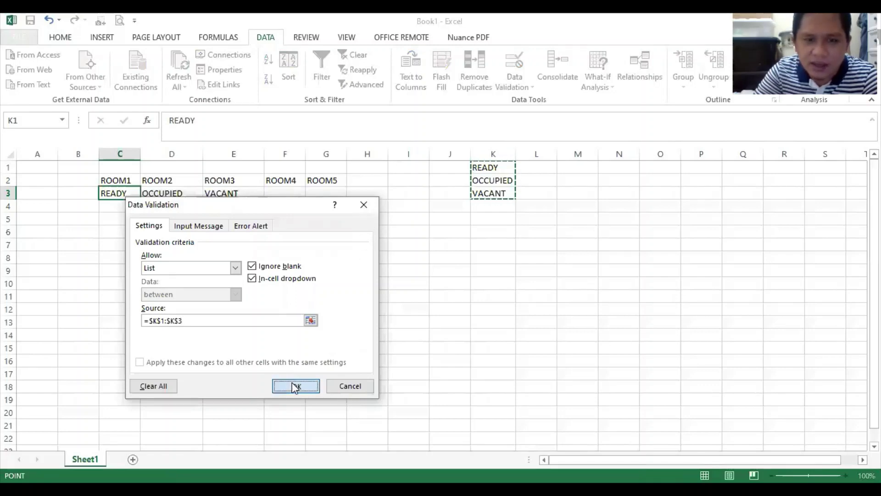
click(294, 386)
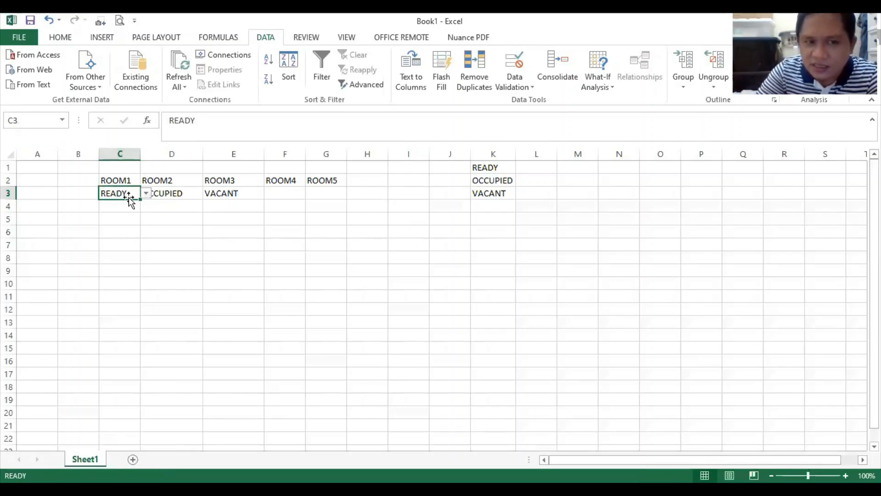
mouse_move(444, 175)
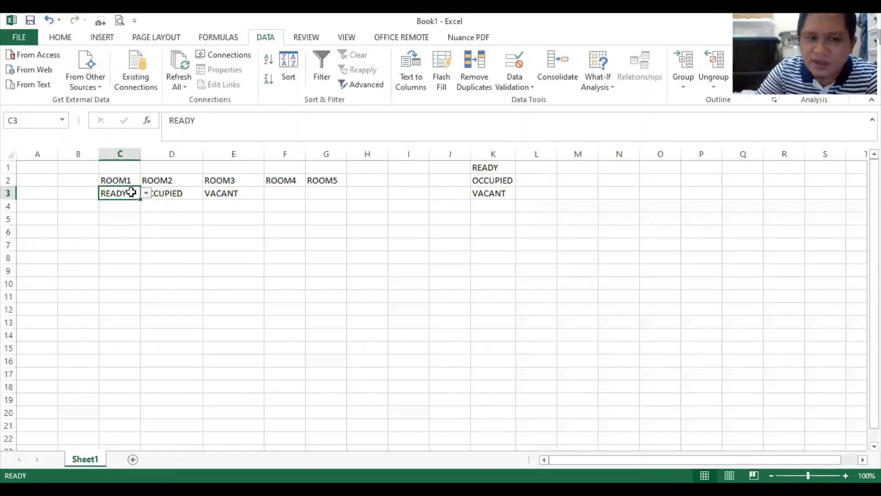
Try entering TEST in C3 and cancel after validation rejects it.
text(F)
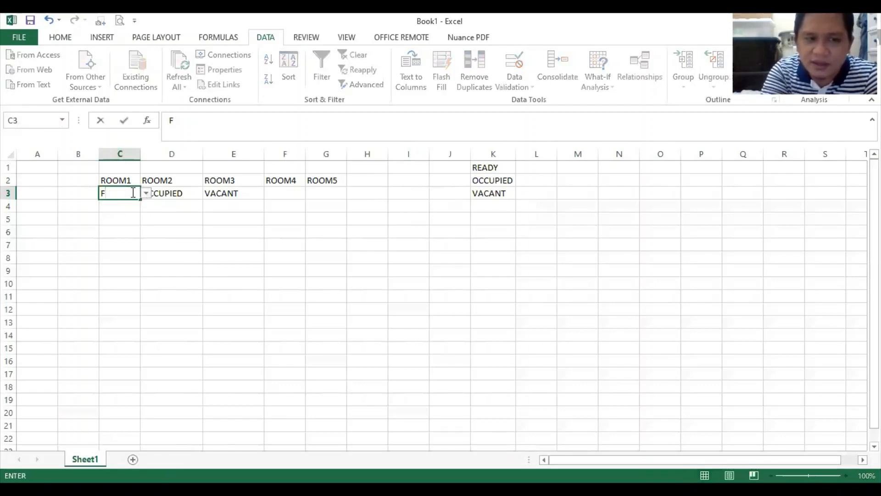
text(TEST)
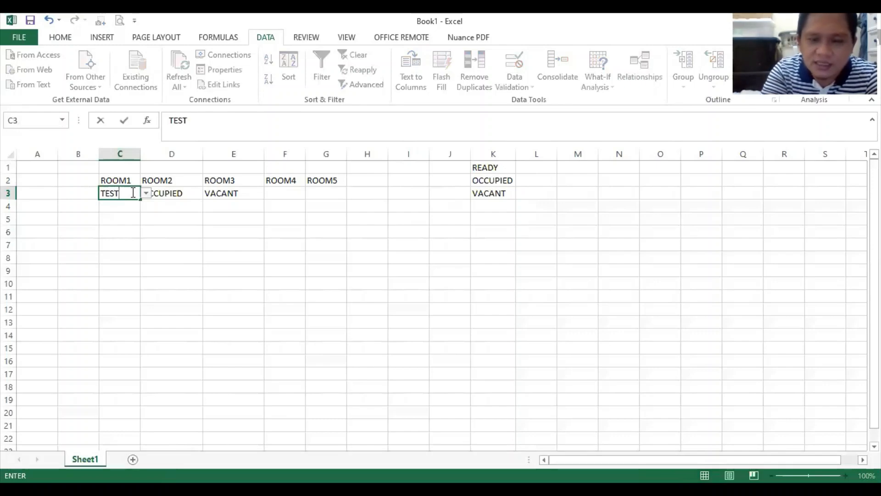
key(Return)
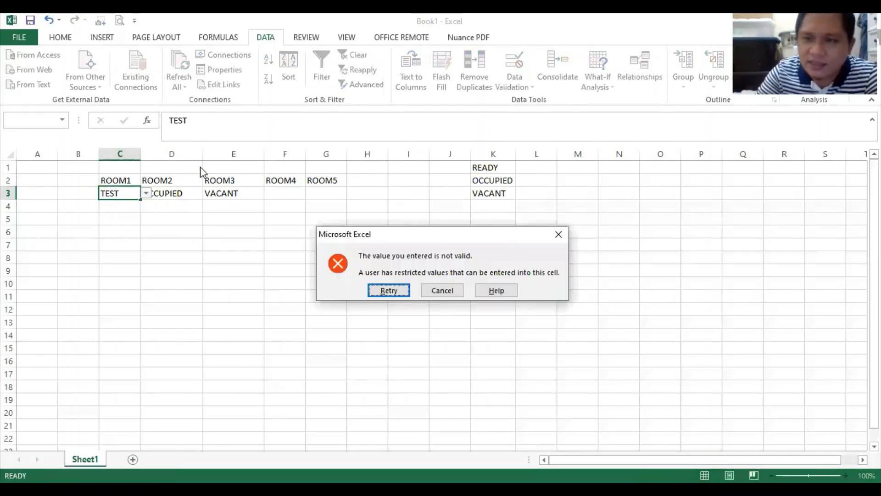
click(441, 290)
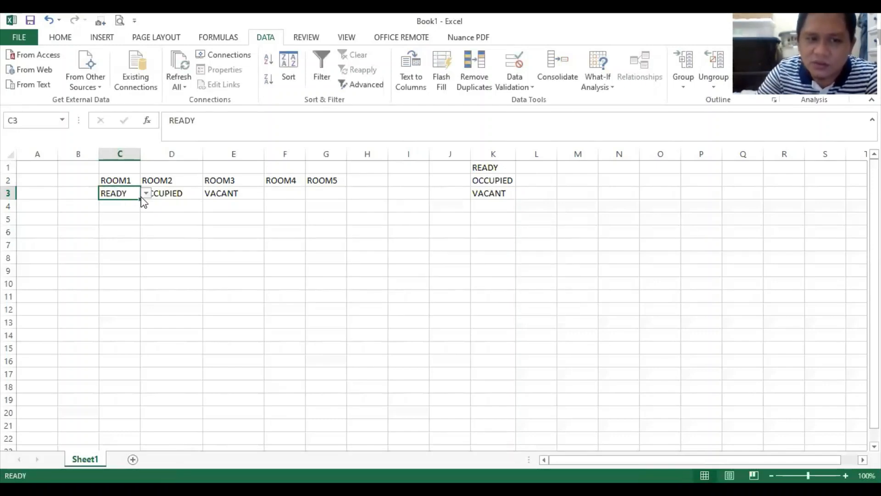
Set ROOM1's status in C3 to OCCUPIED from its dropdown.
click(146, 193)
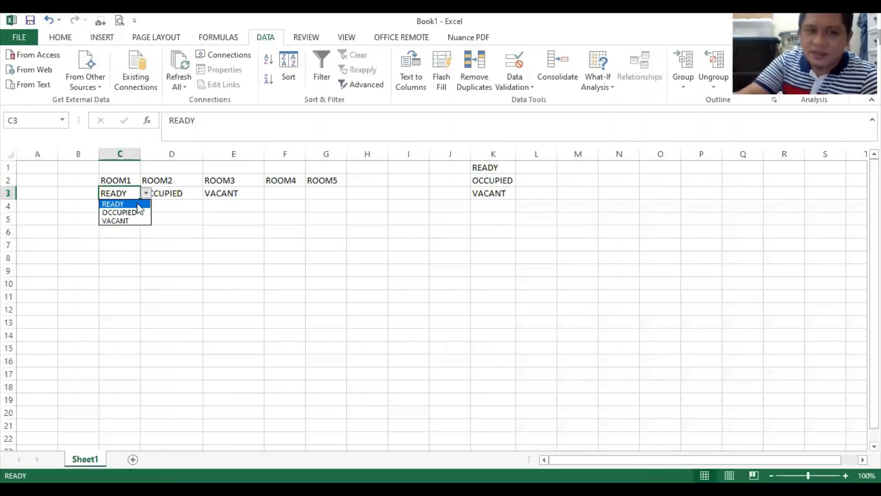
mouse_move(139, 207)
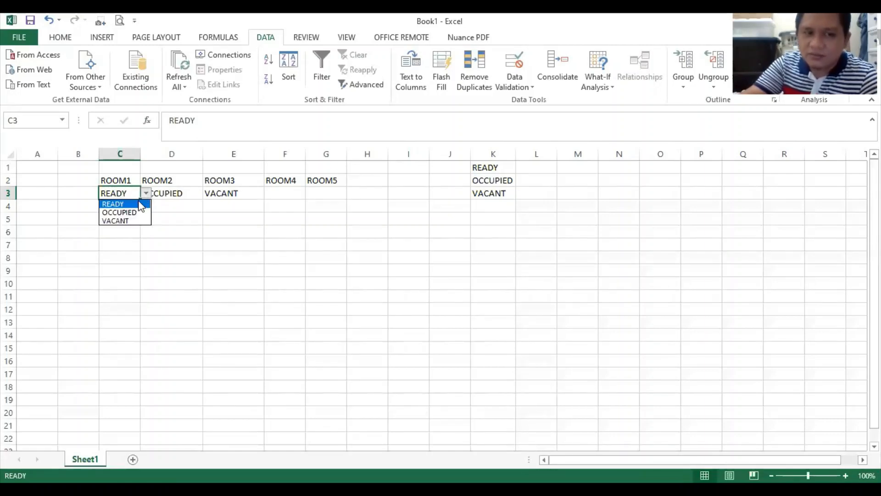
click(120, 212)
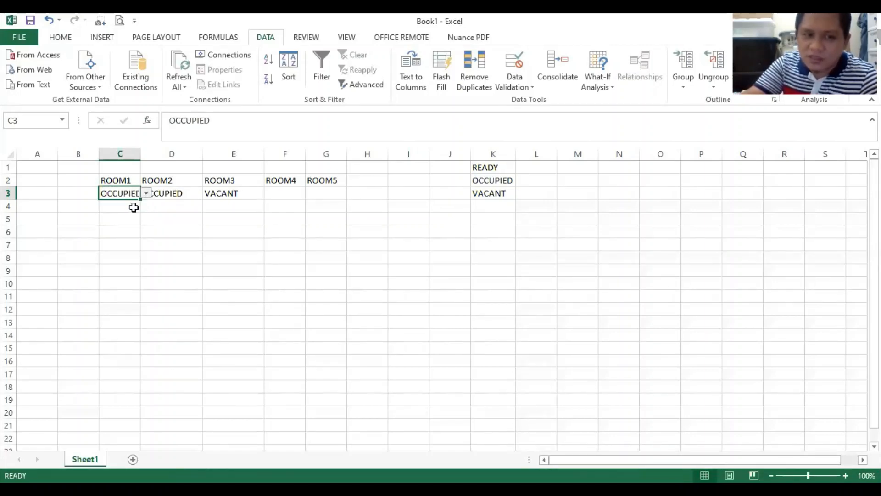
mouse_move(135, 201)
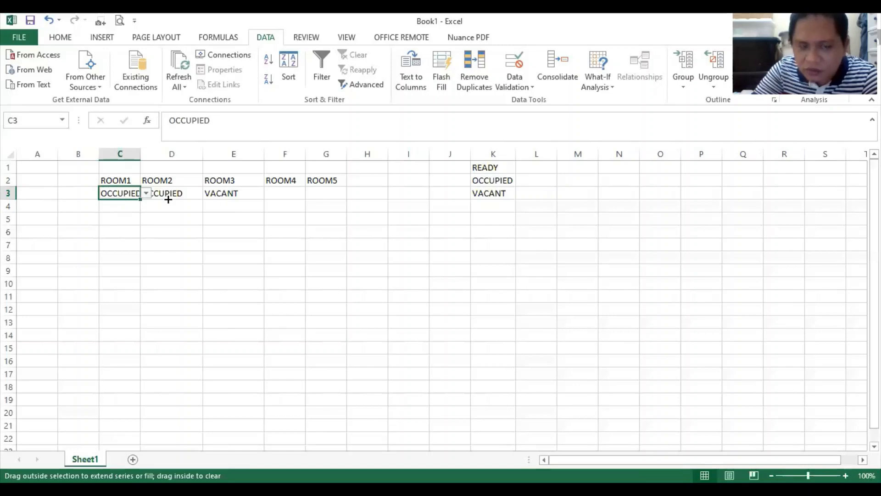
Copy C3's status dropdown across D3:G3 and check the copied choices in E3 and ROOM5's G3.
drag(145, 193, 346, 194)
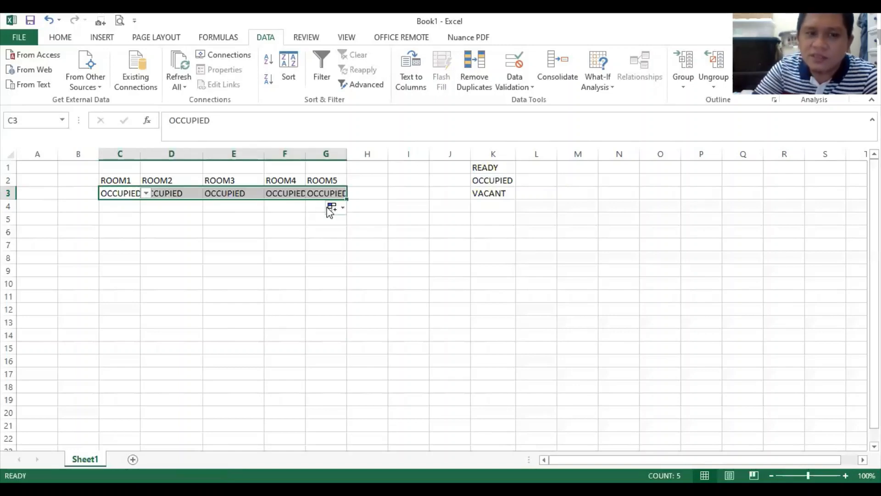
click(233, 192)
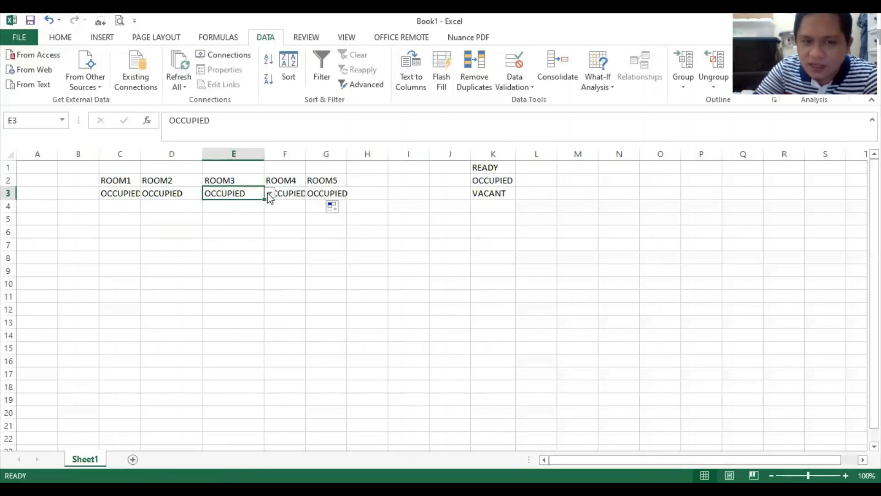
click(269, 192)
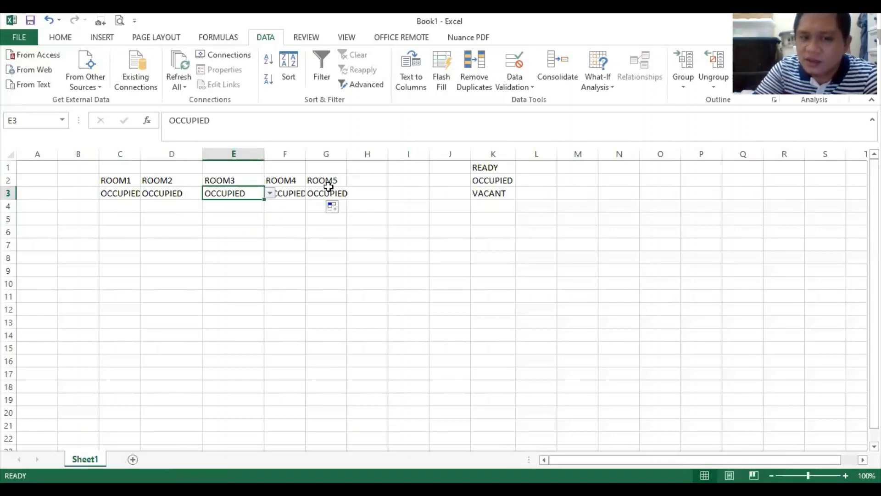
click(353, 193)
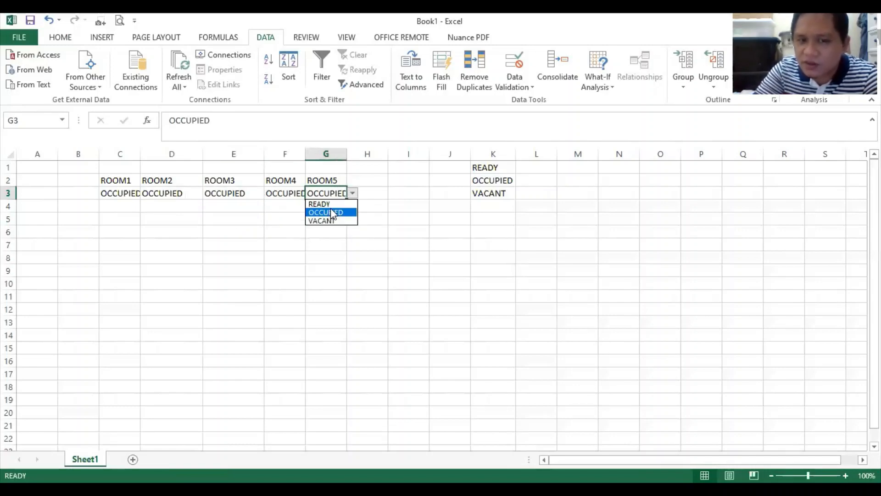
mouse_move(318, 203)
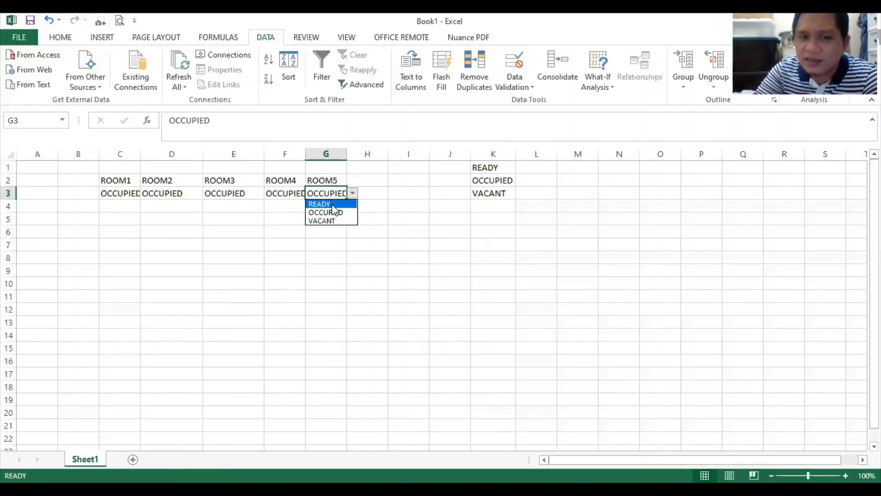
click(319, 203)
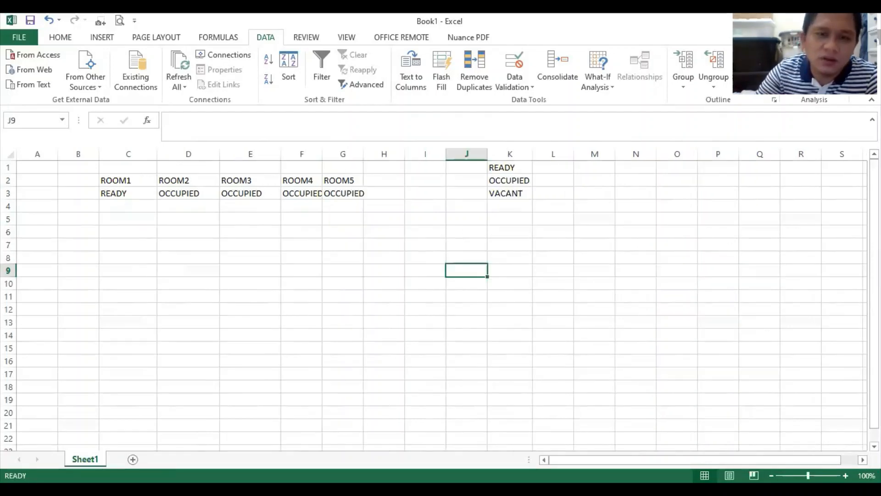
Set ROOM1's status in C3 to OCCUPIED from its dropdown.
click(129, 193)
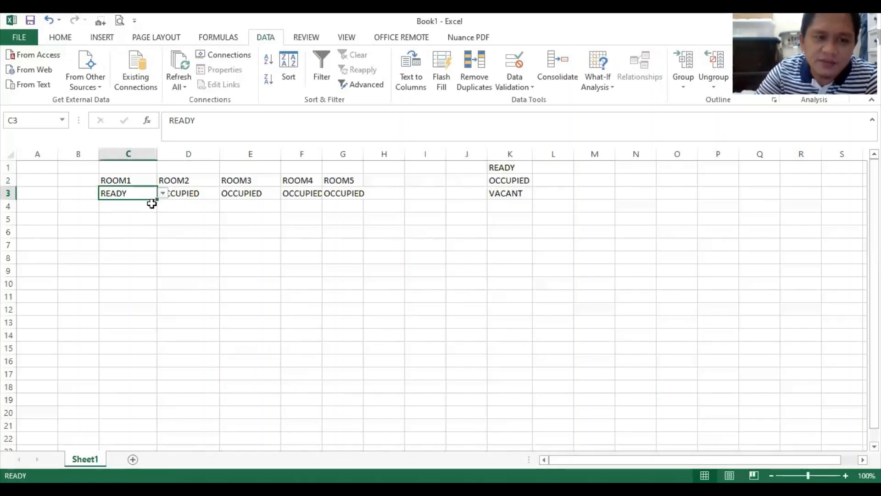
click(163, 193)
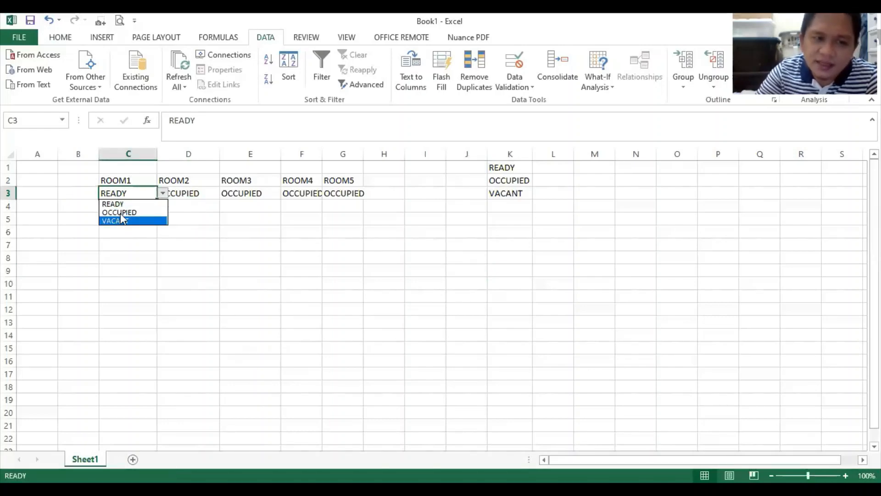
mouse_move(119, 204)
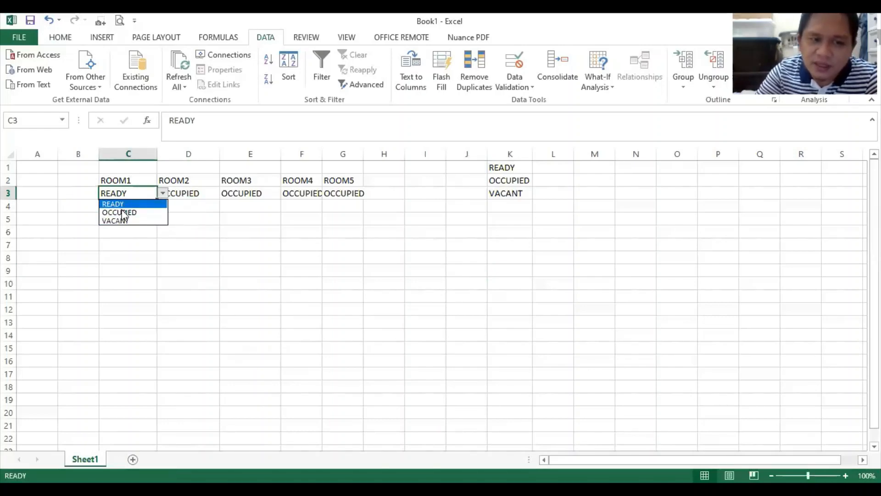
click(118, 212)
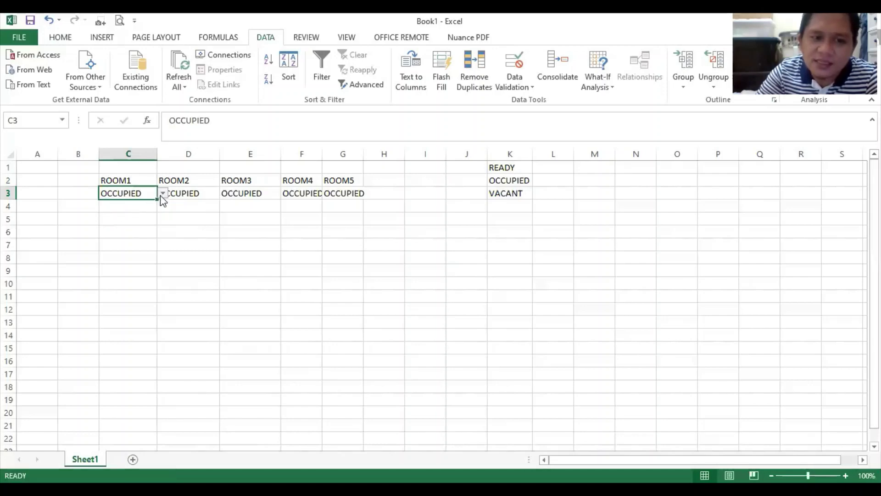
click(162, 192)
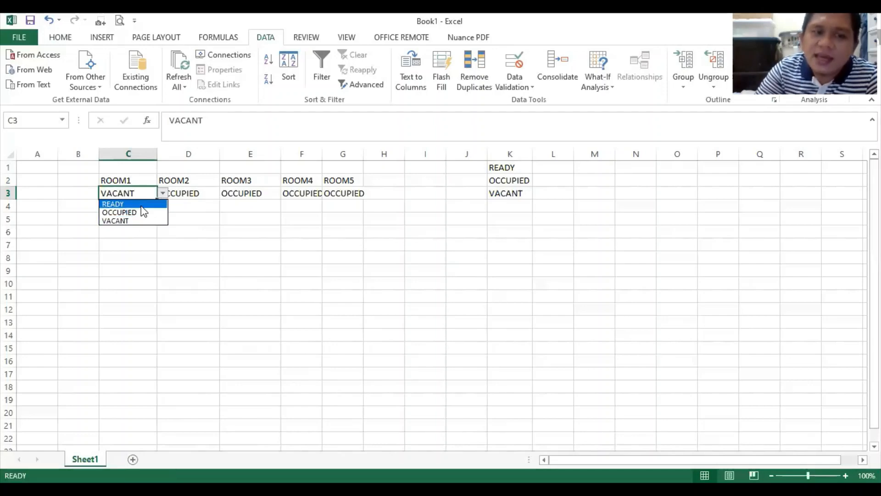
click(120, 212)
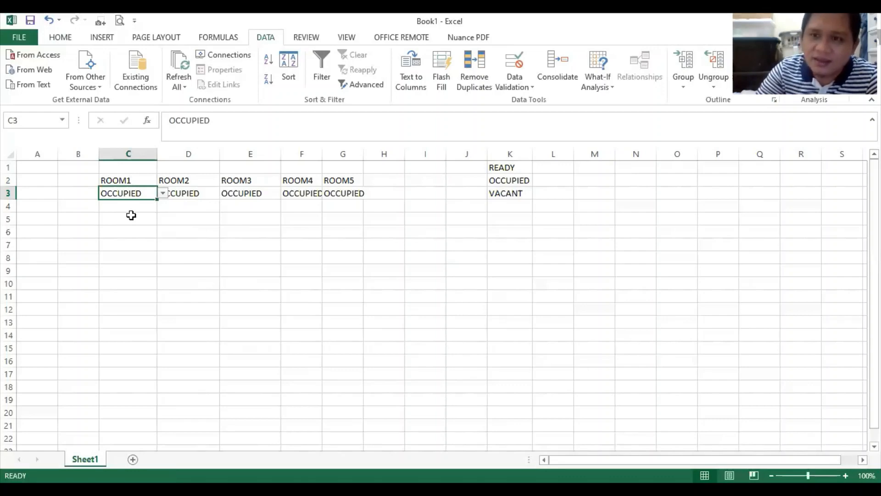
mouse_move(167, 369)
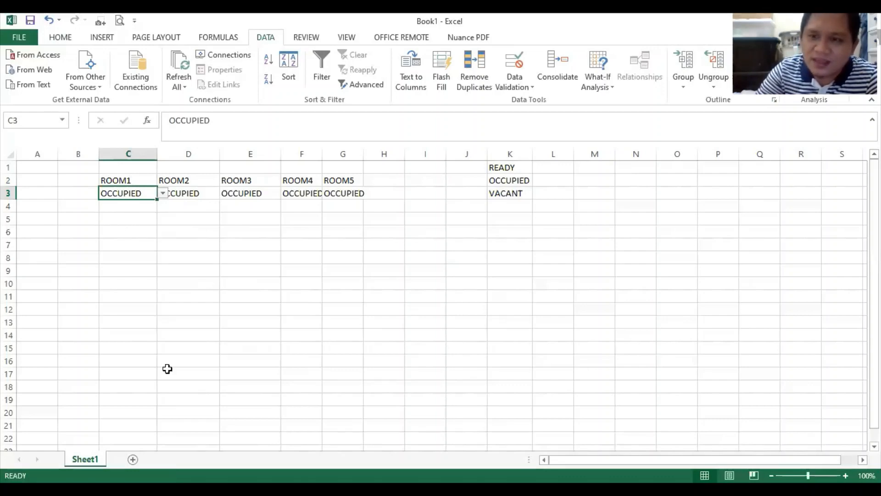
mouse_move(516, 166)
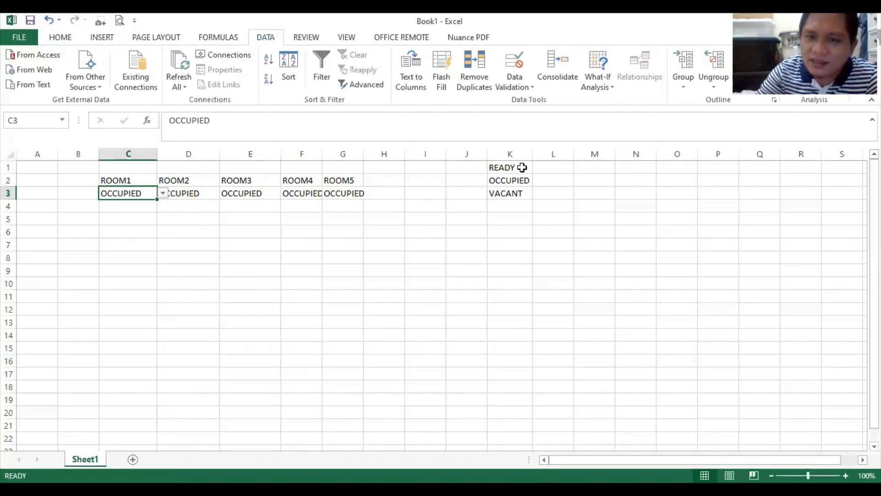
Fill the OCCUPIED status cell K2 with red from the Fill Color palette.
click(509, 167)
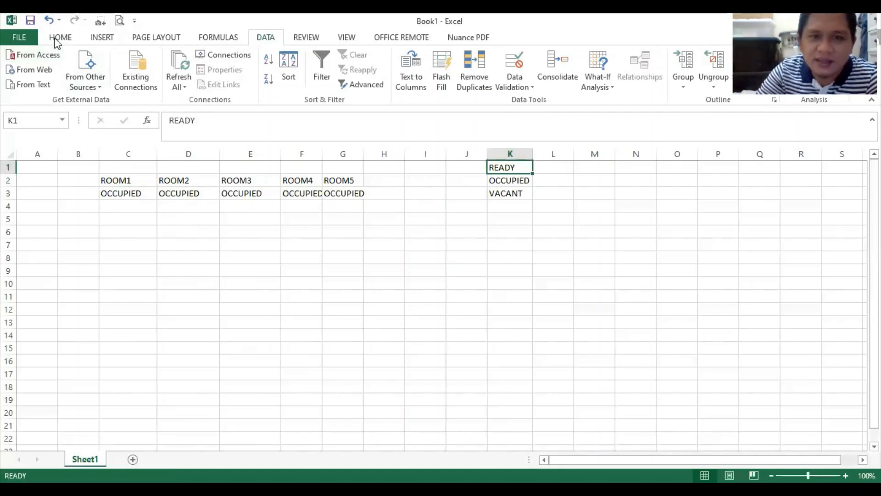
click(61, 36)
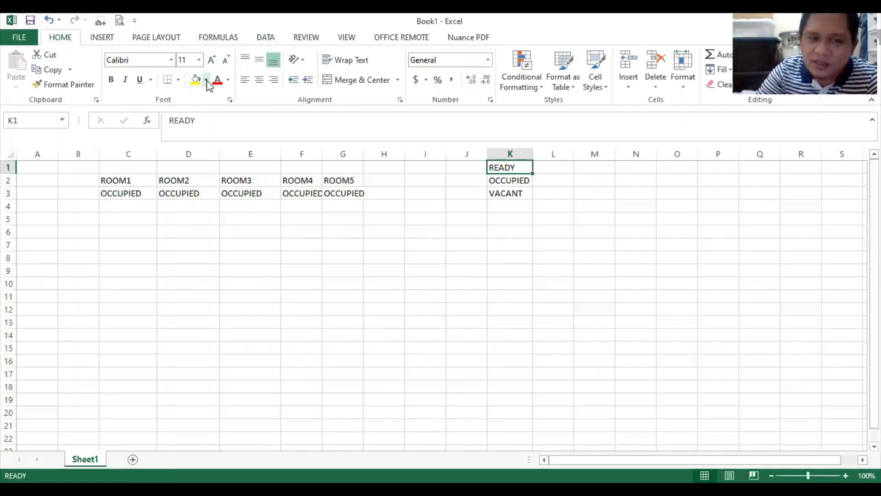
click(208, 79)
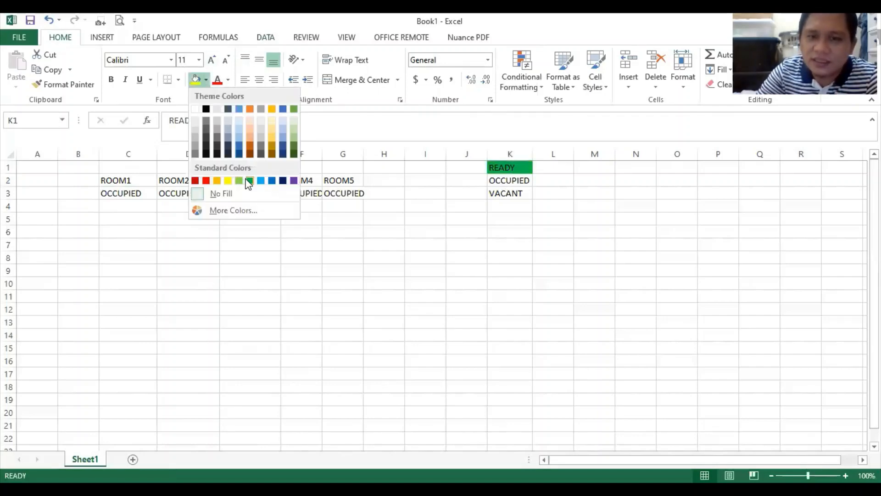
click(250, 180)
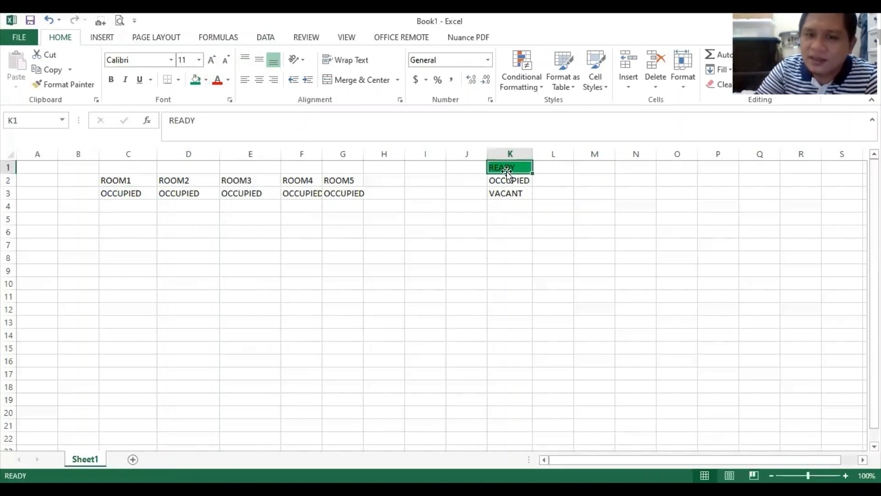
click(509, 179)
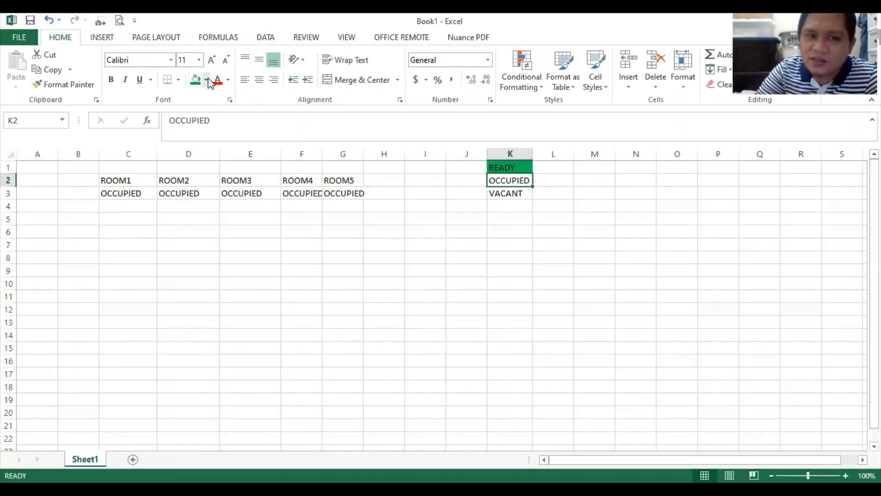
click(196, 79)
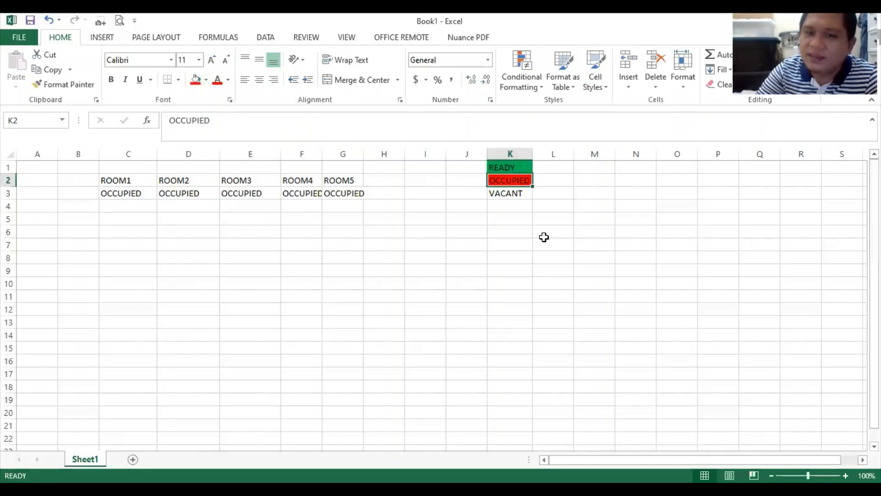
Fill the VACANT status cell K3 with yellow and return to ROOM1's status cell.
click(508, 193)
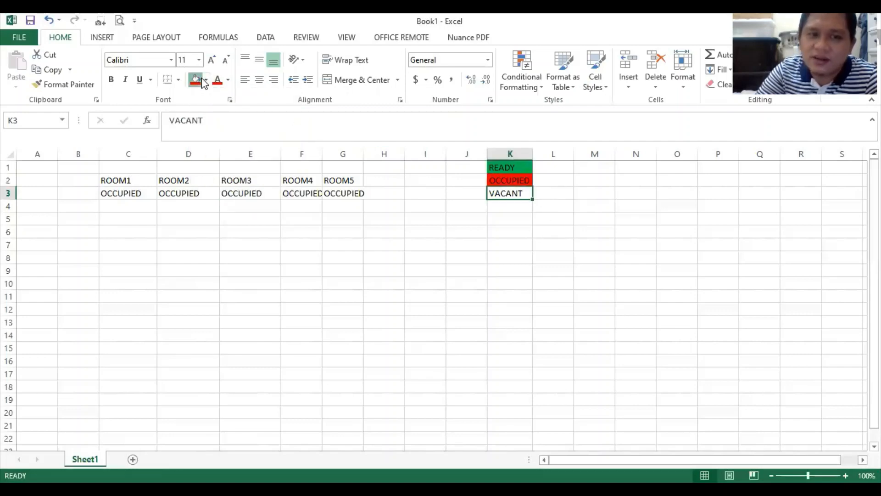
click(204, 79)
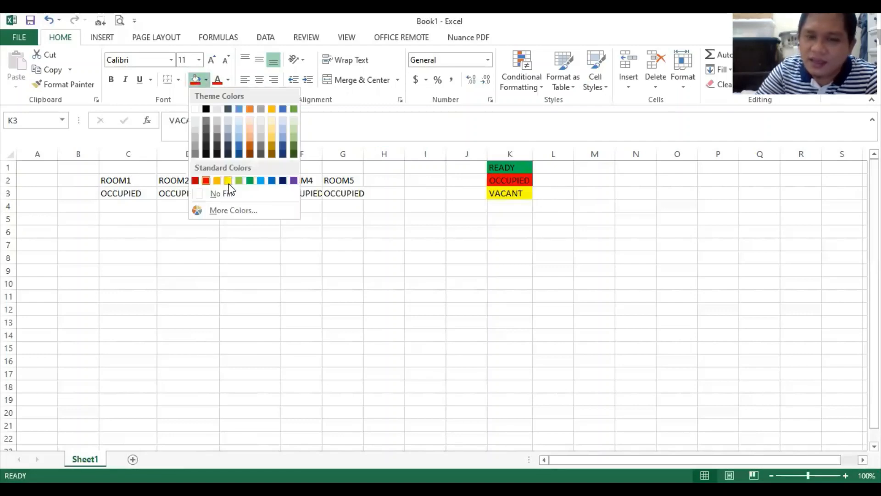
click(227, 180)
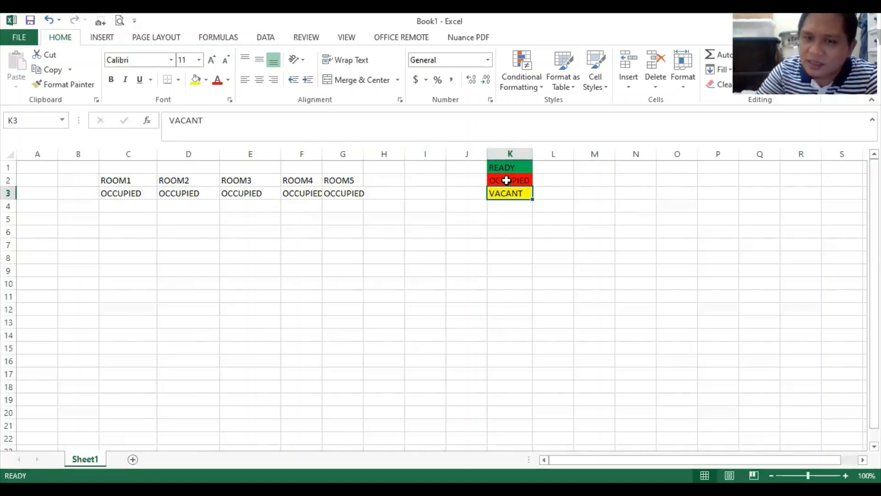
click(121, 193)
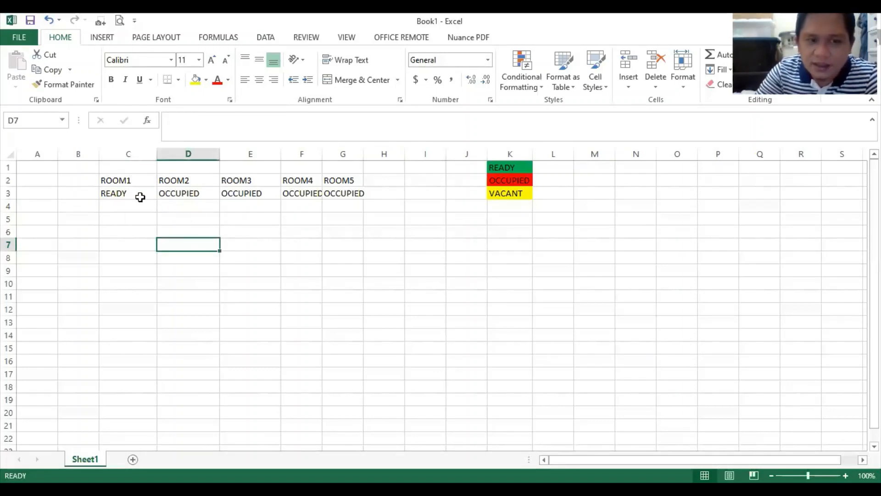
click(129, 192)
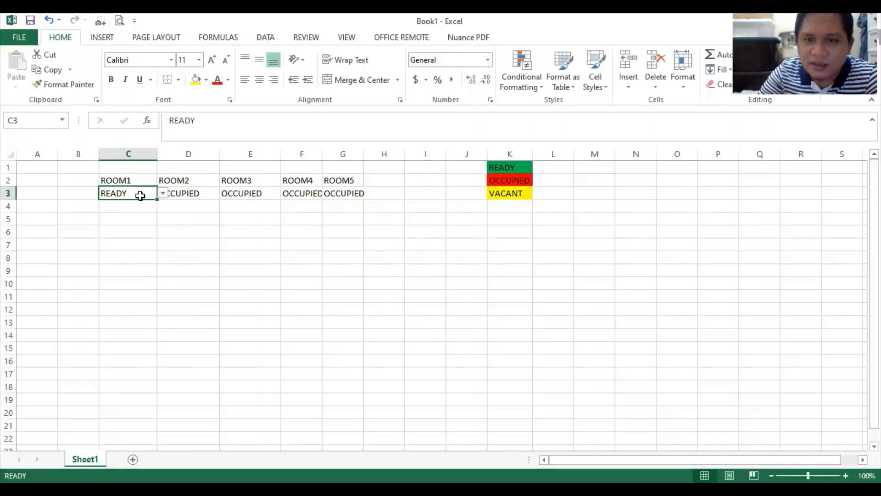
mouse_move(56, 62)
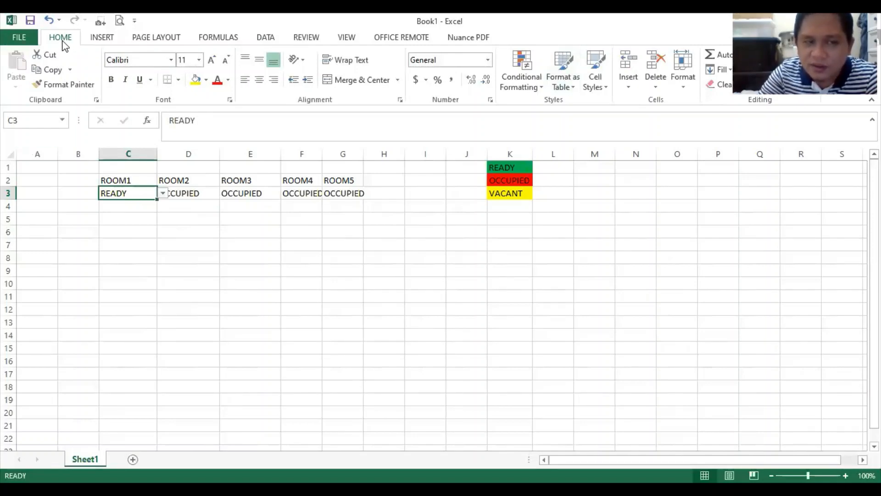
mouse_move(79, 51)
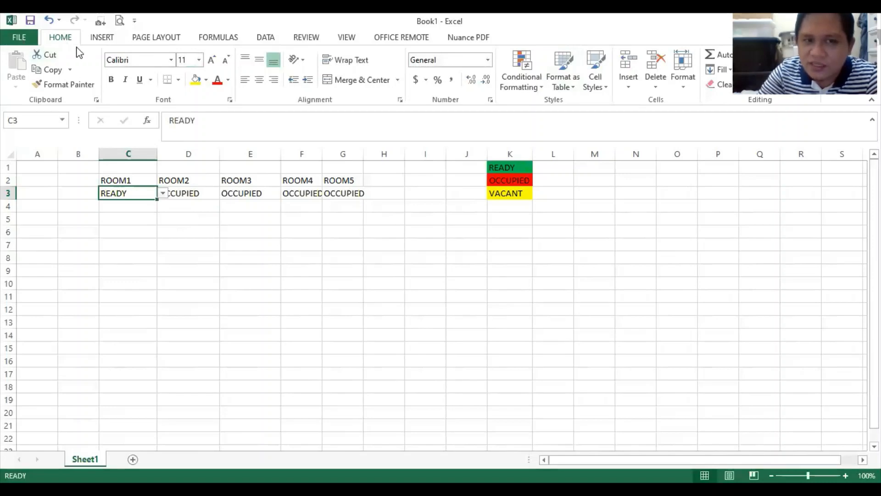
click(265, 37)
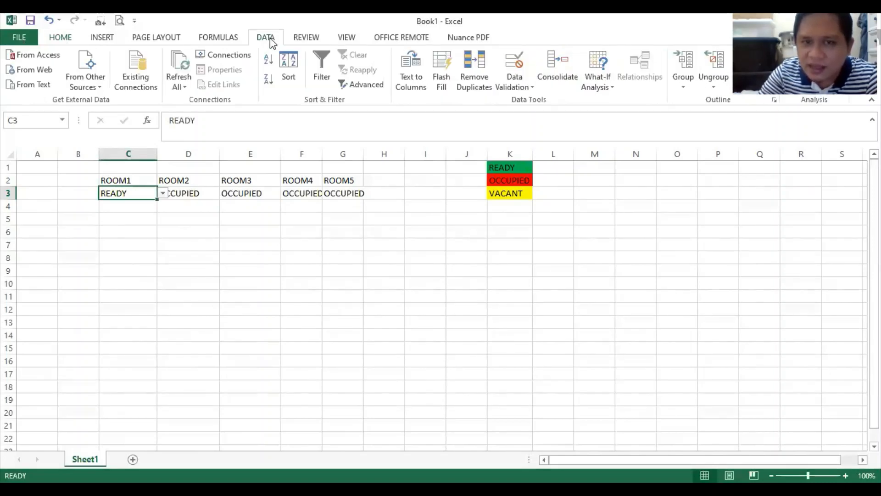
click(60, 36)
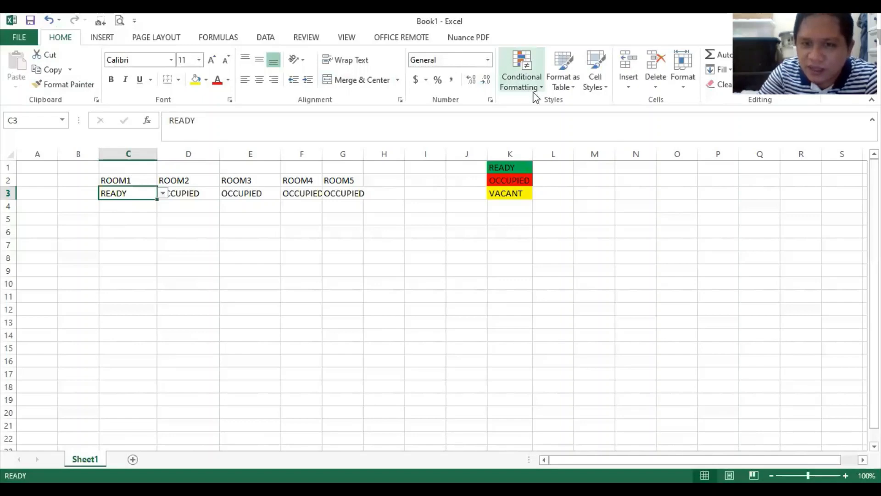
mouse_move(515, 96)
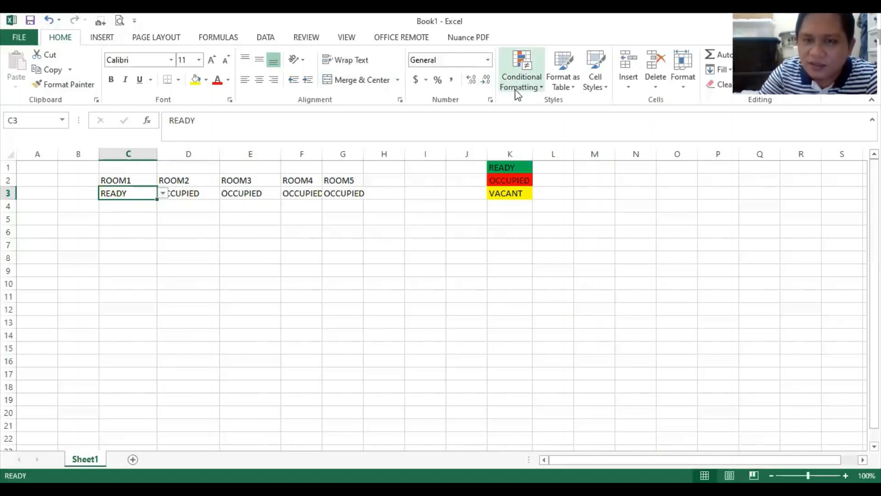
Add an Equal To rule on C3 matching READY in K1 with Green Fill and Dark Green Text.
click(520, 72)
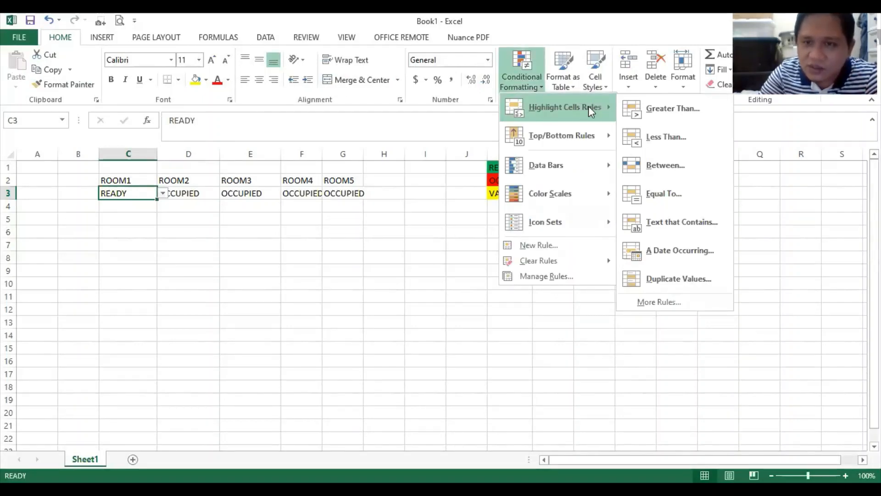
mouse_move(673, 109)
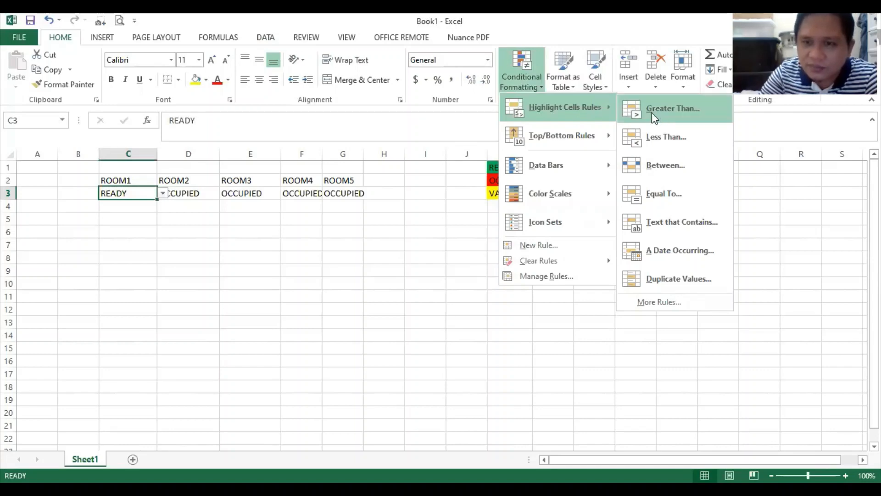
mouse_move(678, 194)
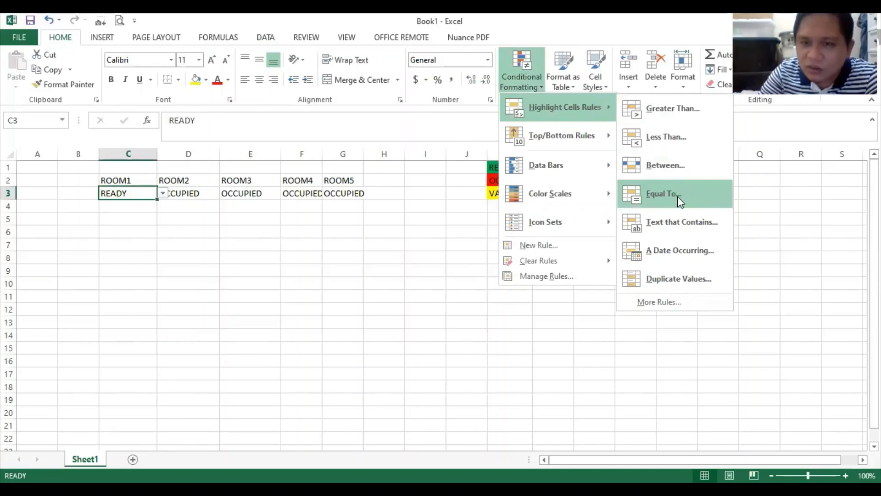
click(662, 194)
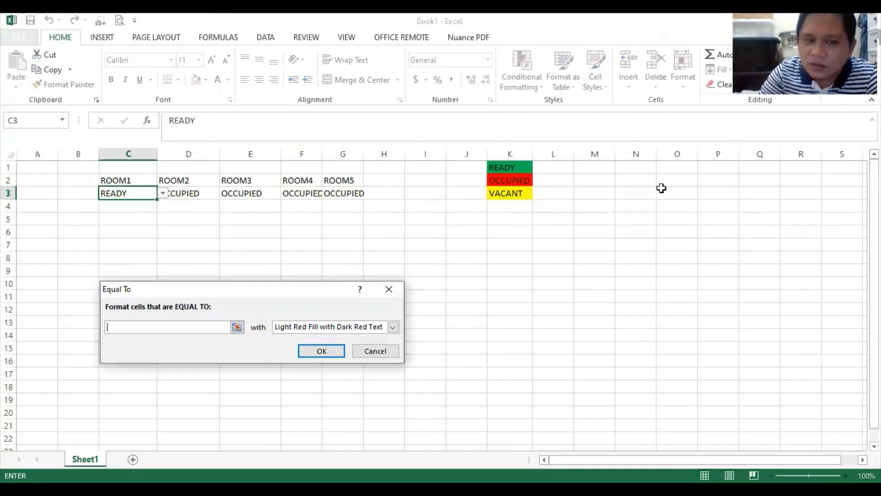
click(509, 167)
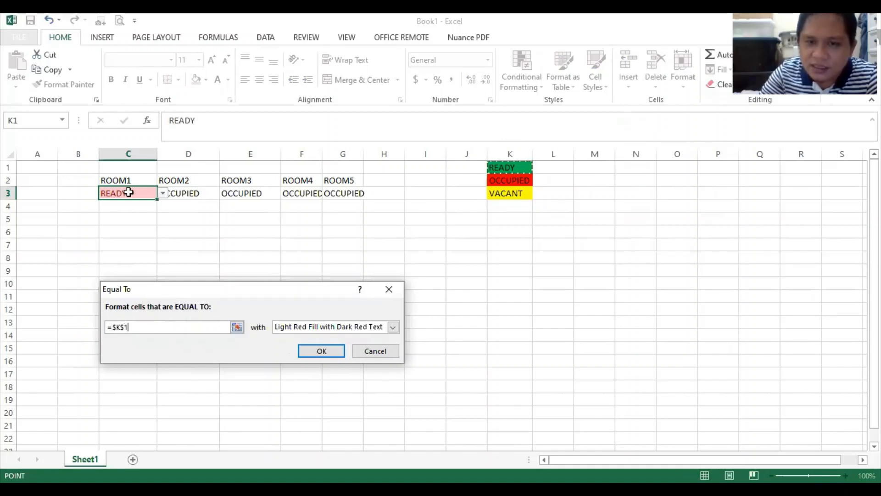
mouse_move(401, 279)
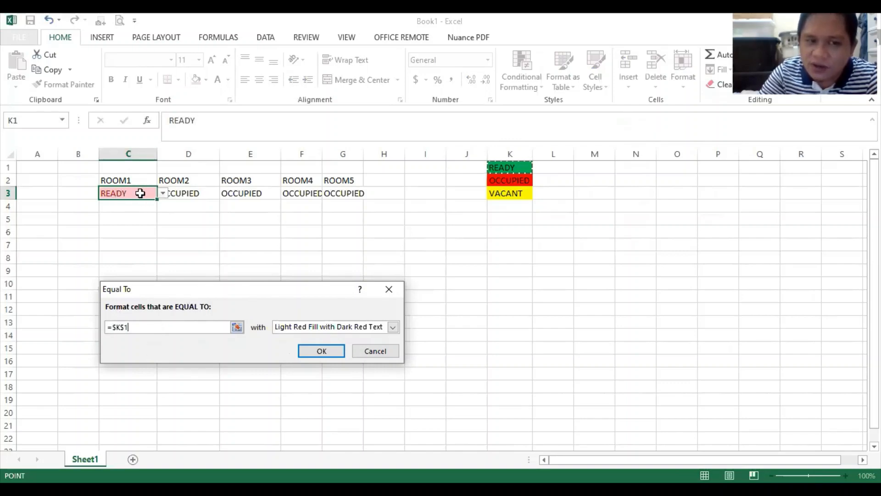
mouse_move(127, 226)
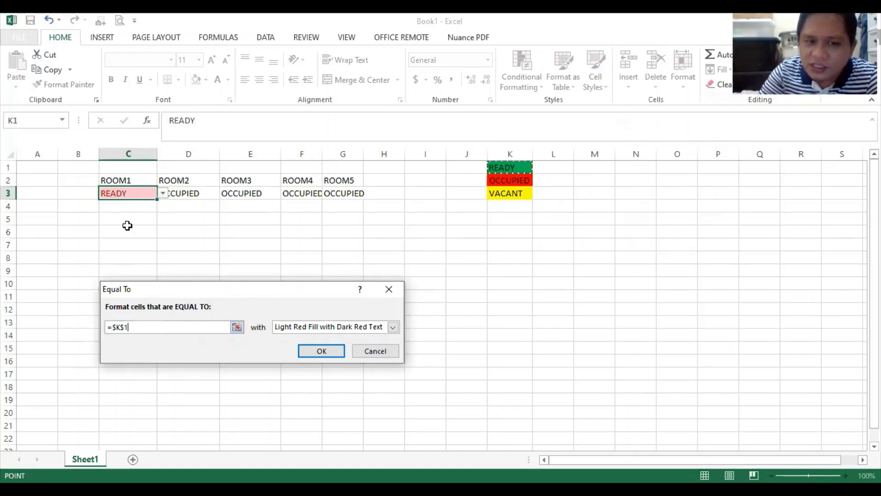
click(393, 327)
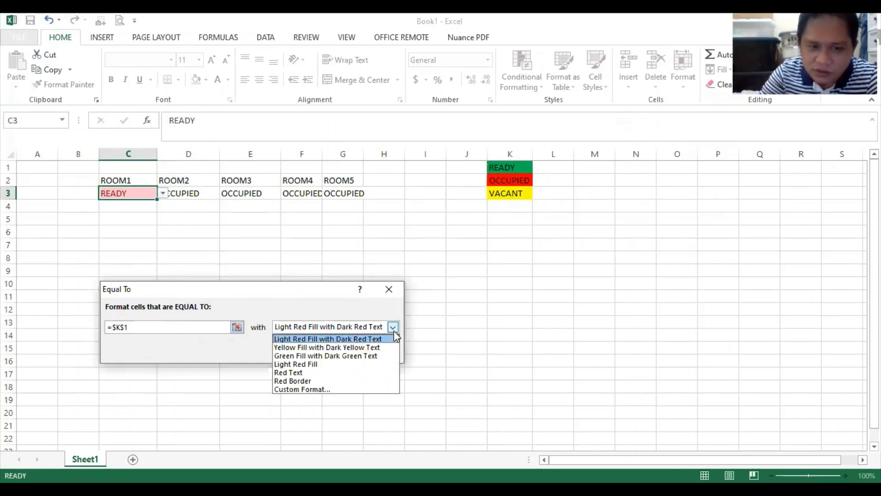
mouse_move(343, 356)
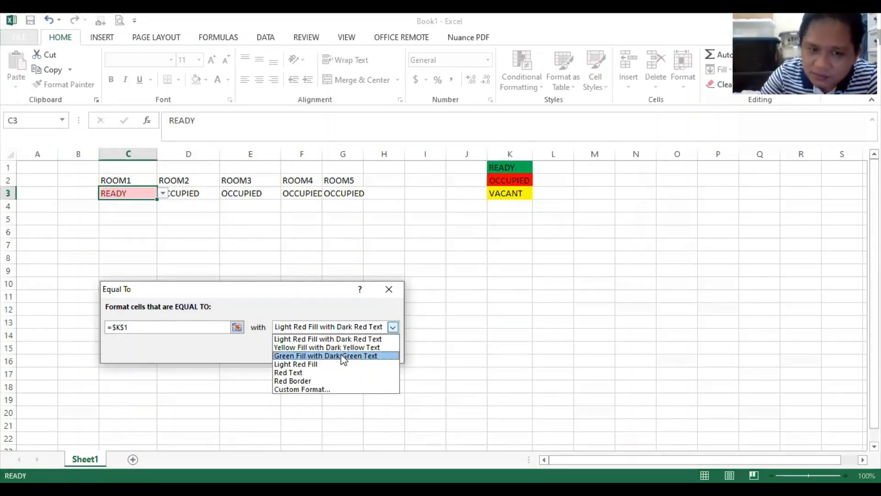
click(325, 355)
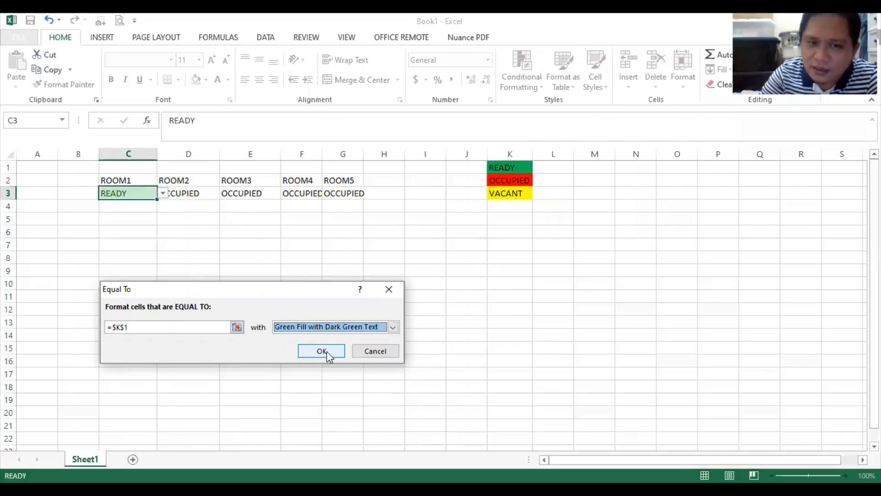
click(321, 350)
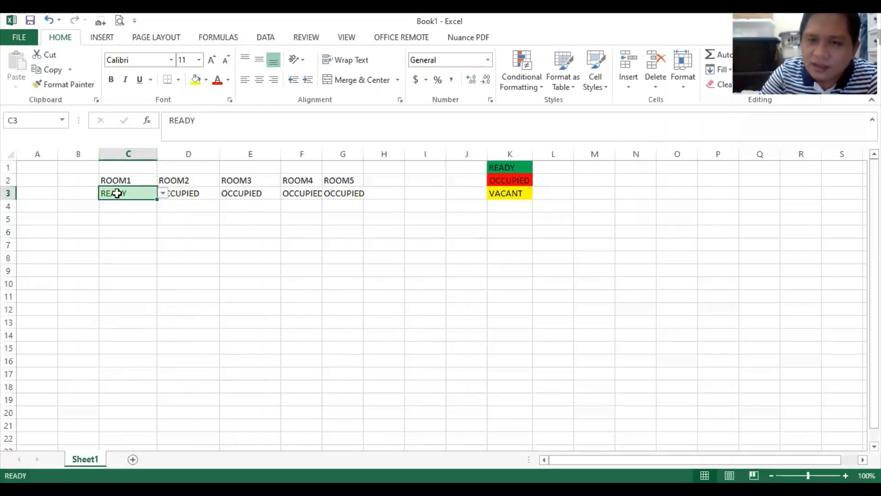
mouse_move(129, 78)
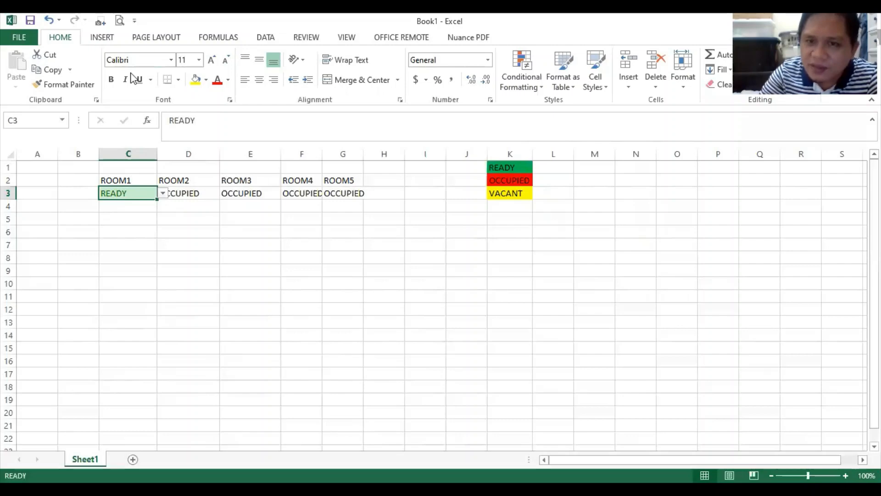
mouse_move(541, 109)
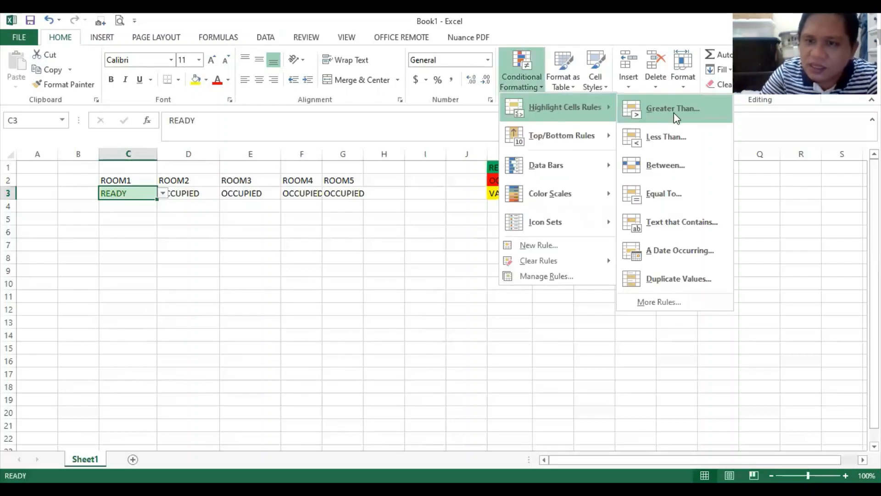
mouse_move(675, 194)
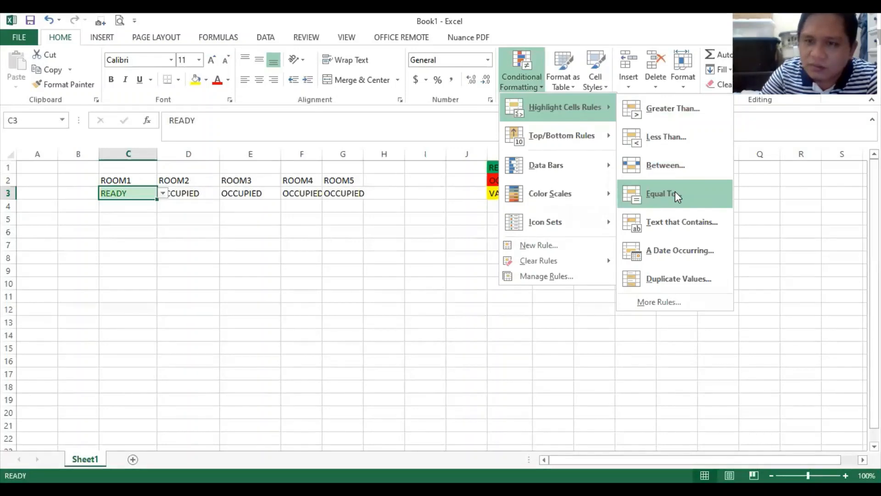
Add an Equal To rule matching OCCUPIED in K2 with Light Red Fill and Dark Red Text.
click(662, 193)
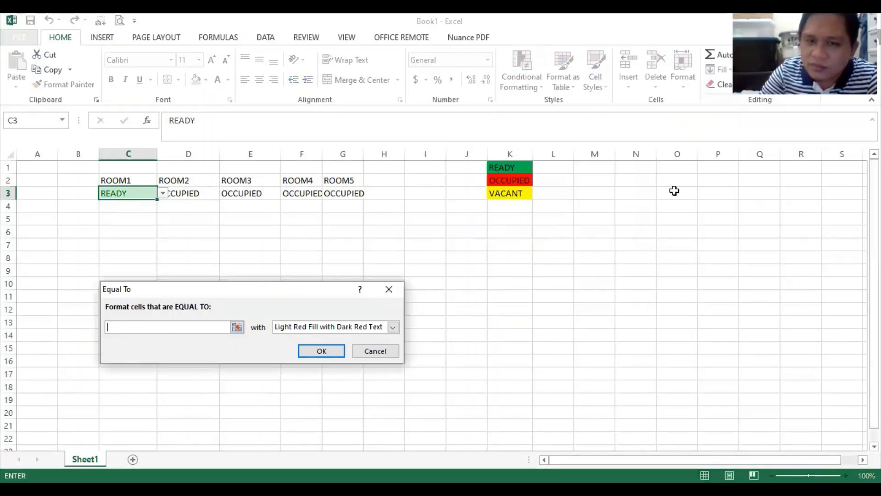
click(509, 179)
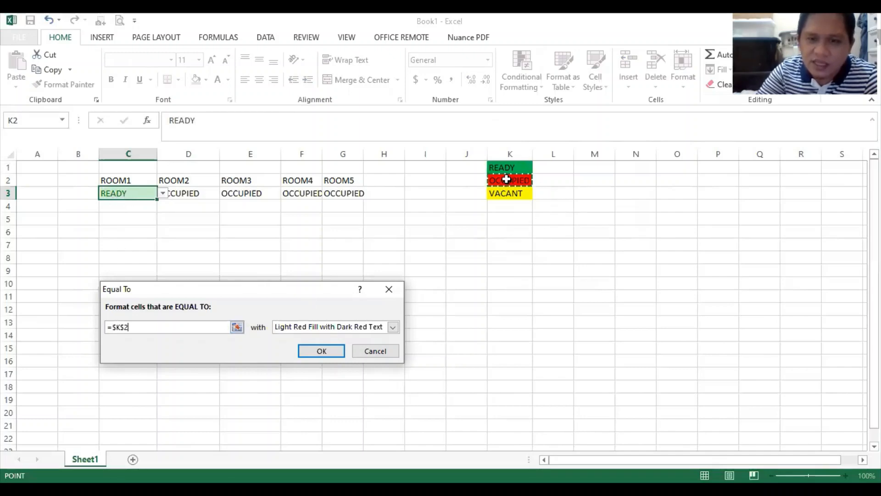
mouse_move(390, 325)
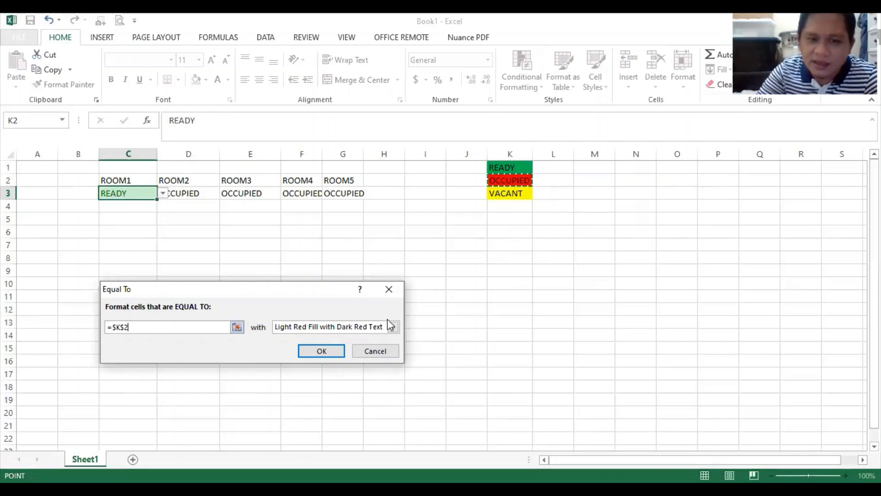
click(392, 327)
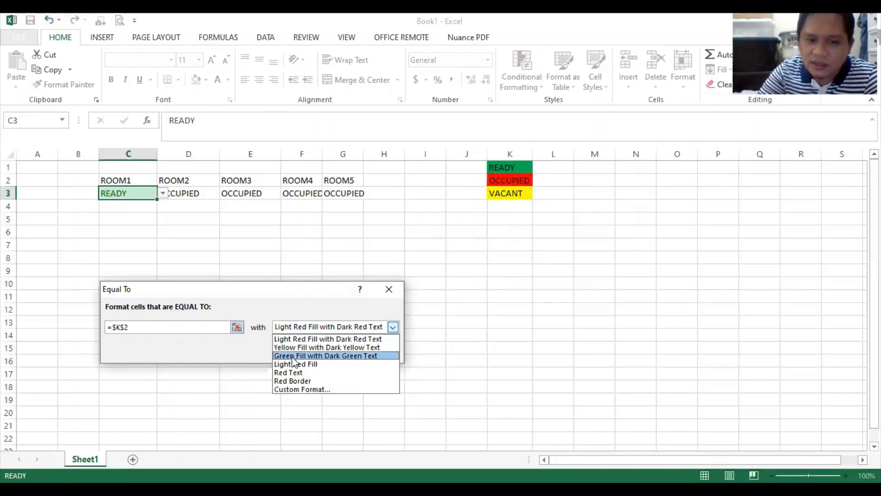
mouse_move(327, 338)
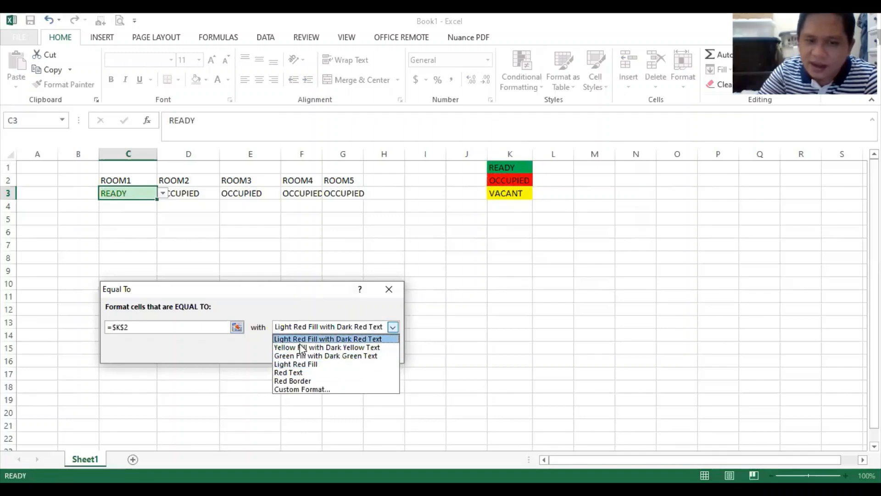
mouse_move(342, 341)
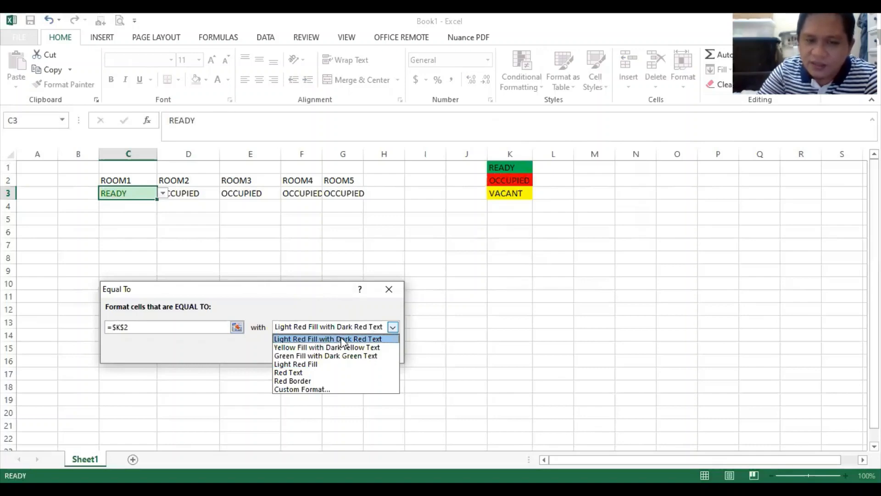
click(326, 339)
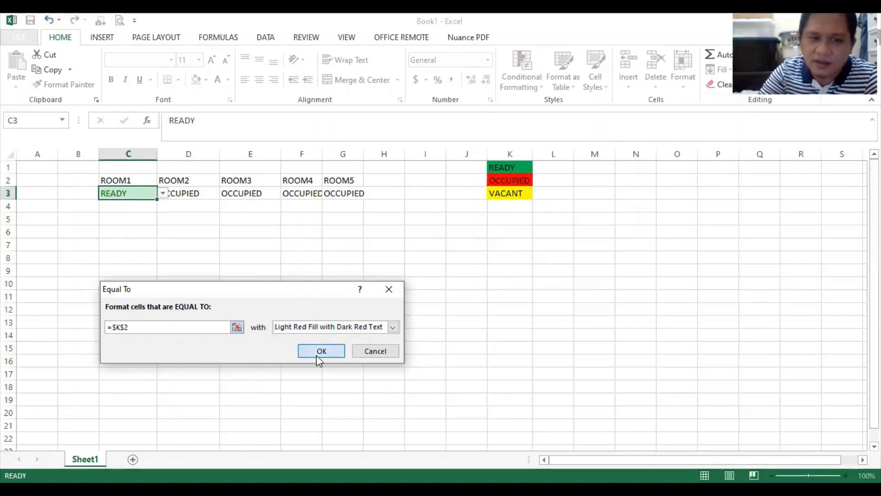
click(321, 350)
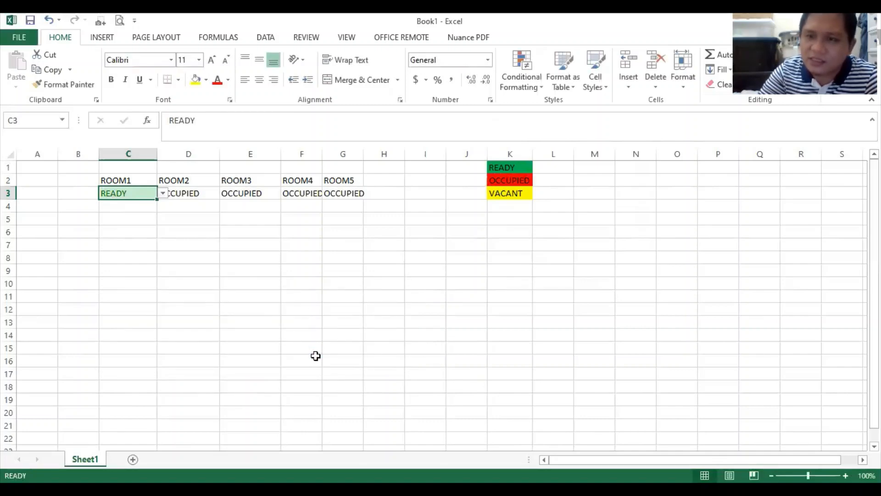
Set ROOM1's status to OCCUPIED so C3 shows the light red fill.
click(163, 193)
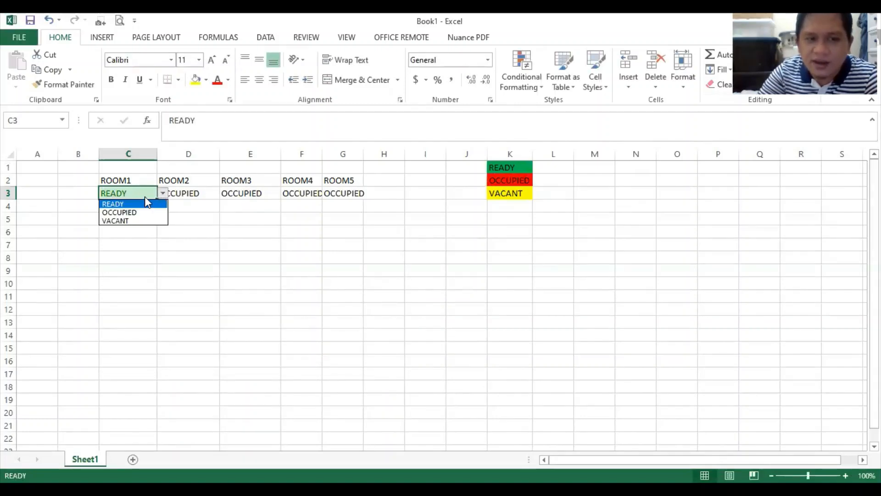
click(120, 212)
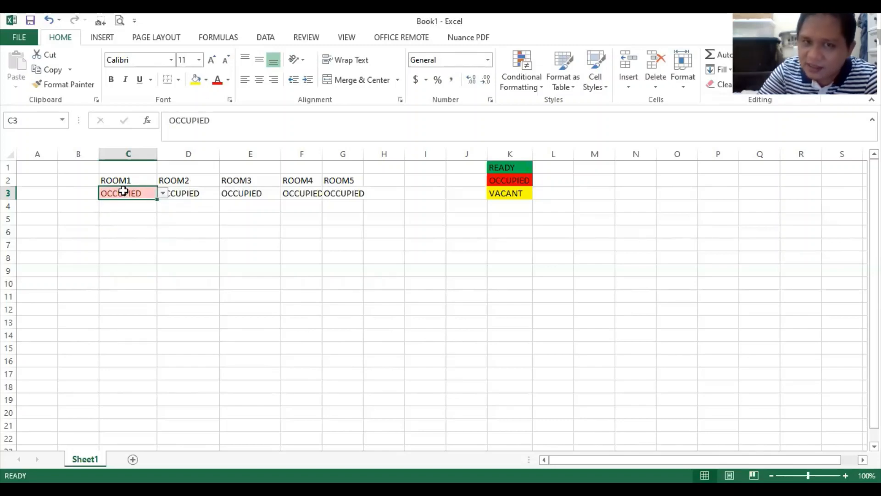
mouse_move(521, 74)
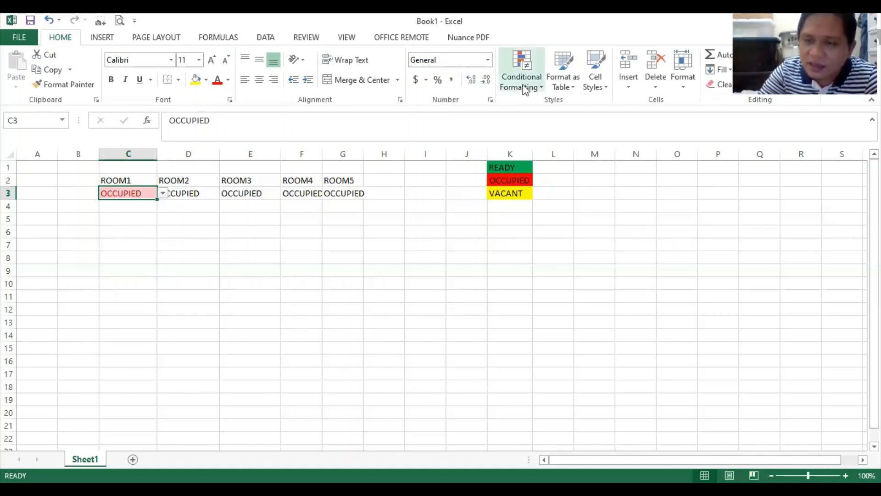
Add an Equal To rule matching VACANT in K3 with Yellow Fill and Dark Yellow Text.
click(521, 71)
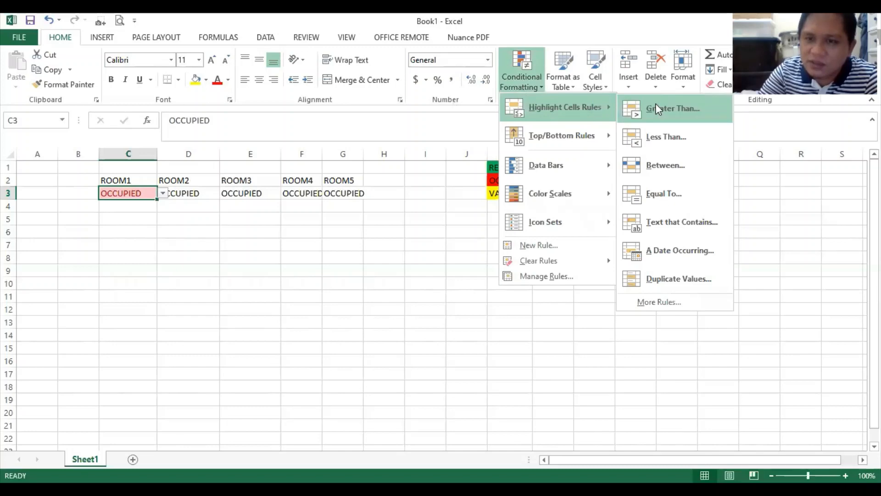
mouse_move(675, 194)
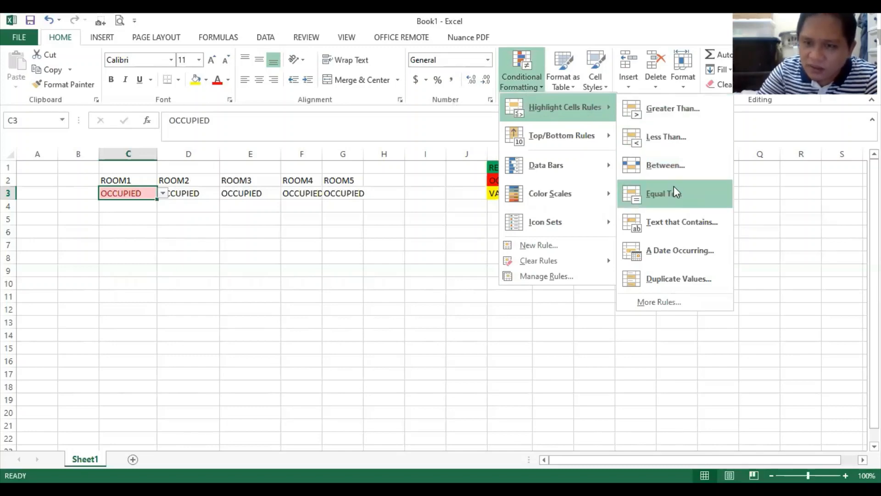
click(664, 193)
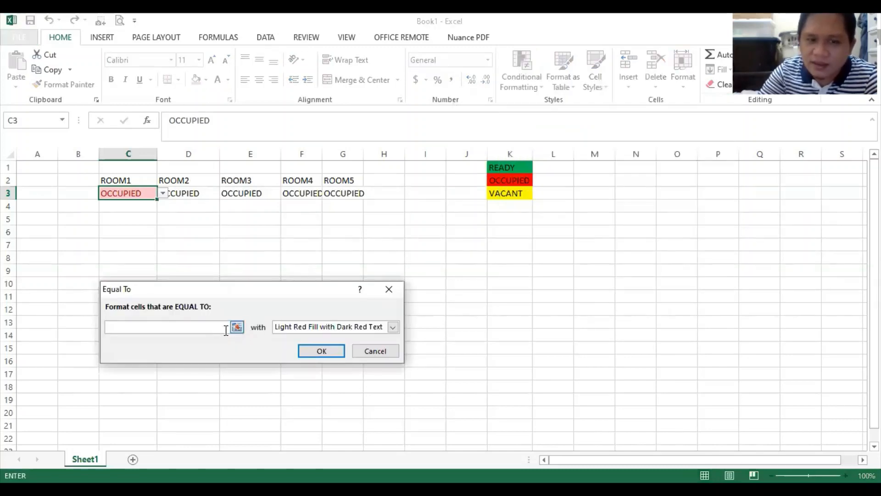
mouse_move(327, 149)
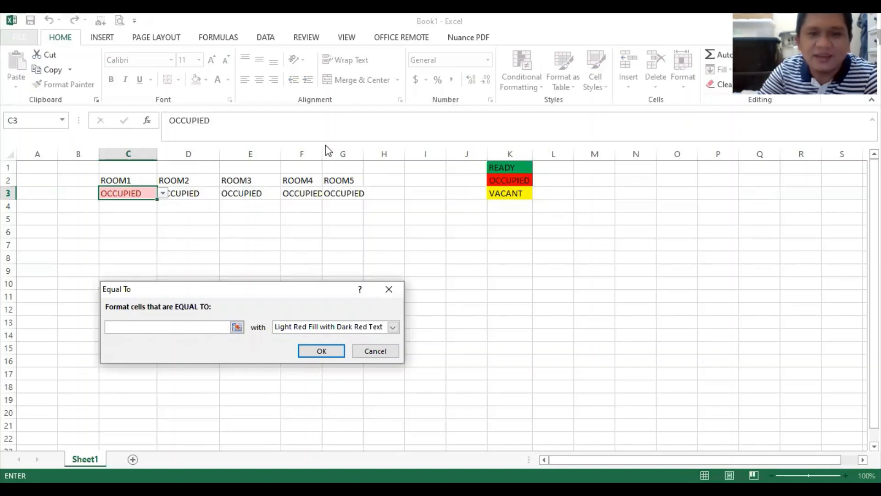
click(509, 192)
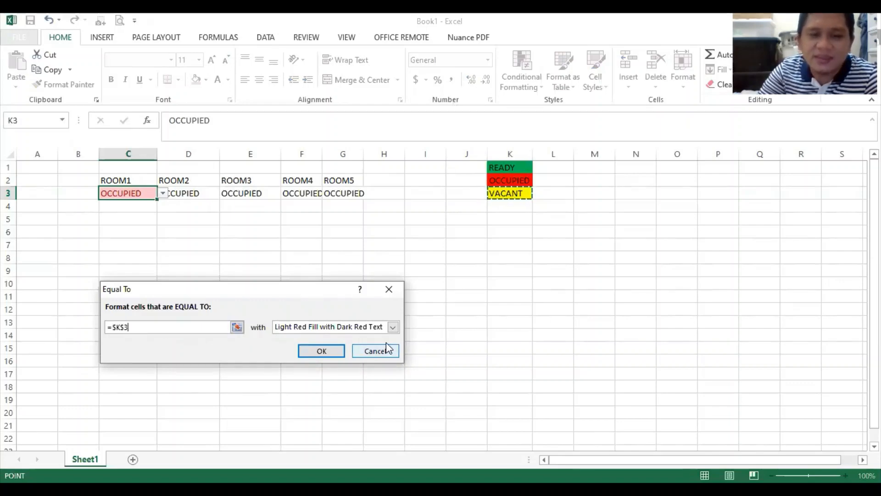
click(392, 326)
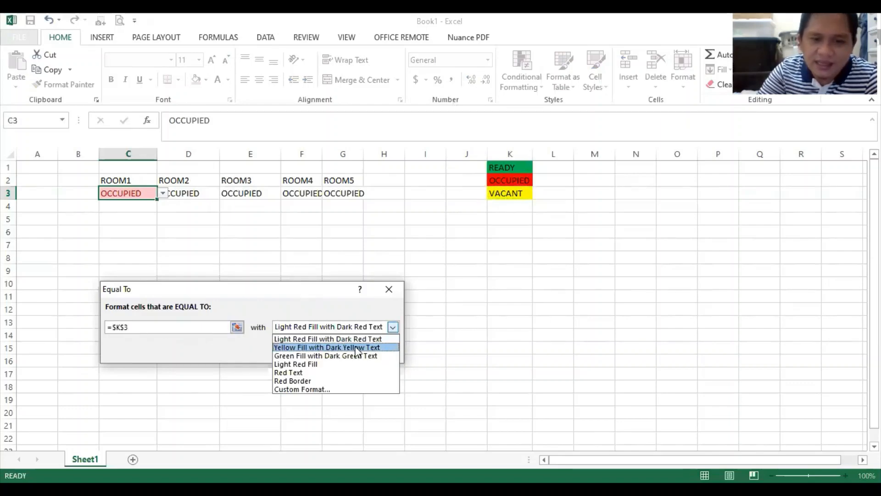
click(326, 347)
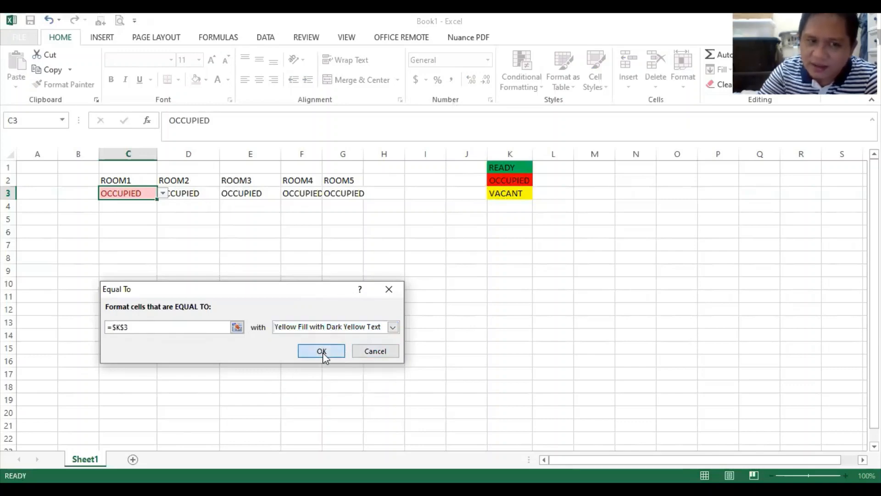
click(321, 351)
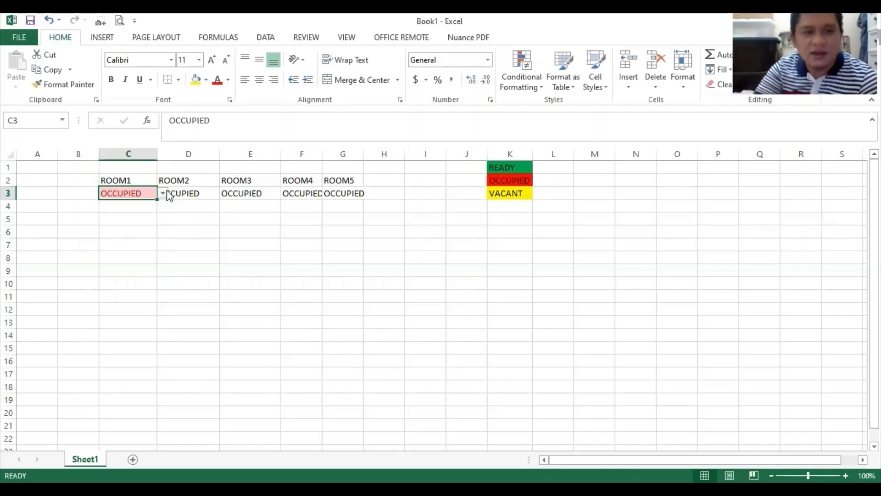
Test the status dropdowns, then widen columns C through G.
text(READY)
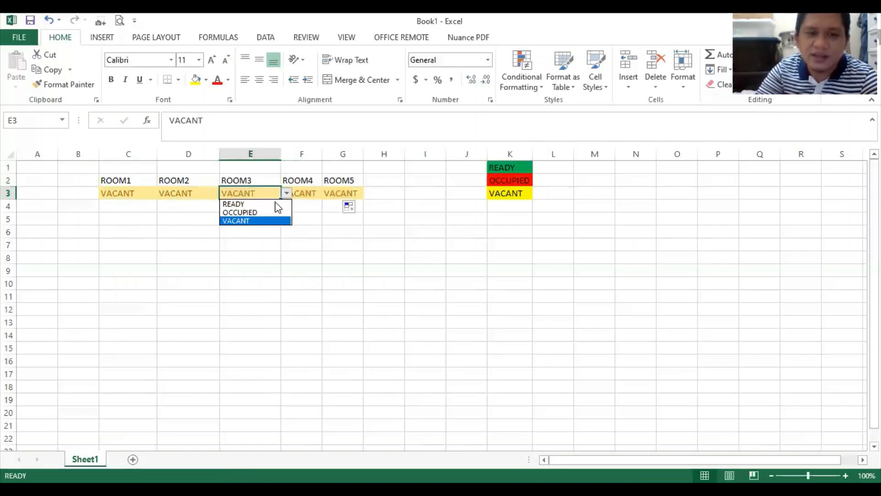
click(233, 204)
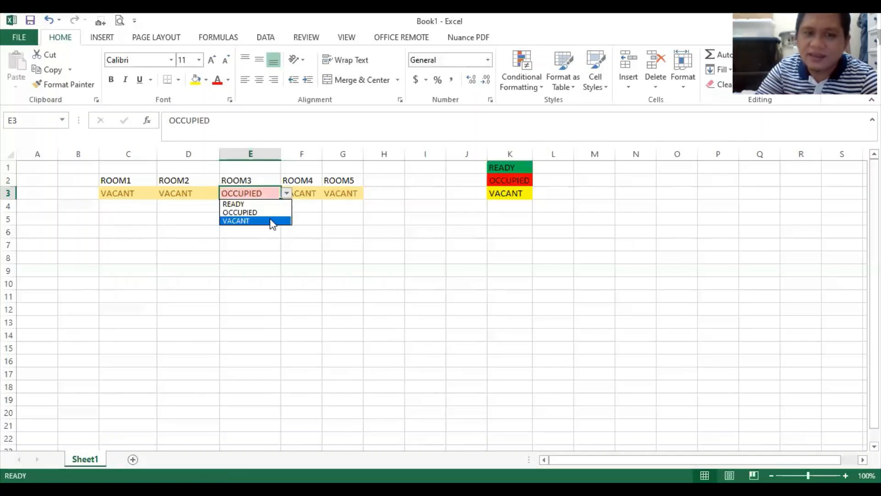
click(236, 221)
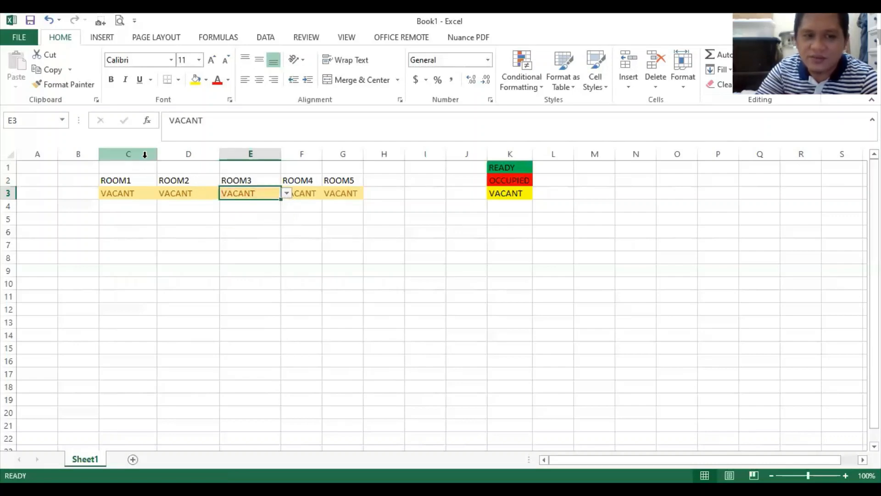
drag(128, 153, 343, 153)
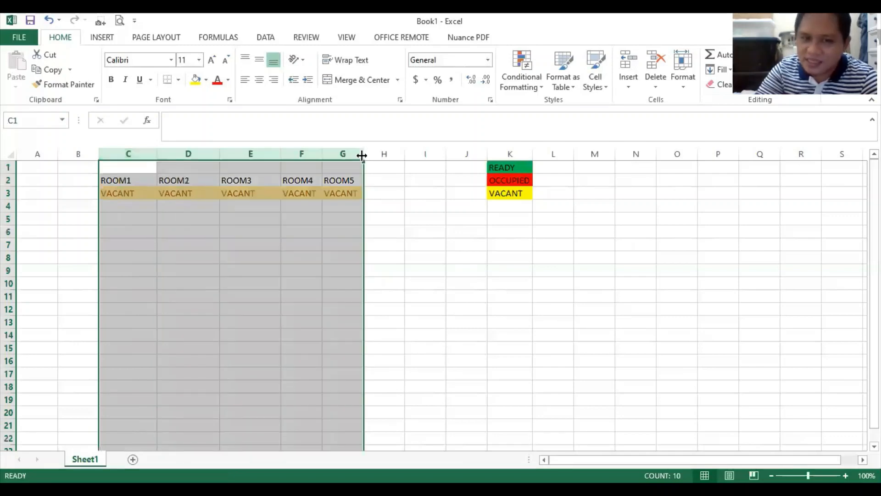
drag(363, 154, 403, 154)
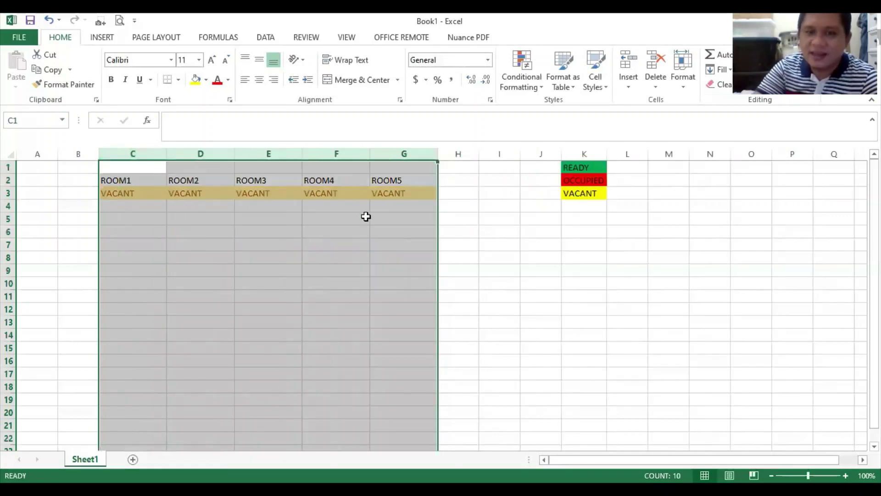
click(336, 218)
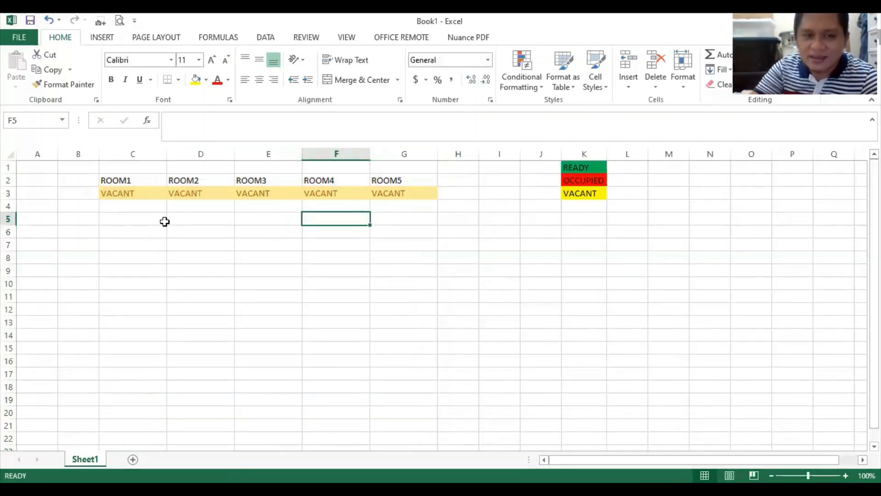
Set ROOM1 to READY and ROOM2 to OCCUPIED.
click(171, 192)
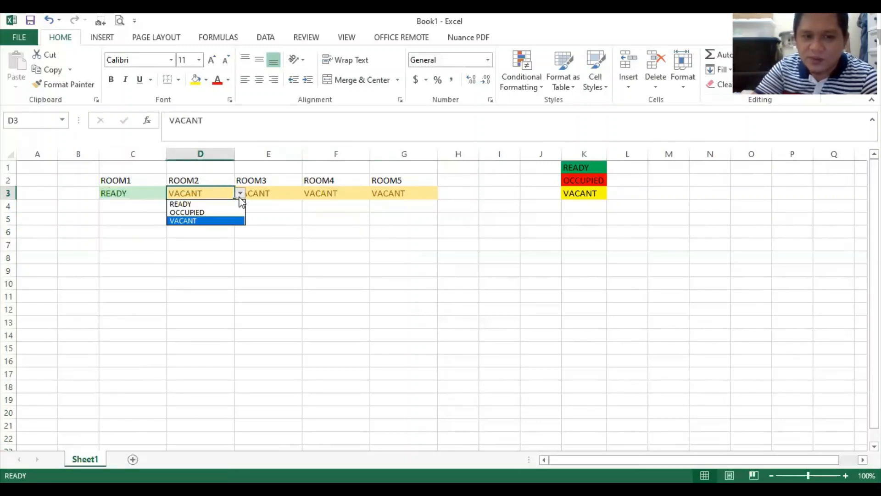
click(188, 212)
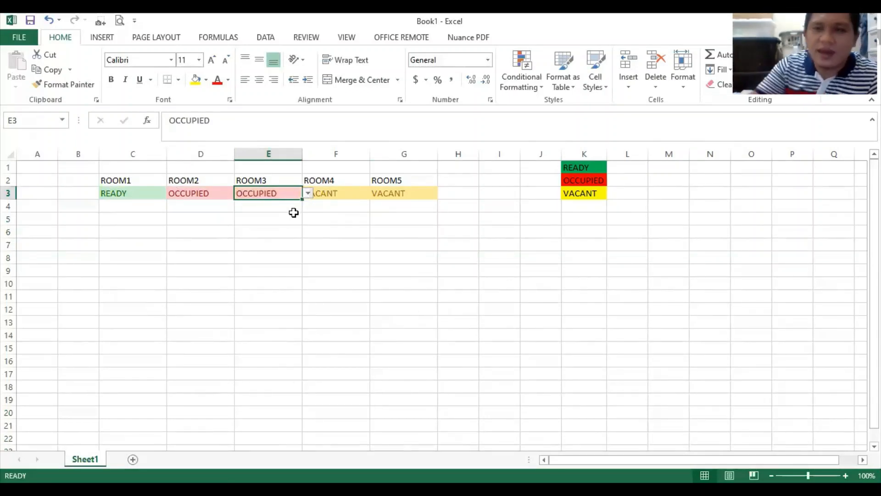
Copy the C2:G3 room block to row 8 and start renaming its headers to ROOM6–ROOM10.
drag(116, 180, 386, 192)
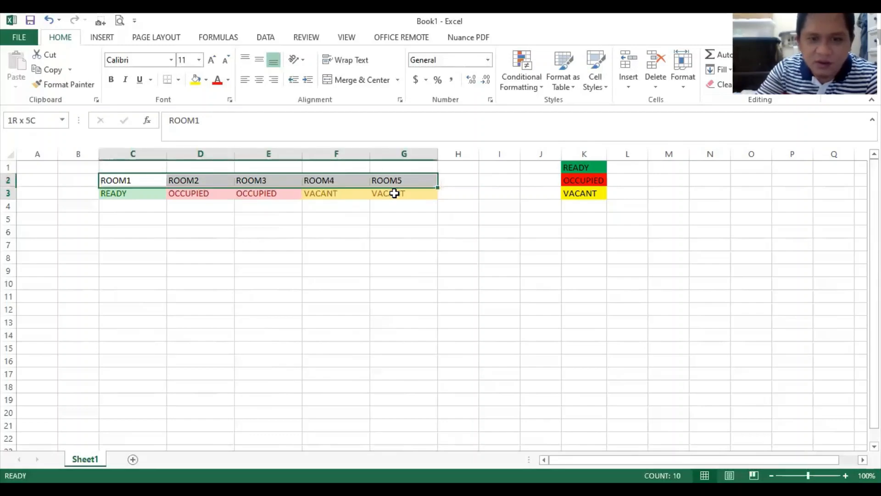
key(ctrl+c)
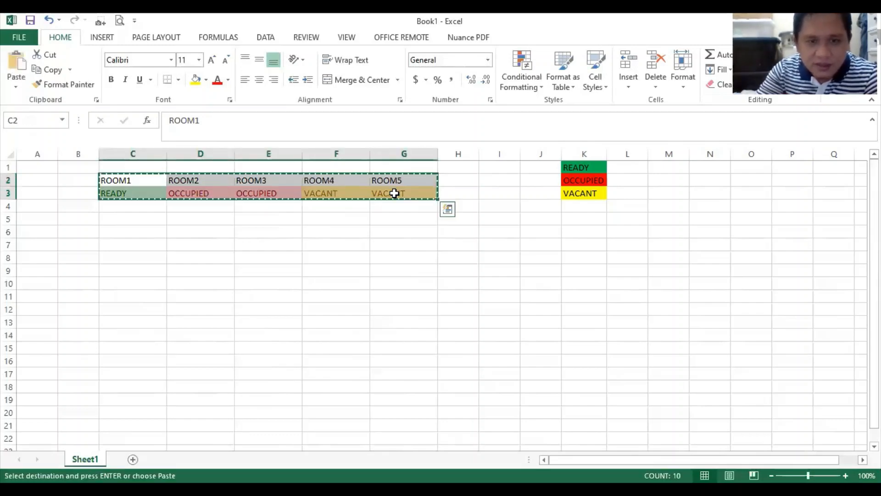
click(132, 257)
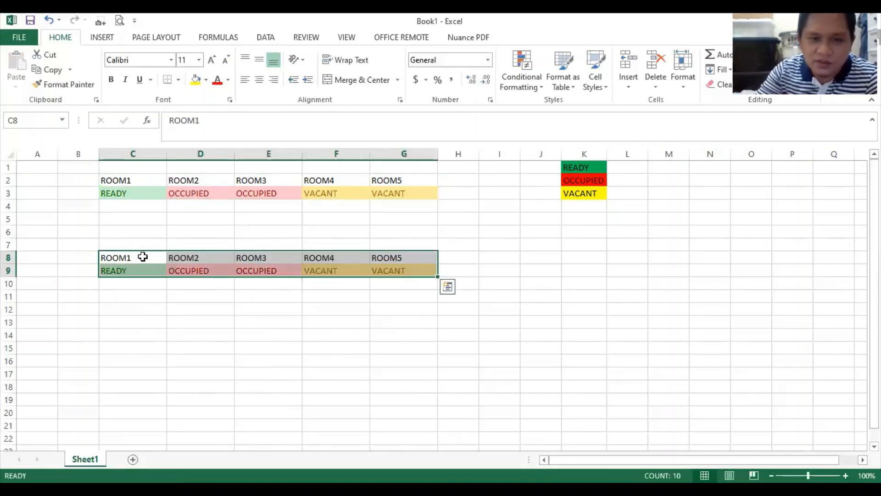
double_click(132, 257)
text(6)
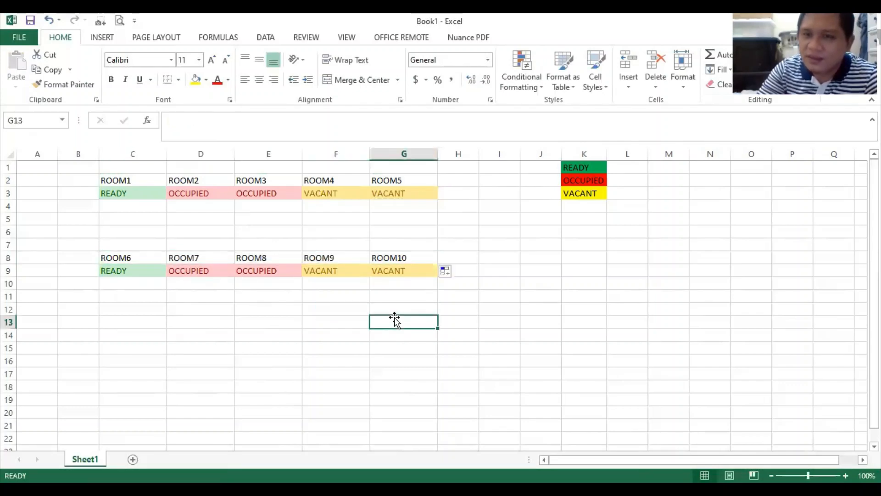
click(200, 270)
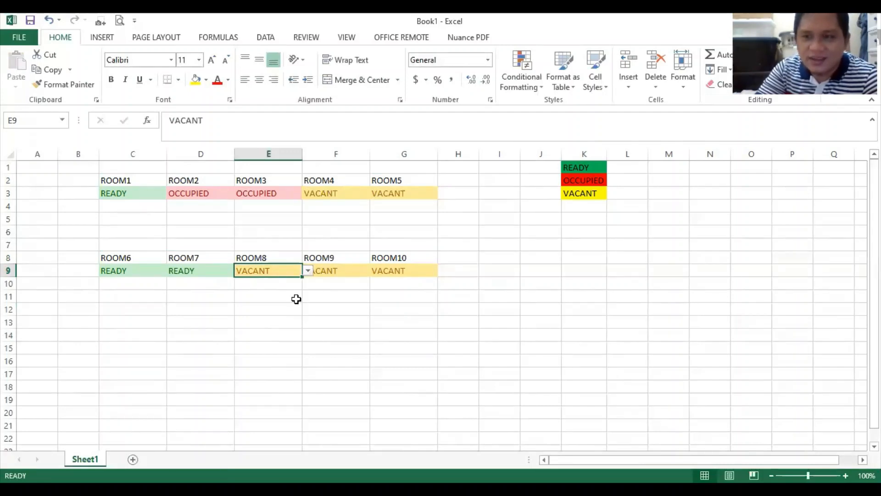
mouse_move(459, 151)
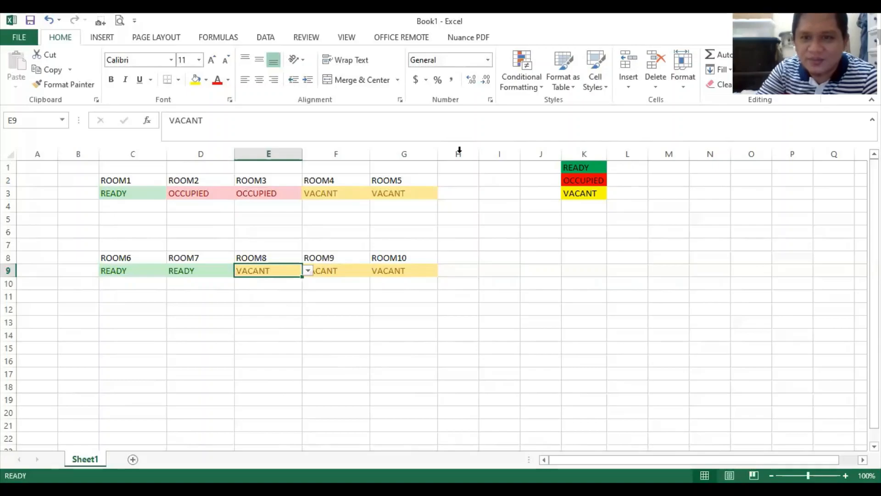